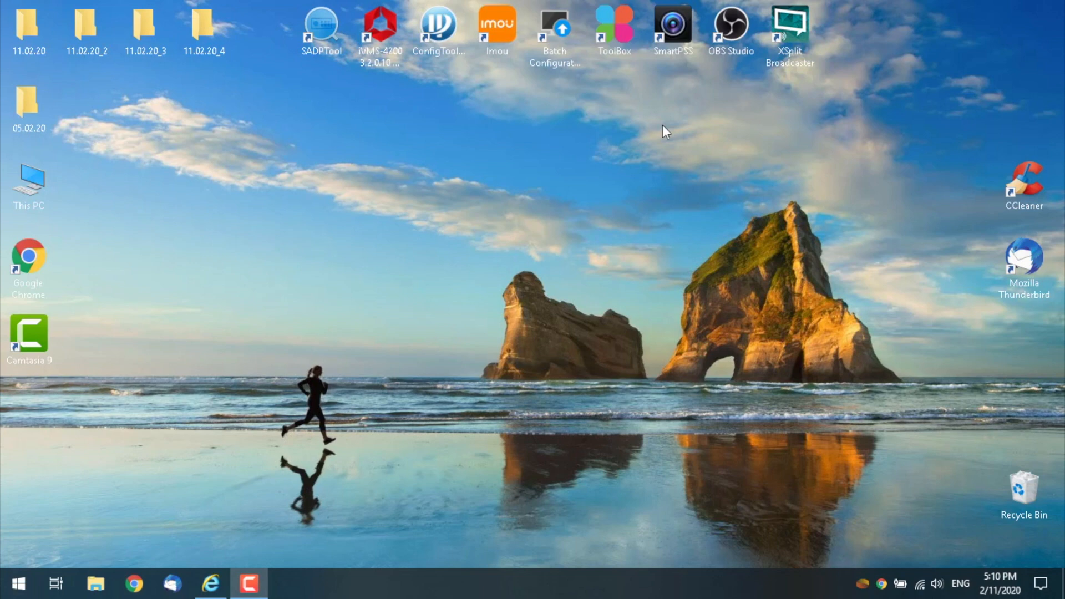
# Step: Launch Internet Explorer from the taskbar to reach the camera at 192.168.1.64
pyautogui.click(210, 583)
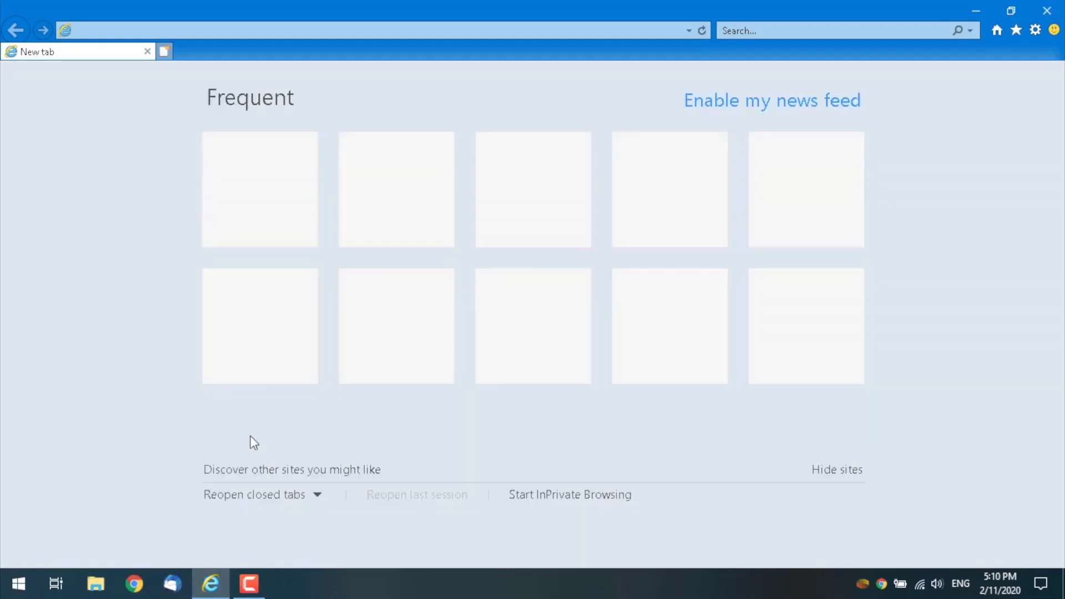
pyautogui.moveTo(275, 244)
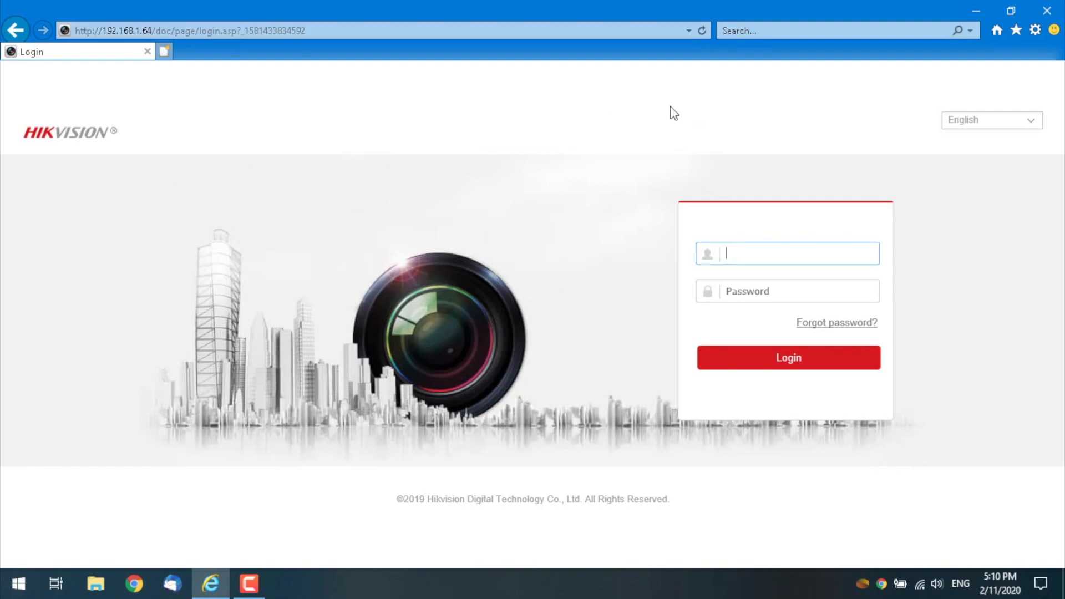
# Step: Log in as 'admin' to reach the live camera feed
pyautogui.write('a')
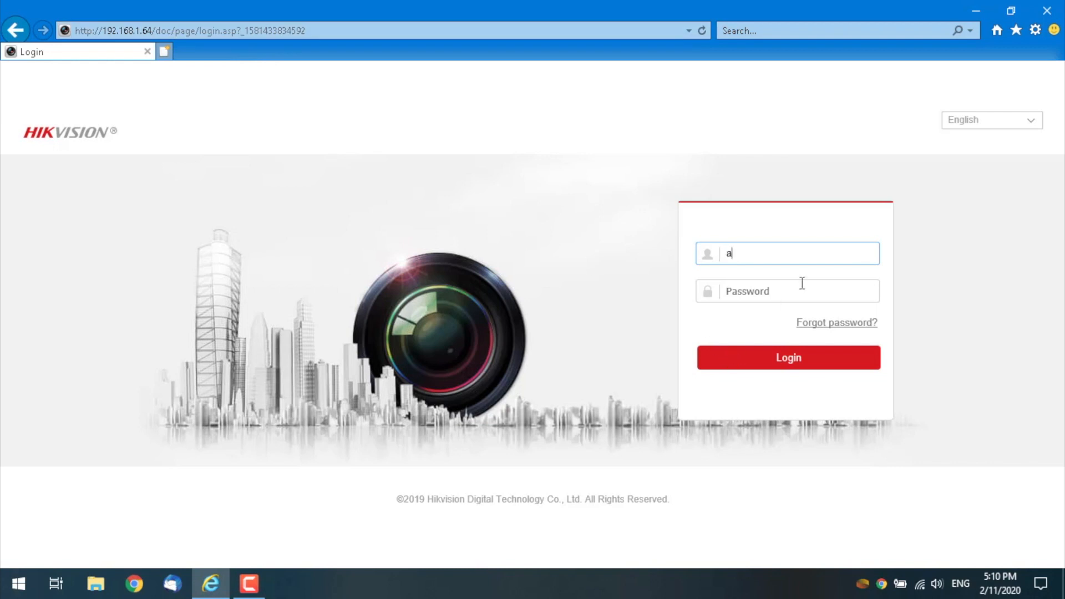
pyautogui.write('dmin')
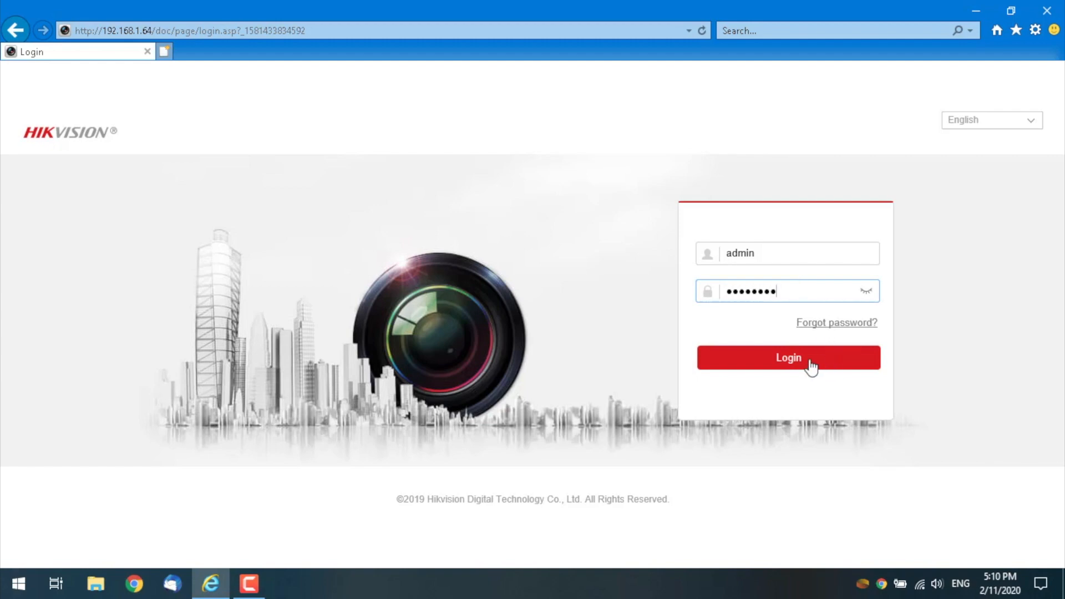
pyautogui.click(788, 358)
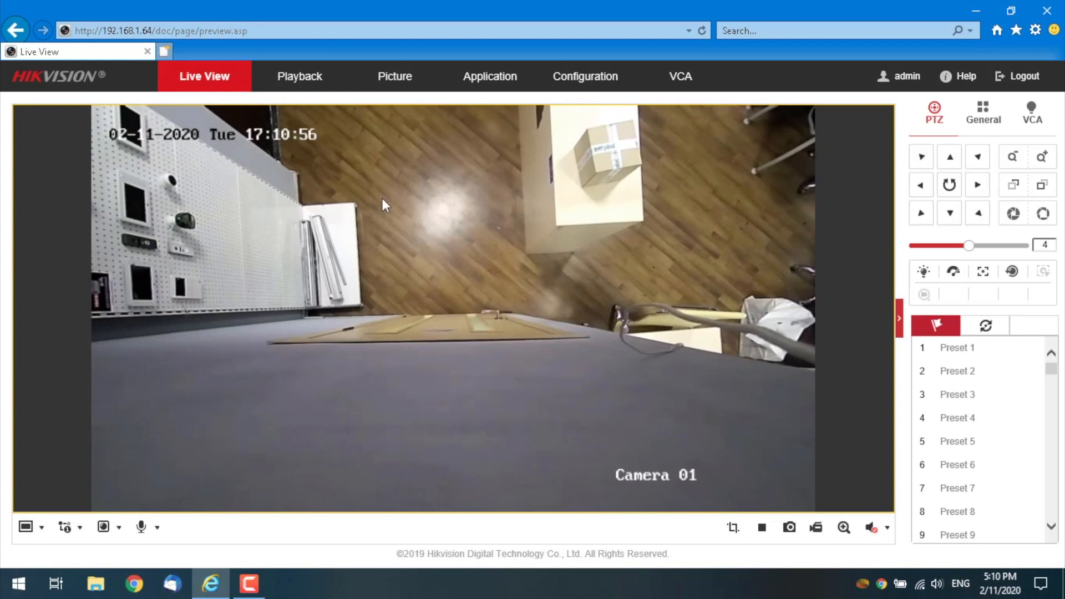
pyautogui.moveTo(655, 122)
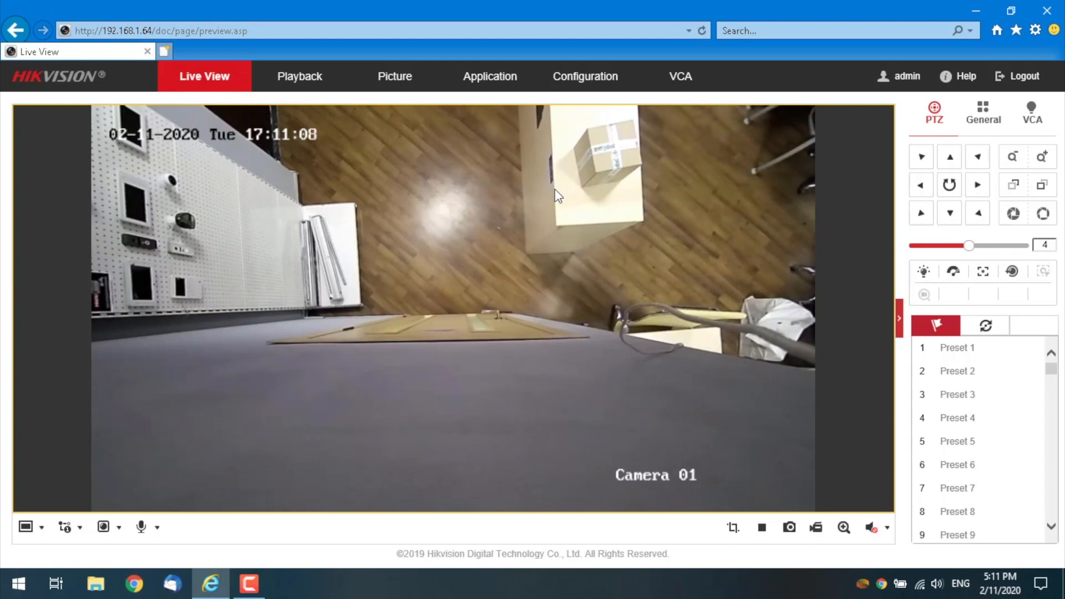
pyautogui.moveTo(360, 188)
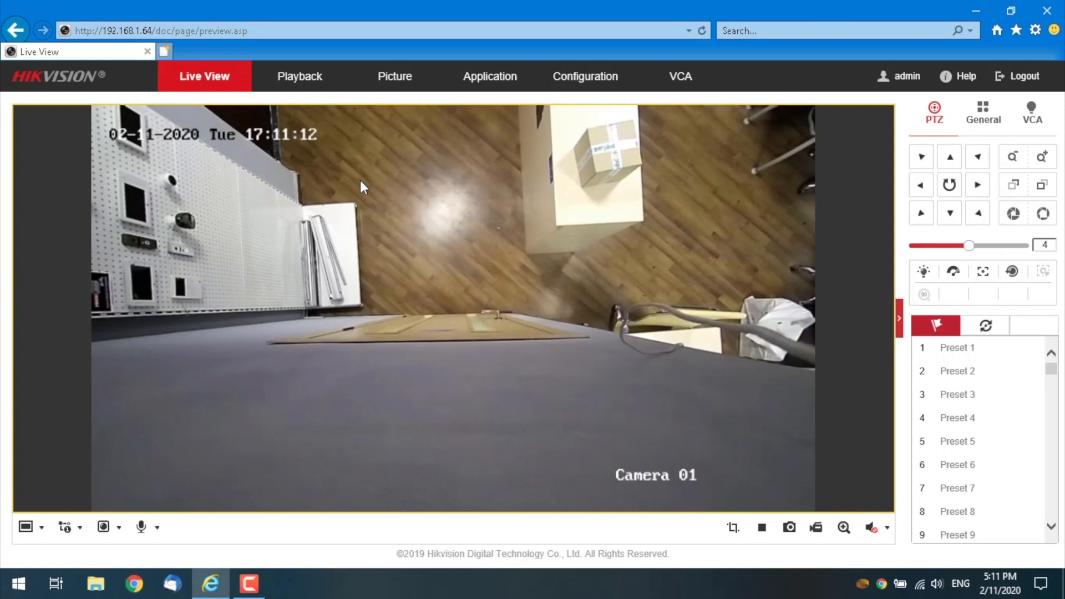
pyautogui.moveTo(323, 430)
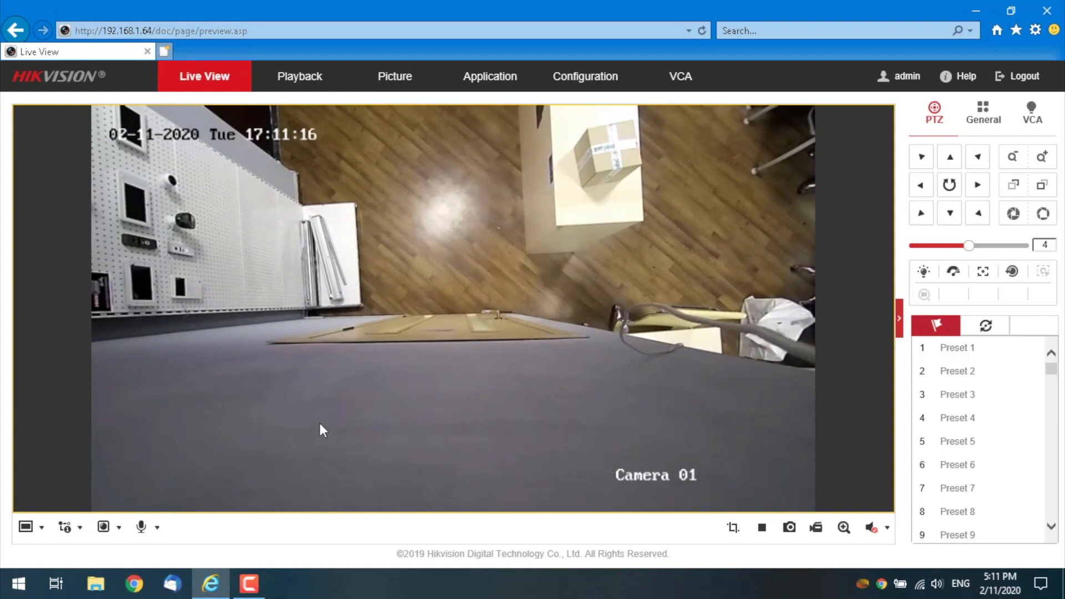
# Step: Browse the Configuration area through System, Maintenance and Security
pyautogui.click(584, 77)
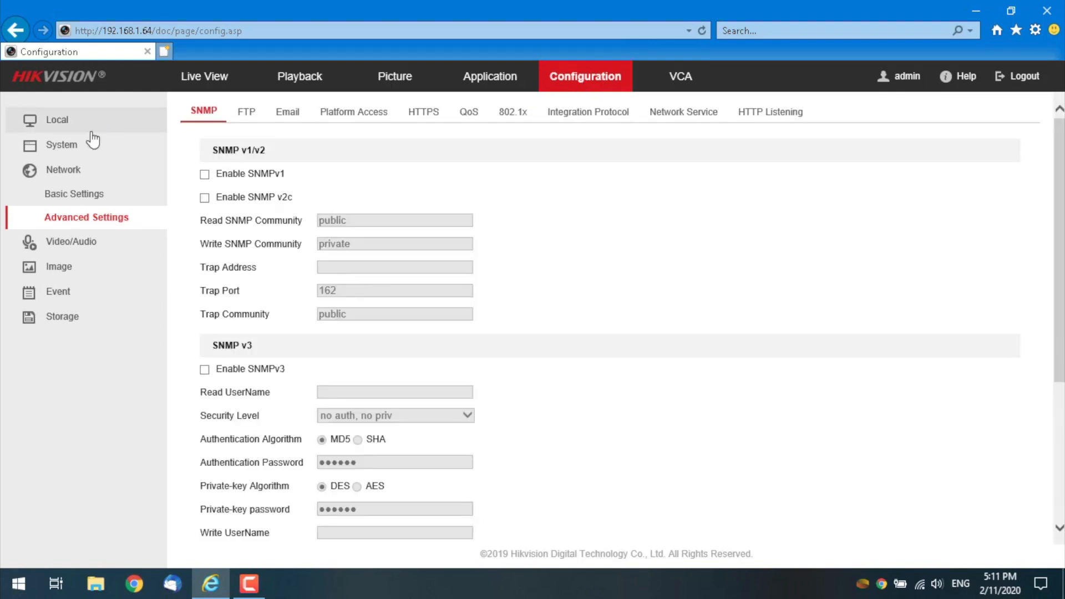
pyautogui.moveTo(93, 144)
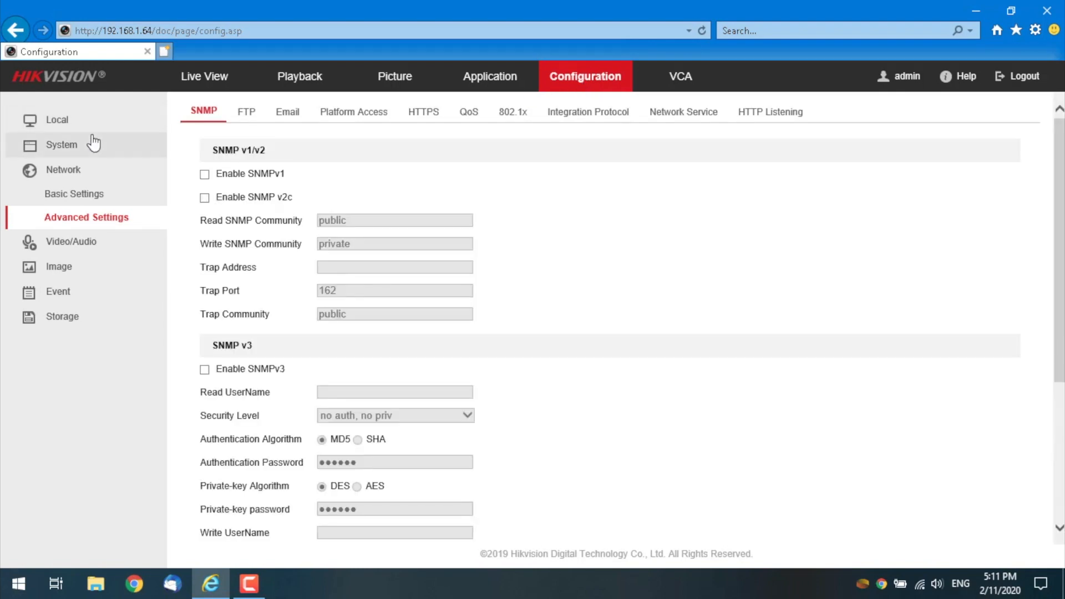
pyautogui.click(57, 120)
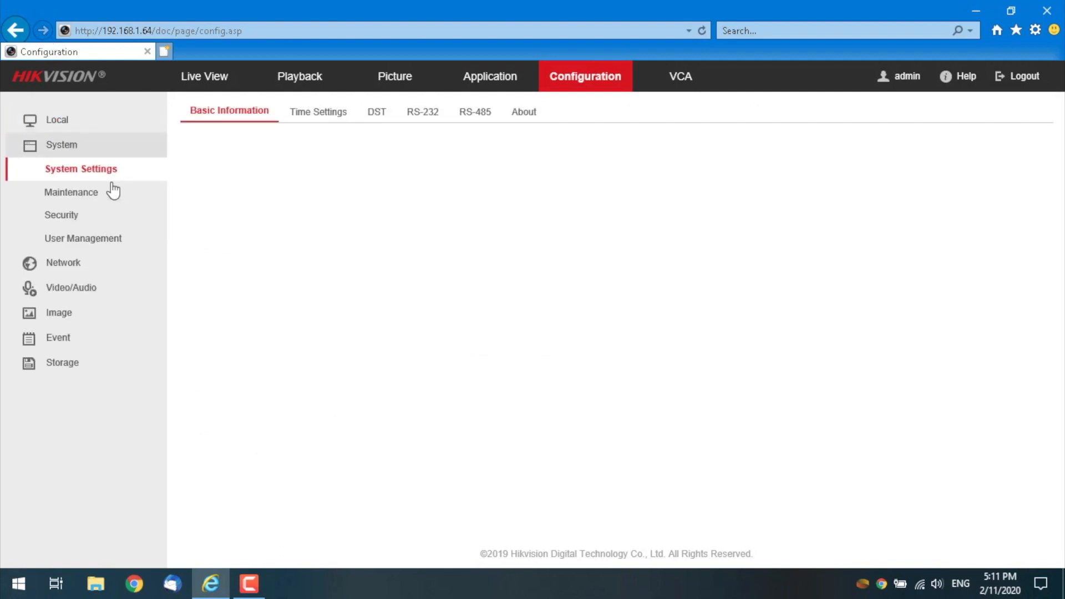
pyautogui.click(71, 192)
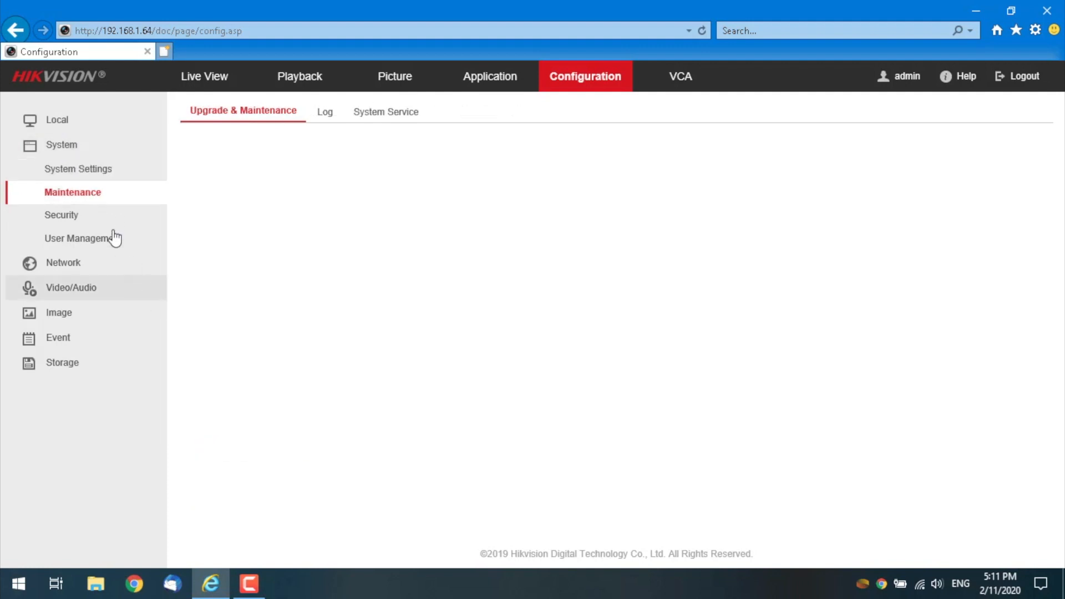
pyautogui.click(61, 214)
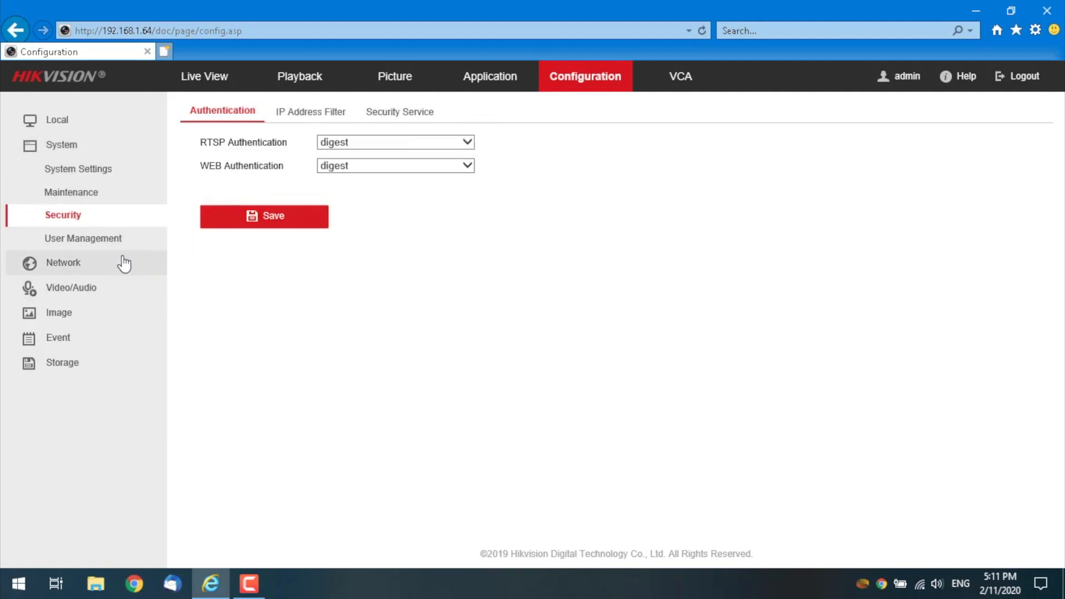
# Step: Move on to the network Basic and Advanced Settings, landing on SNMP
pyautogui.click(62, 263)
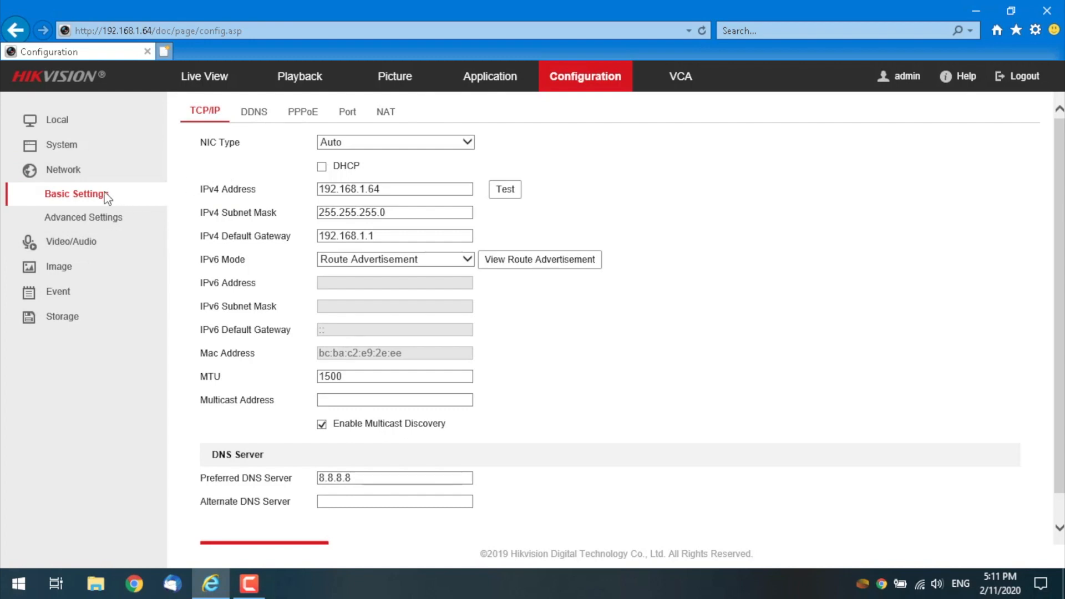
pyautogui.click(83, 217)
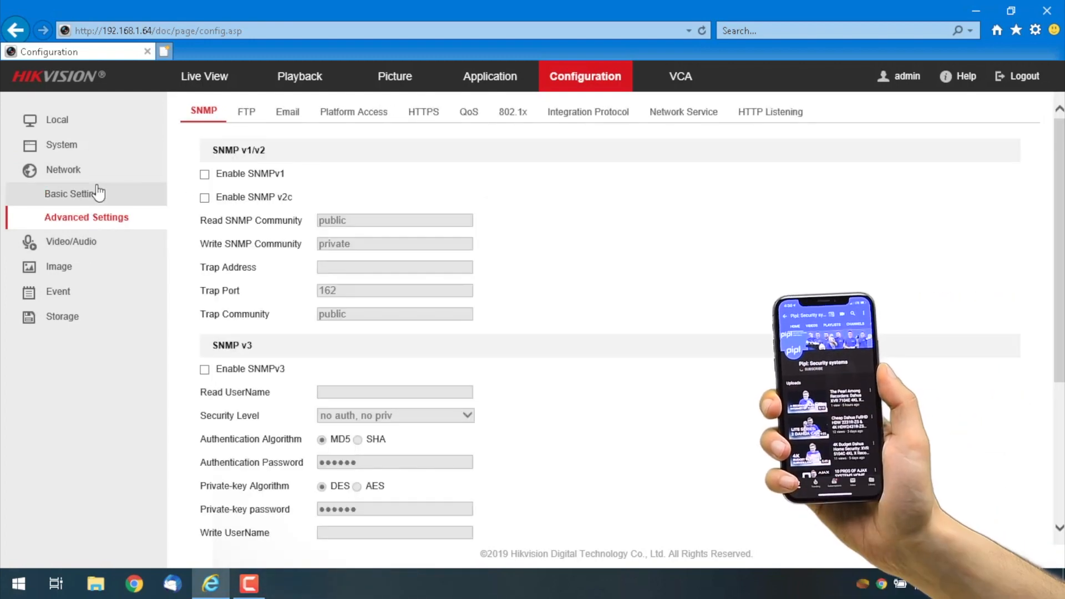
pyautogui.moveTo(365, 81)
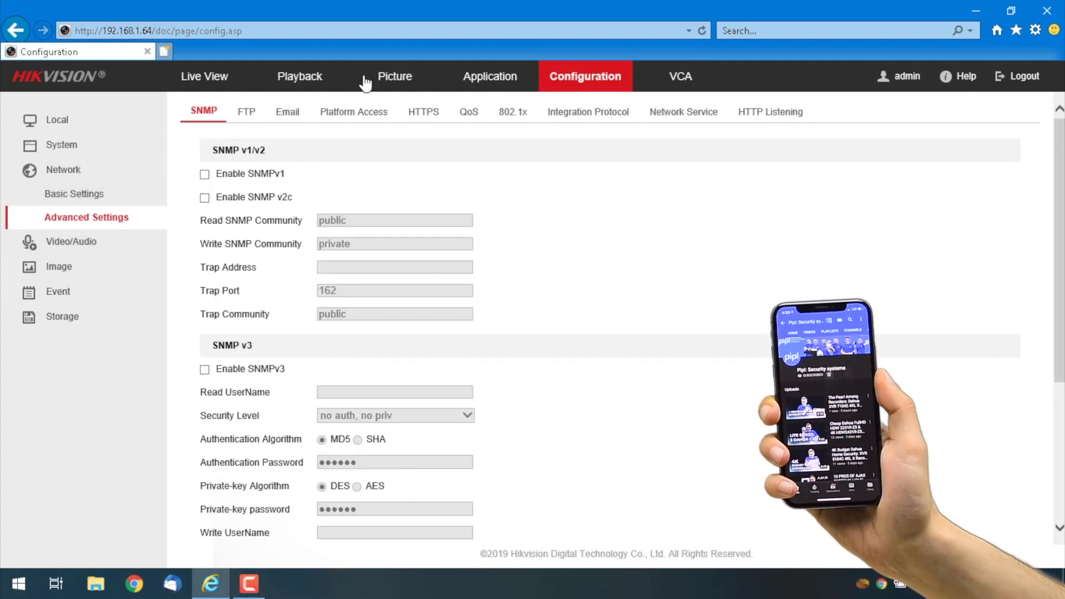
# Step: Review the Email page's SMTP server, sender and receiver details
pyautogui.click(286, 111)
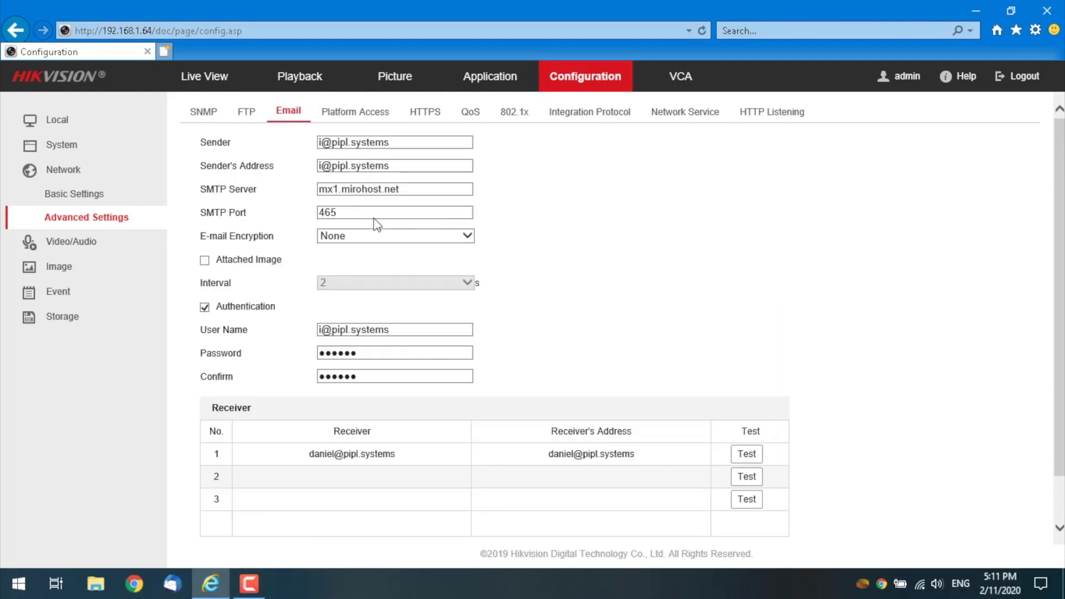
pyautogui.moveTo(256, 138)
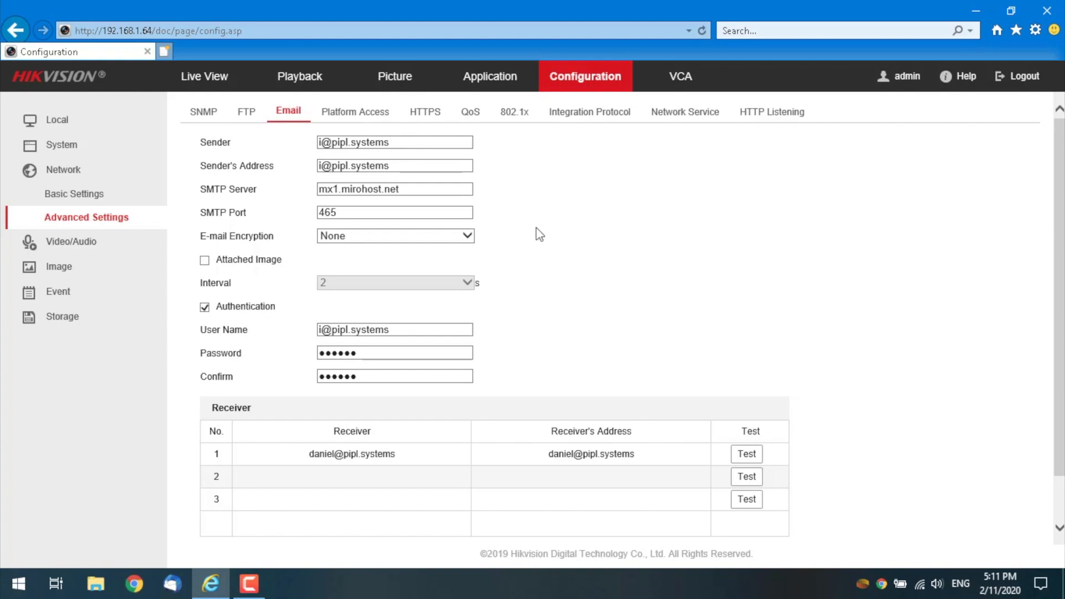
pyautogui.moveTo(540, 192)
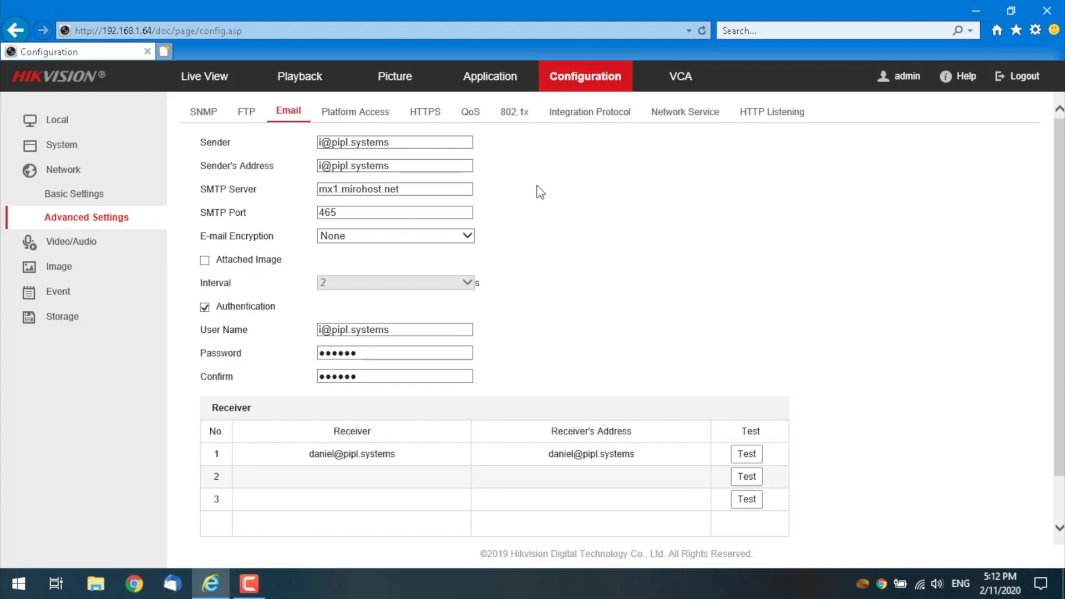
pyautogui.moveTo(397, 189)
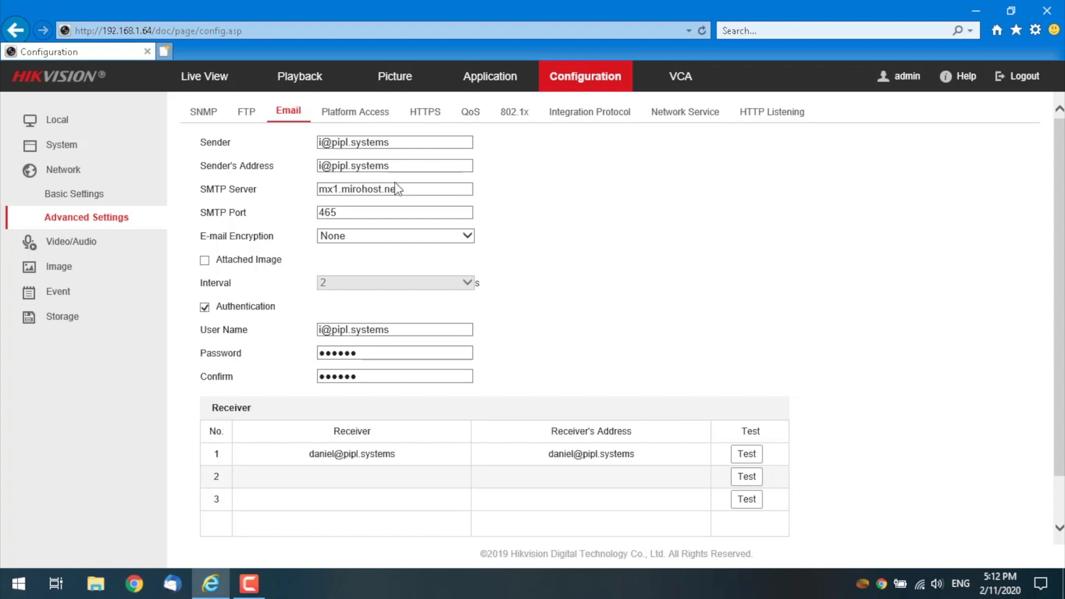
pyautogui.moveTo(333, 252)
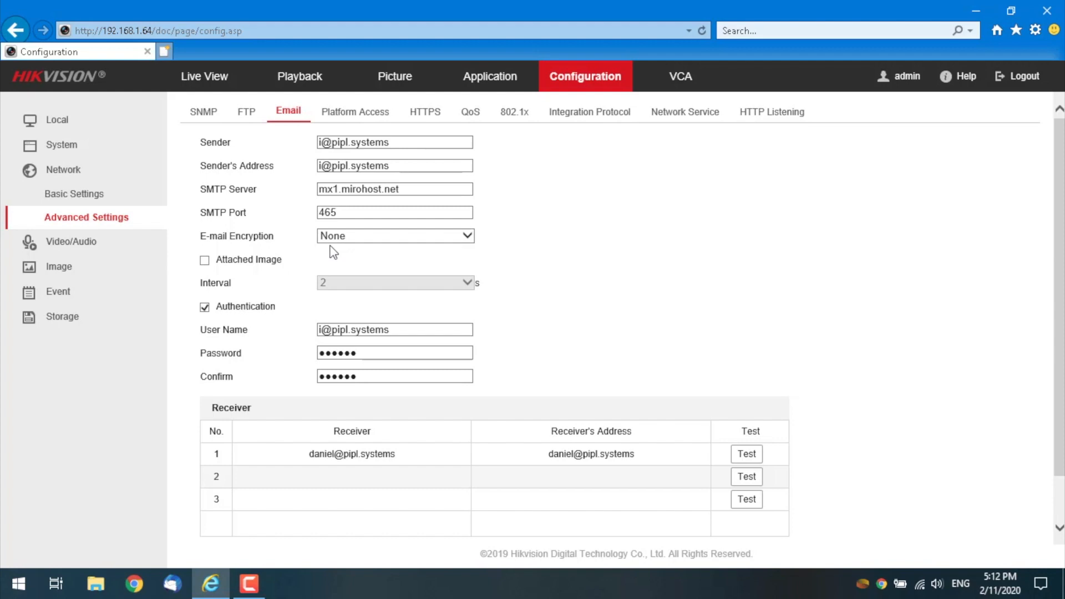
pyautogui.moveTo(316, 243)
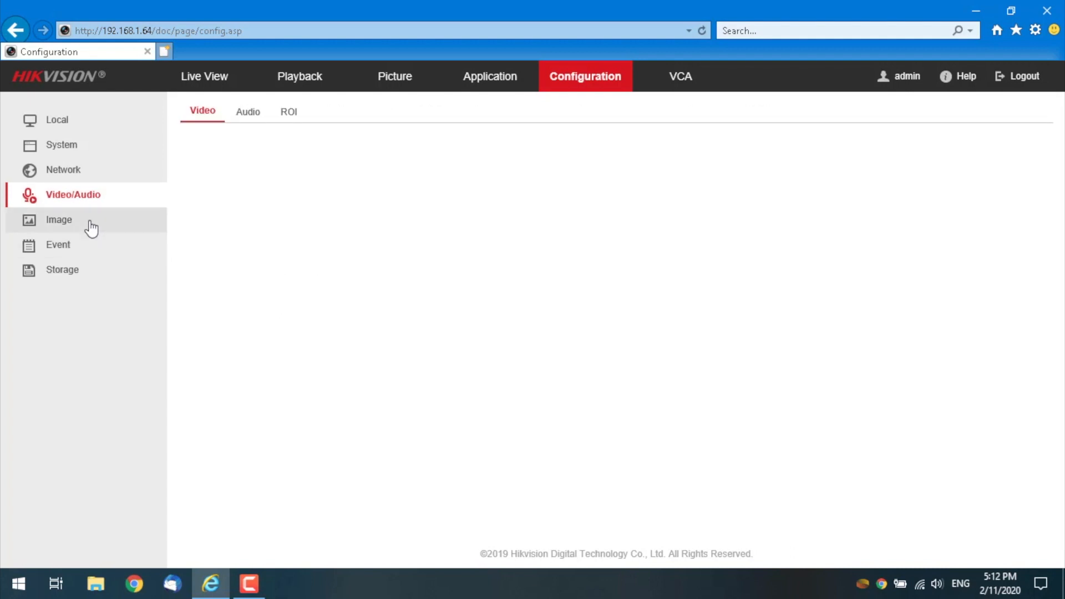
# Step: Set the main stream's Video Type to Video&Audio, check the sub-stream, then go to Image settings
pyautogui.click(73, 194)
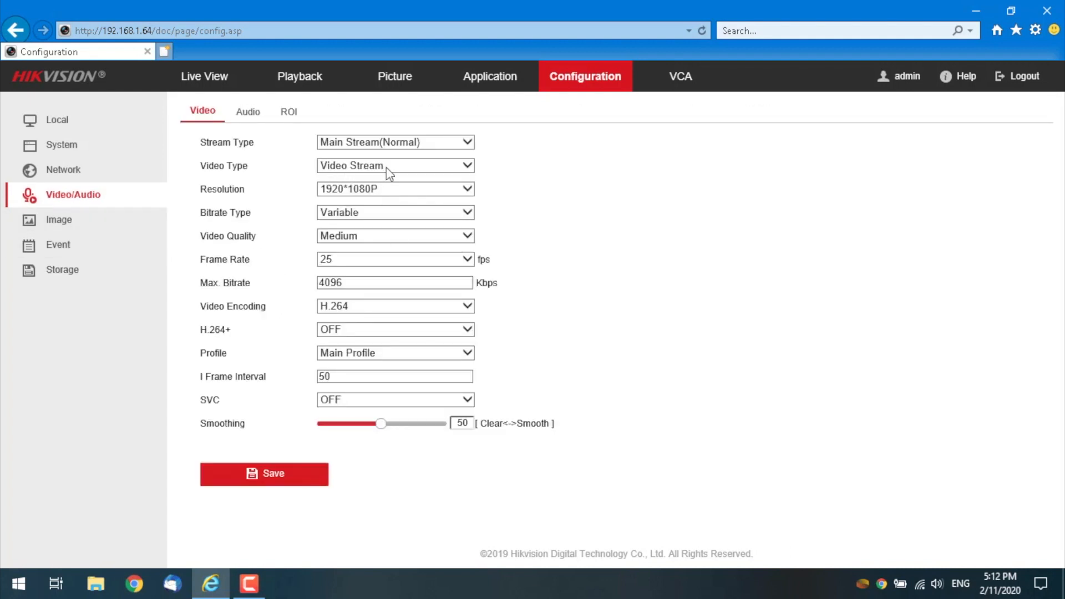
pyautogui.click(395, 165)
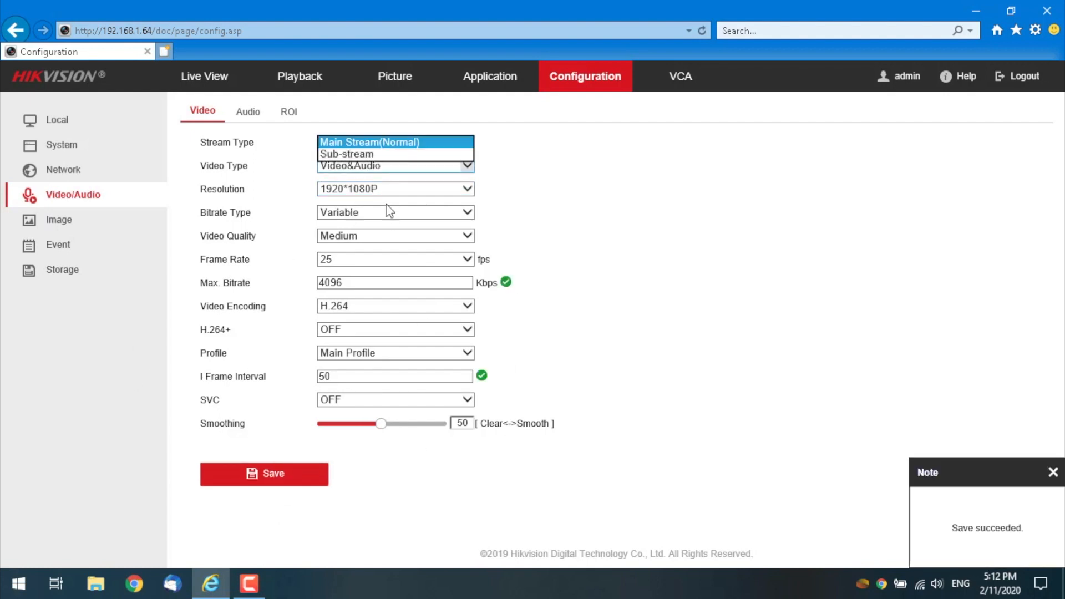
pyautogui.click(346, 153)
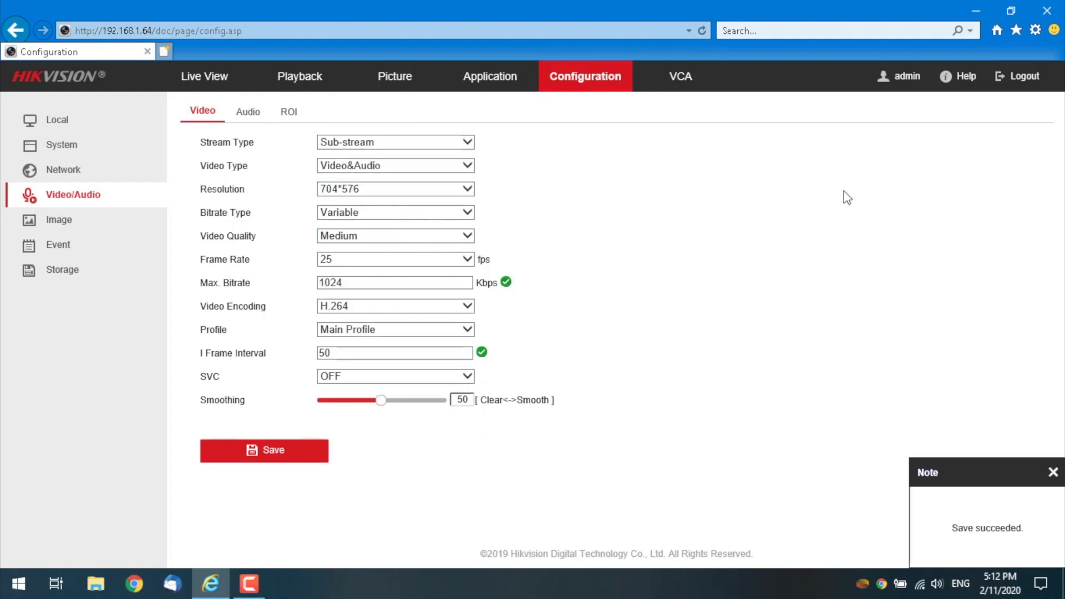
pyautogui.click(59, 220)
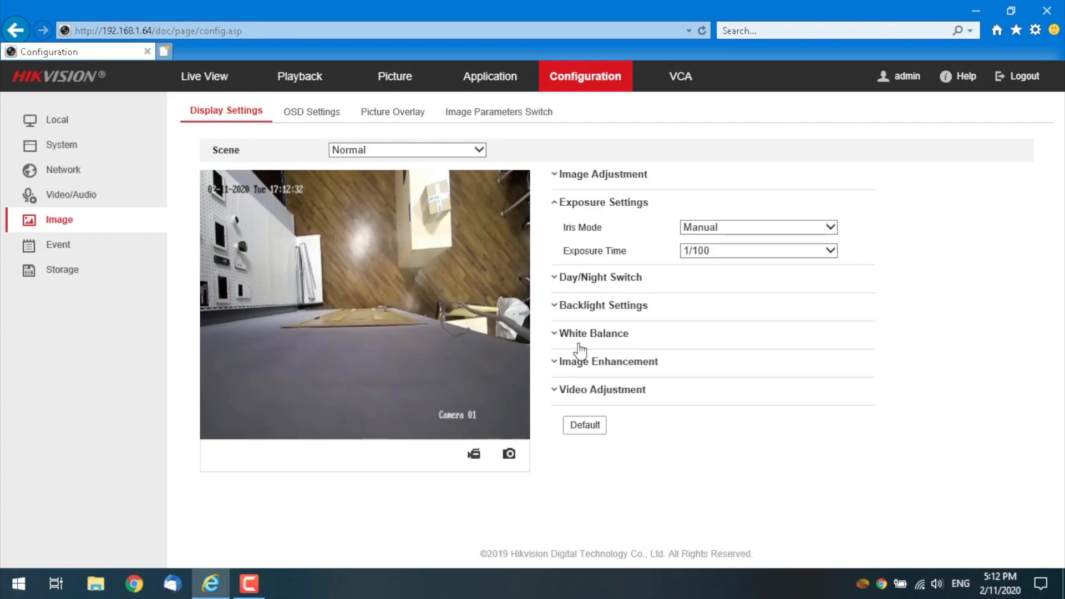
pyautogui.moveTo(556, 282)
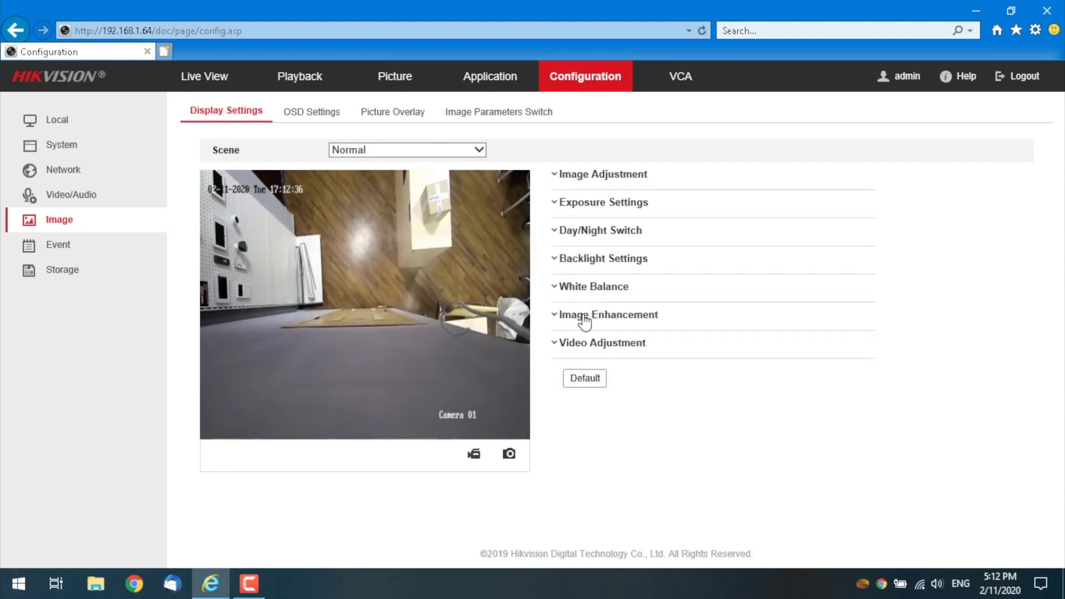
# Step: Look over basic and smart event audio detection, then the Storage record schedule
pyautogui.click(58, 244)
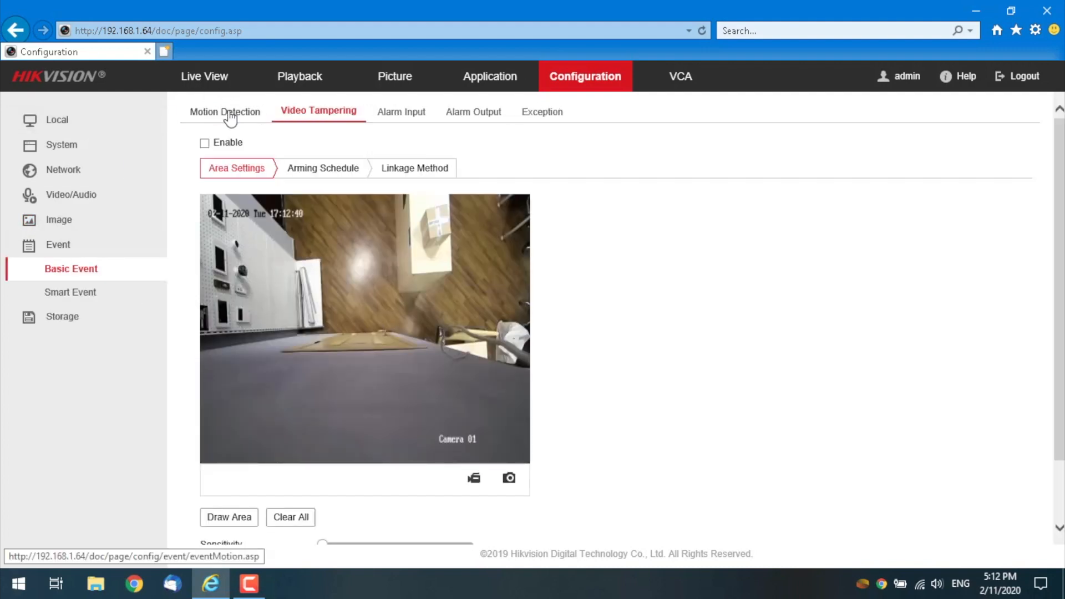
pyautogui.moveTo(342, 141)
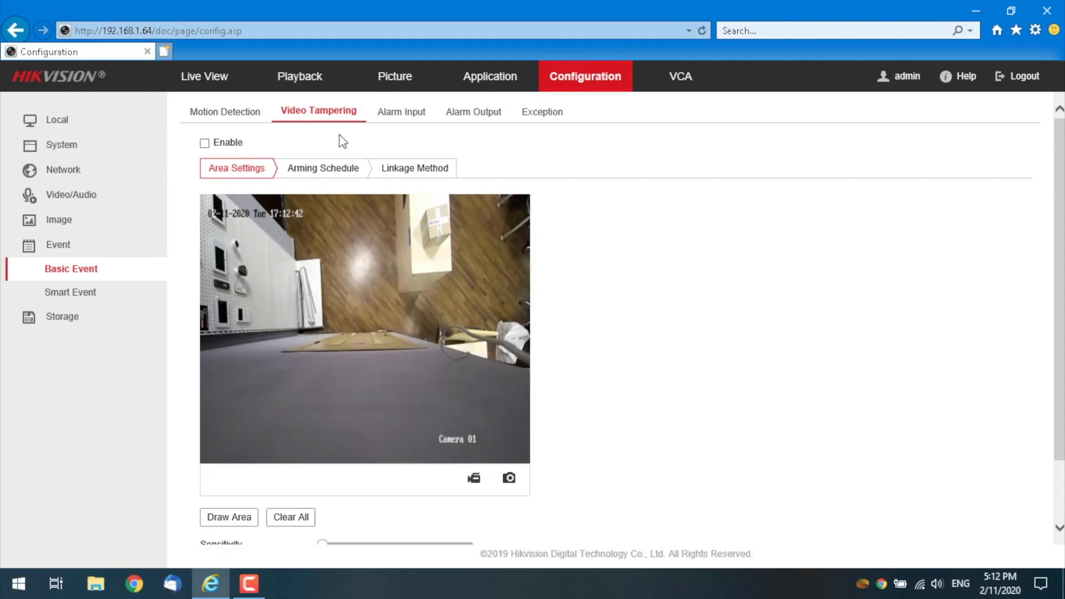
pyautogui.moveTo(417, 124)
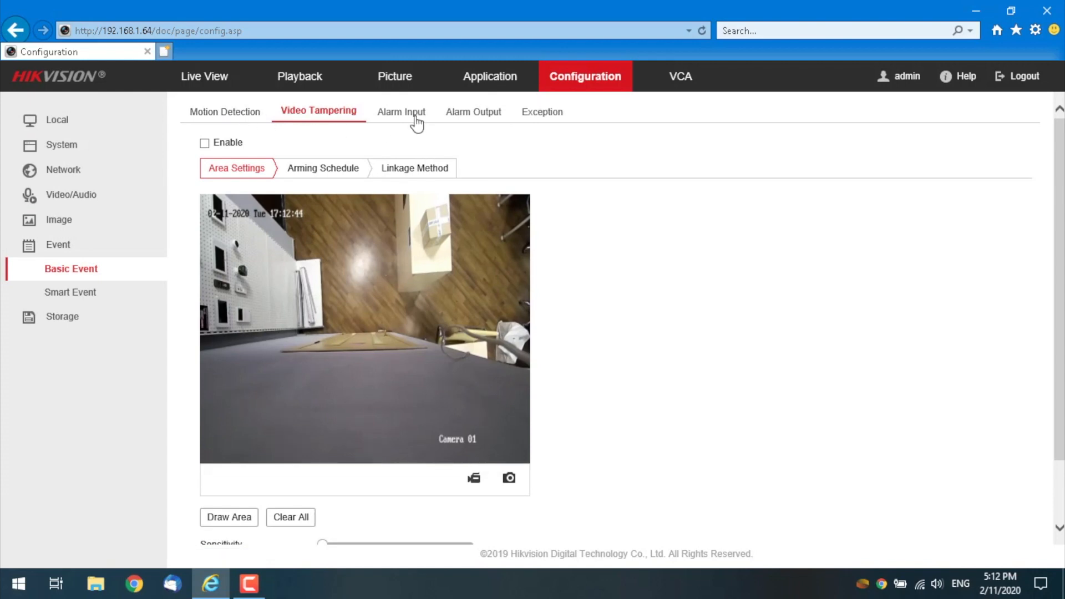
pyautogui.moveTo(118, 283)
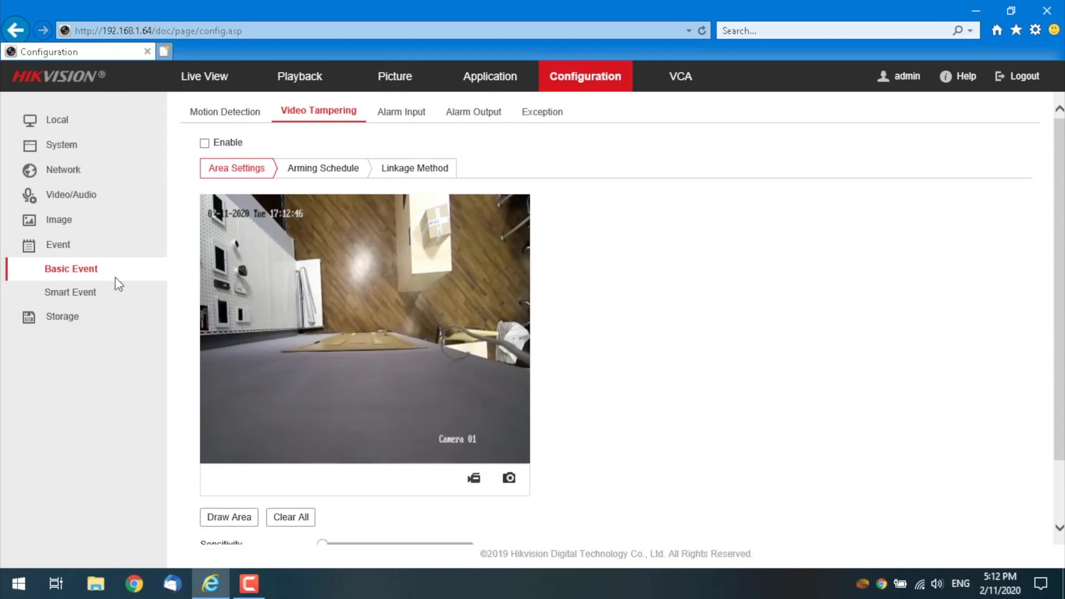
pyautogui.click(71, 292)
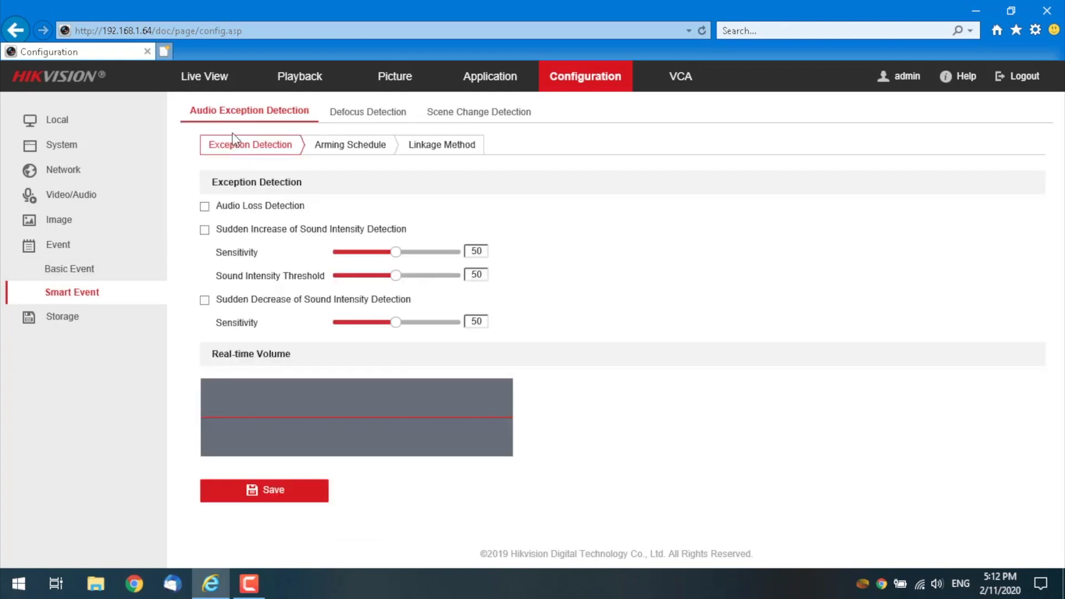
pyautogui.moveTo(266, 417)
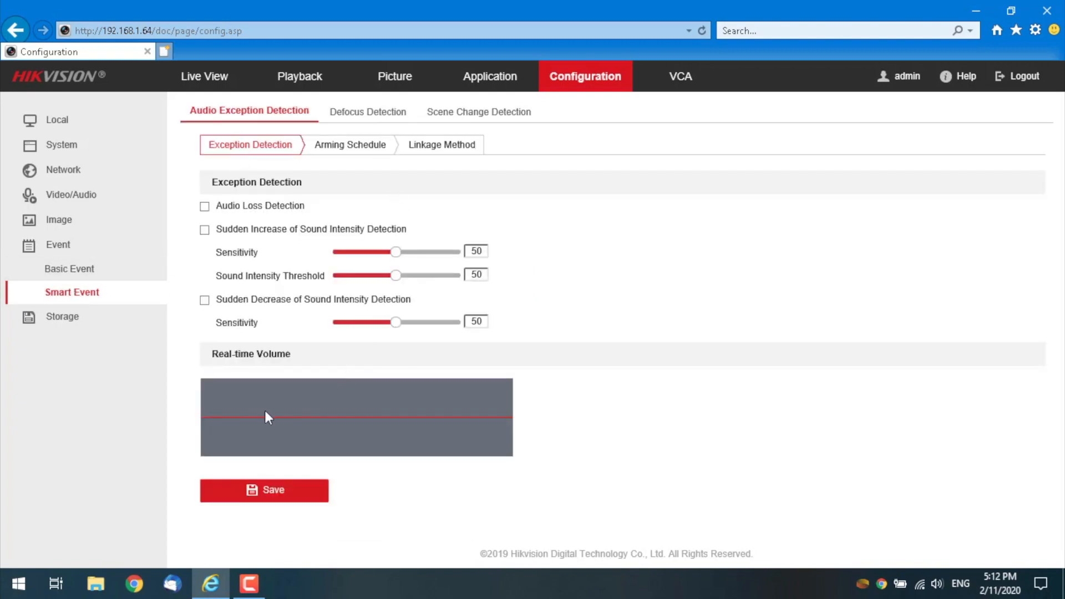
pyautogui.moveTo(620, 435)
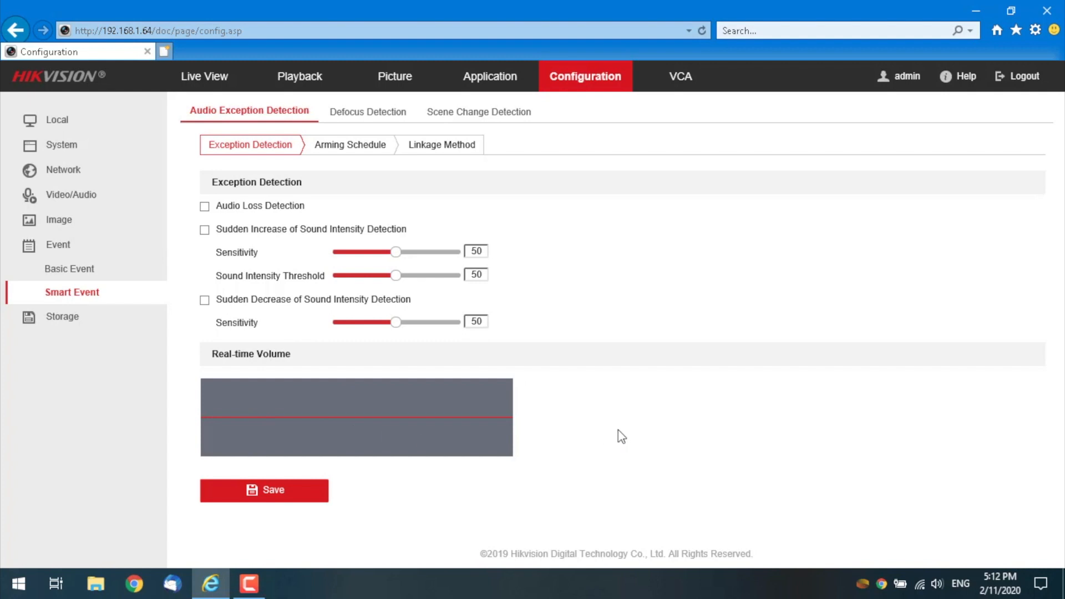
pyautogui.moveTo(247, 230)
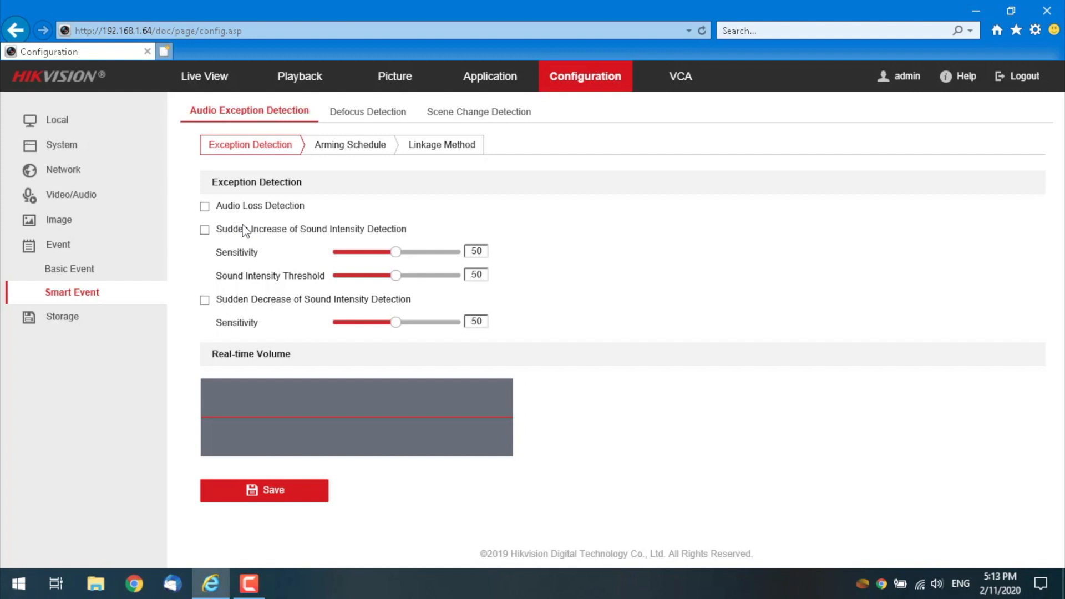
pyautogui.moveTo(461, 132)
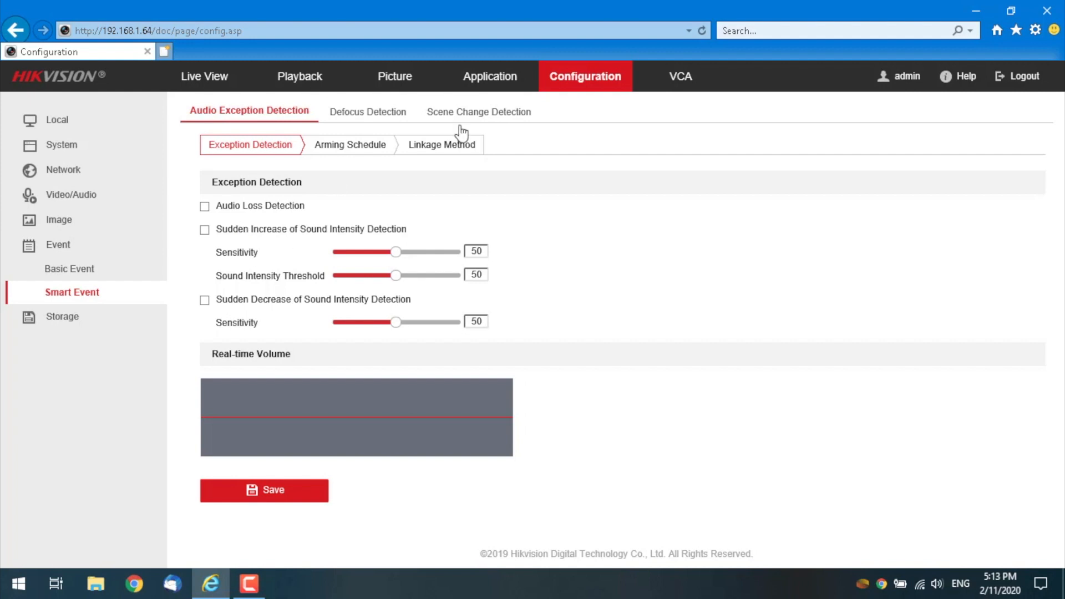
pyautogui.click(62, 269)
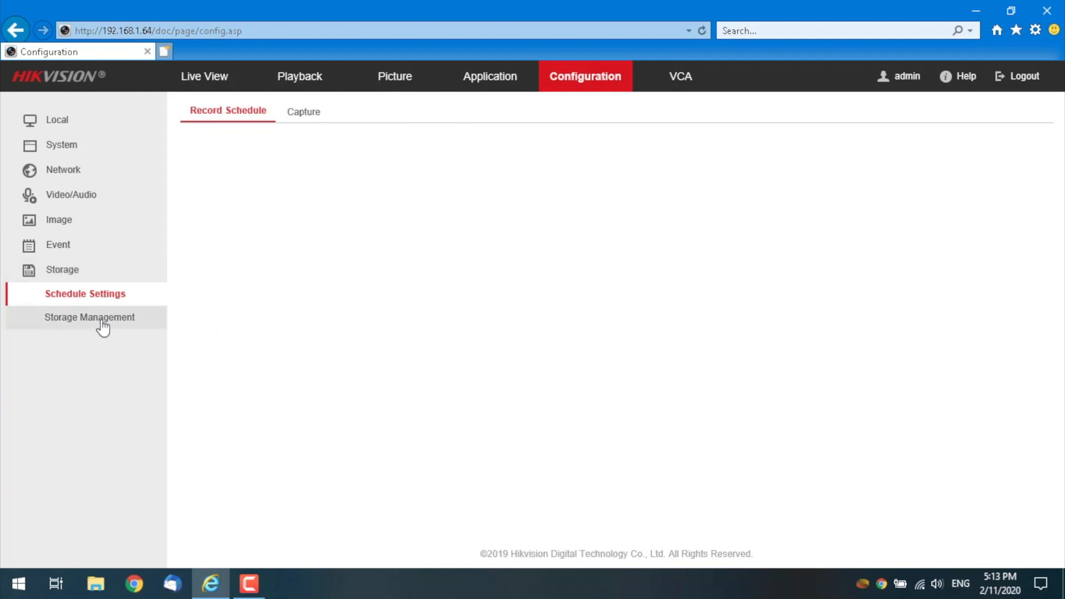
# Step: Confirm People Counting as the VCA resource and go to its Rule page
pyautogui.click(226, 110)
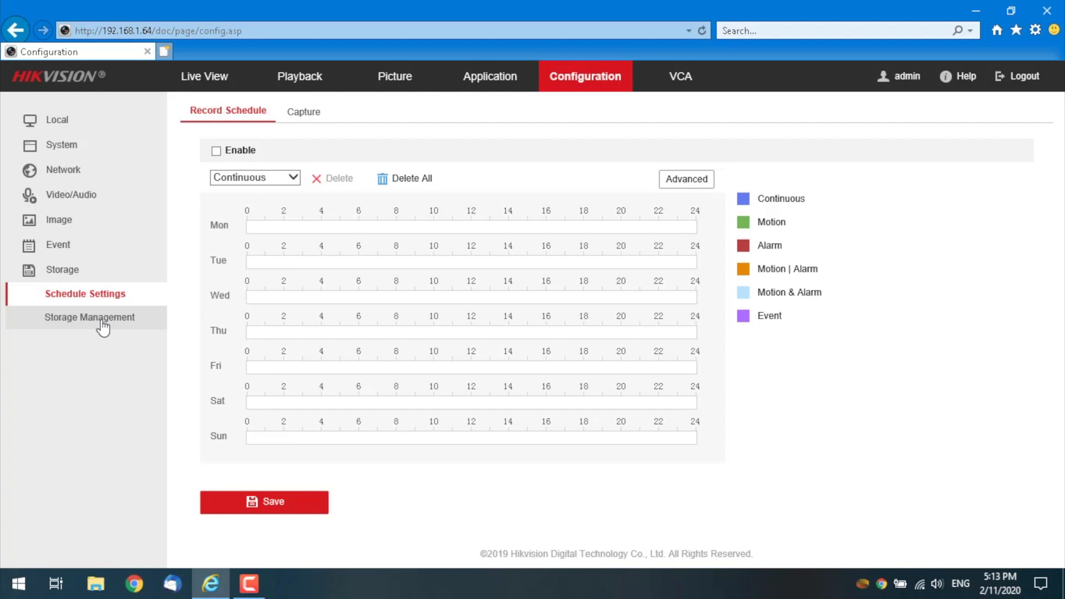
pyautogui.moveTo(686, 178)
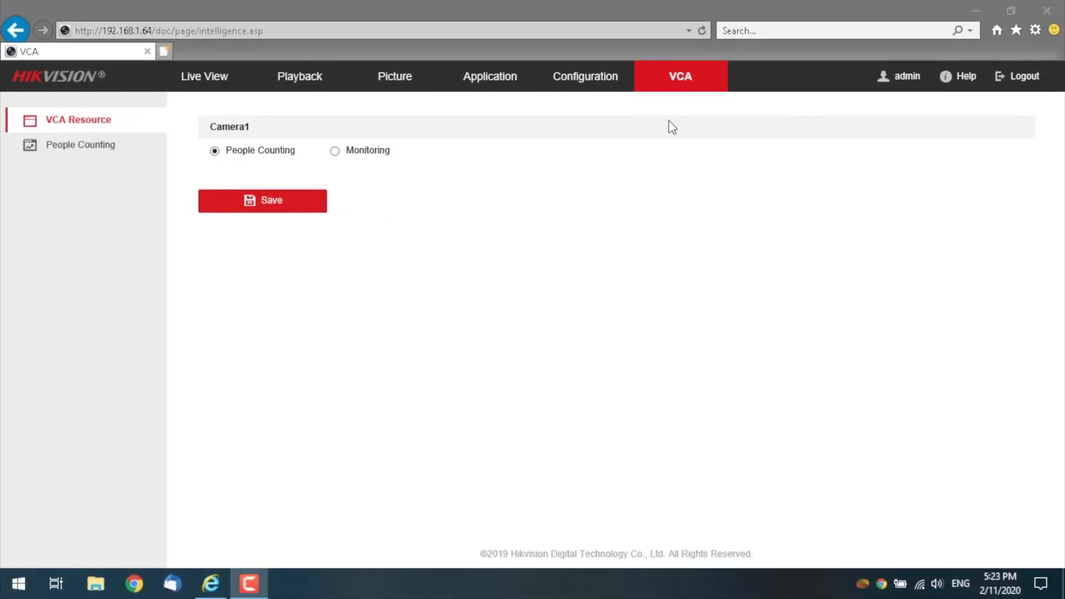
pyautogui.moveTo(234, 163)
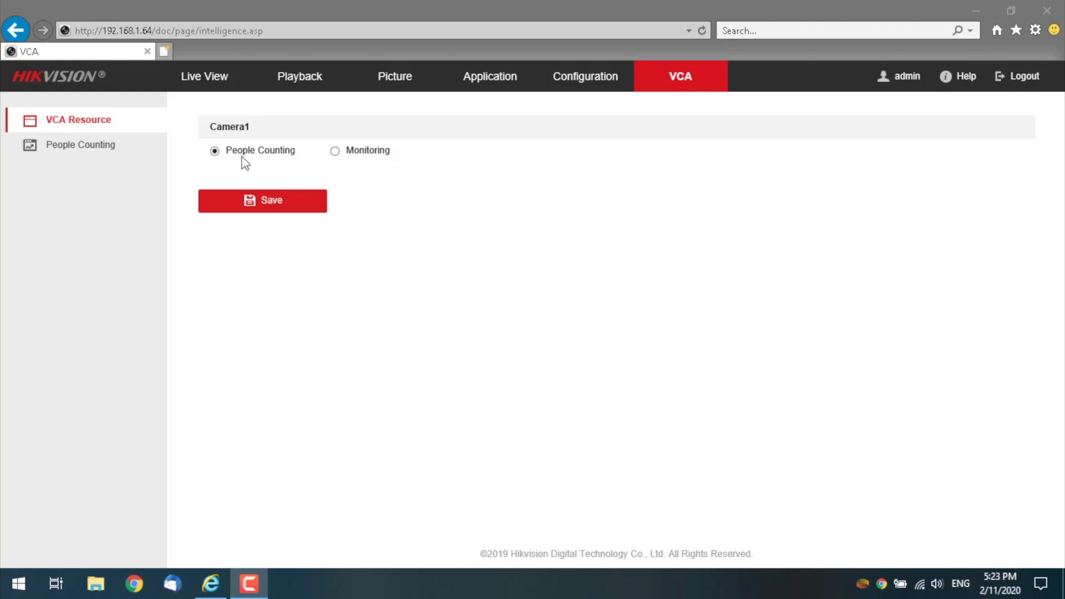
pyautogui.click(80, 144)
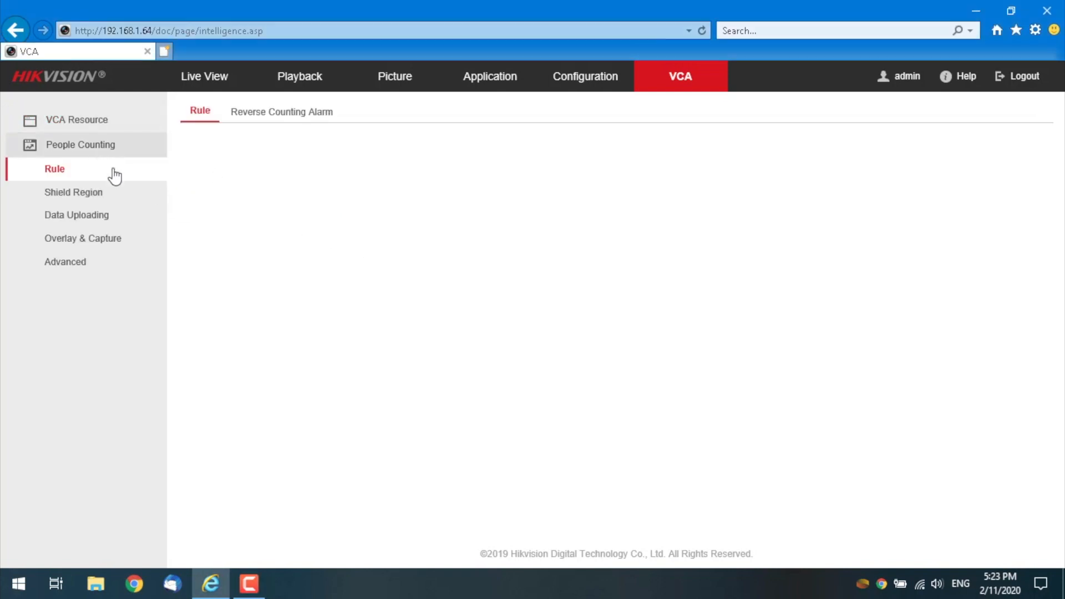
# Step: Fit the green calibration box over level floor and run Auto calibration (lens height 274 cm)
pyautogui.click(54, 169)
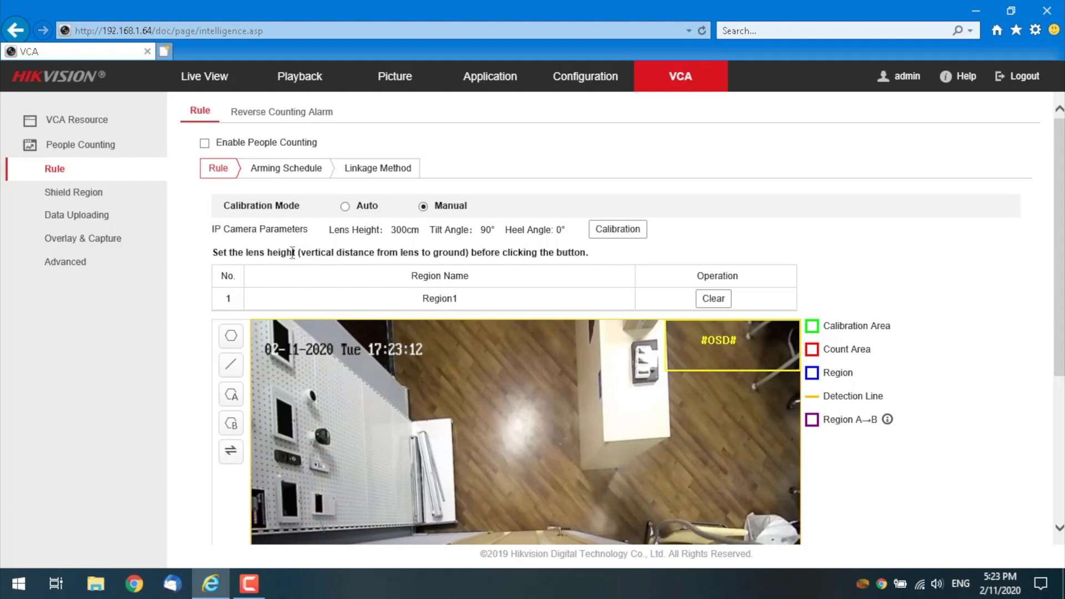
pyautogui.scroll(-3)
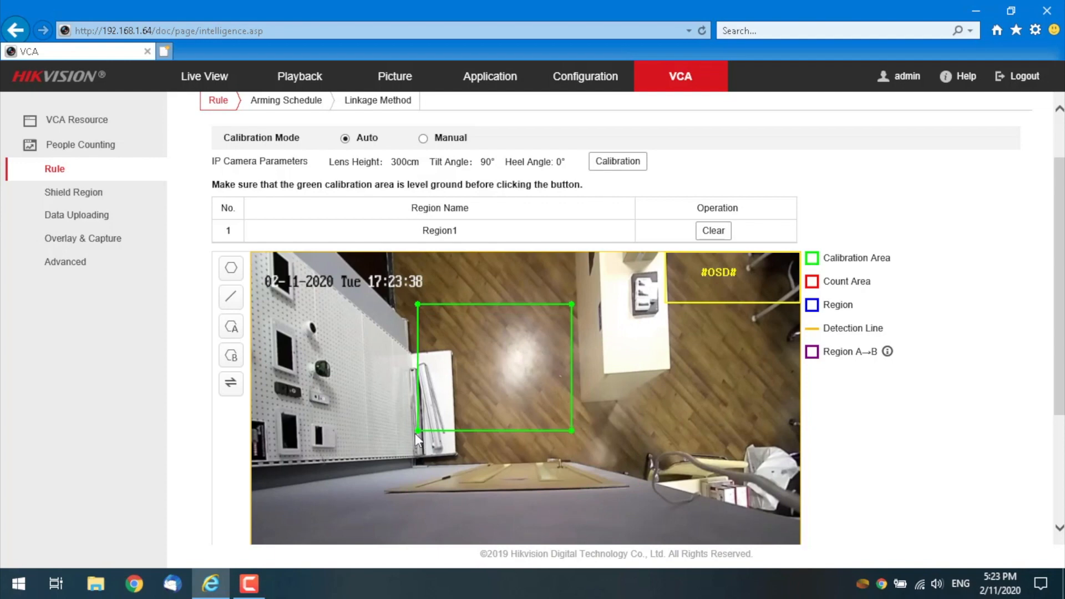
pyautogui.moveTo(418, 432); pyautogui.dragTo(477, 440)
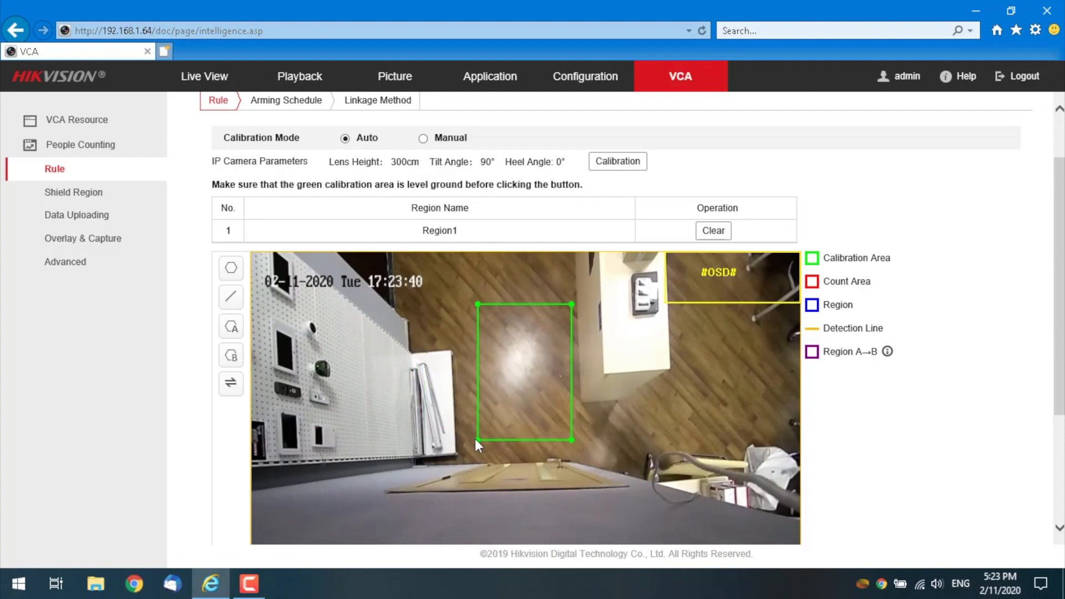
pyautogui.moveTo(428, 424)
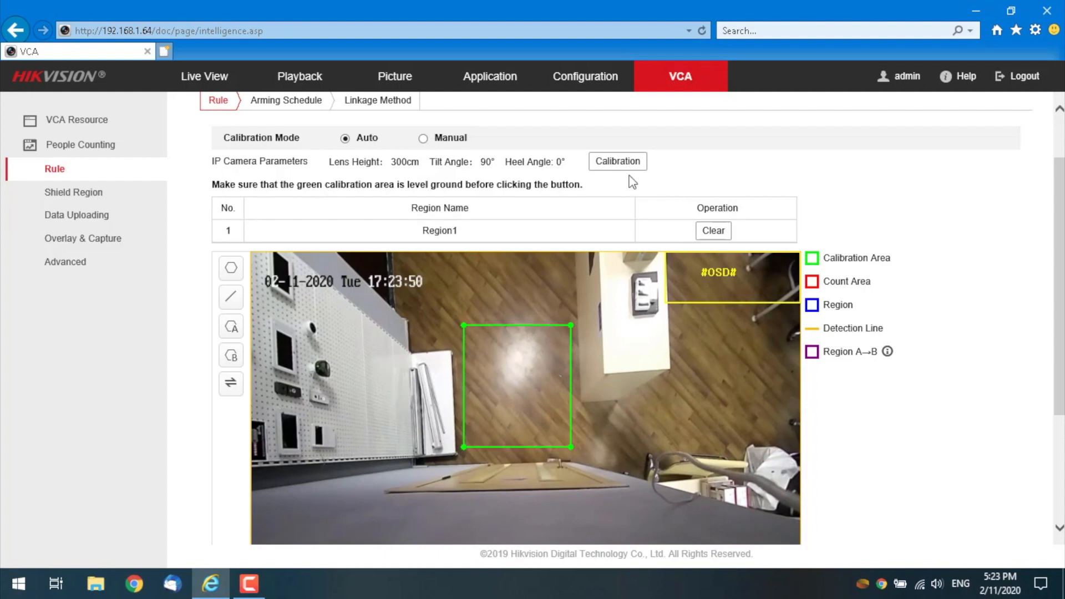
pyautogui.click(616, 161)
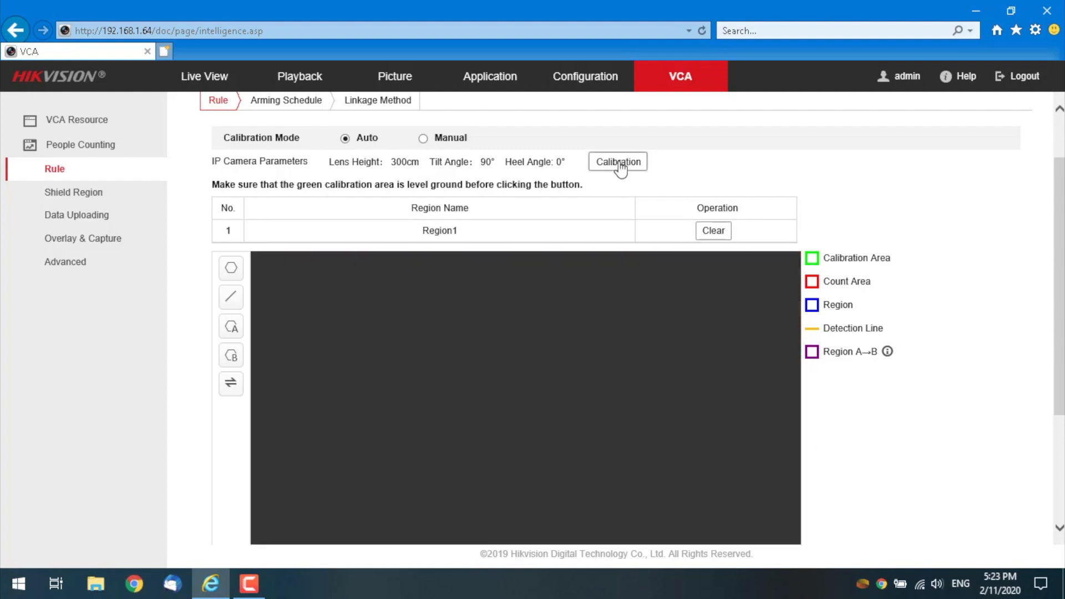
pyautogui.click(617, 162)
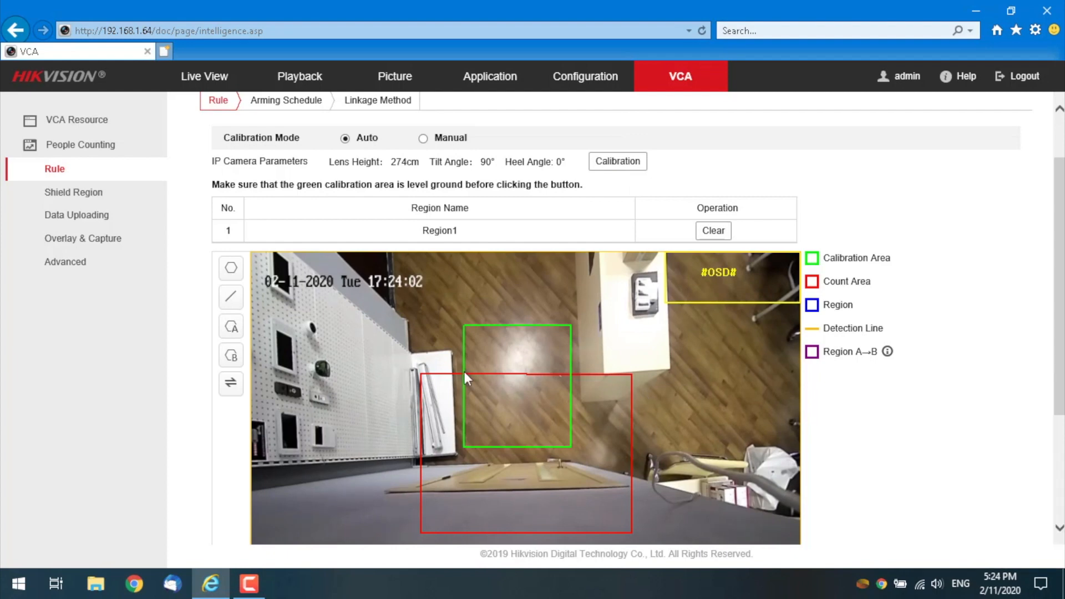
pyautogui.moveTo(442, 175)
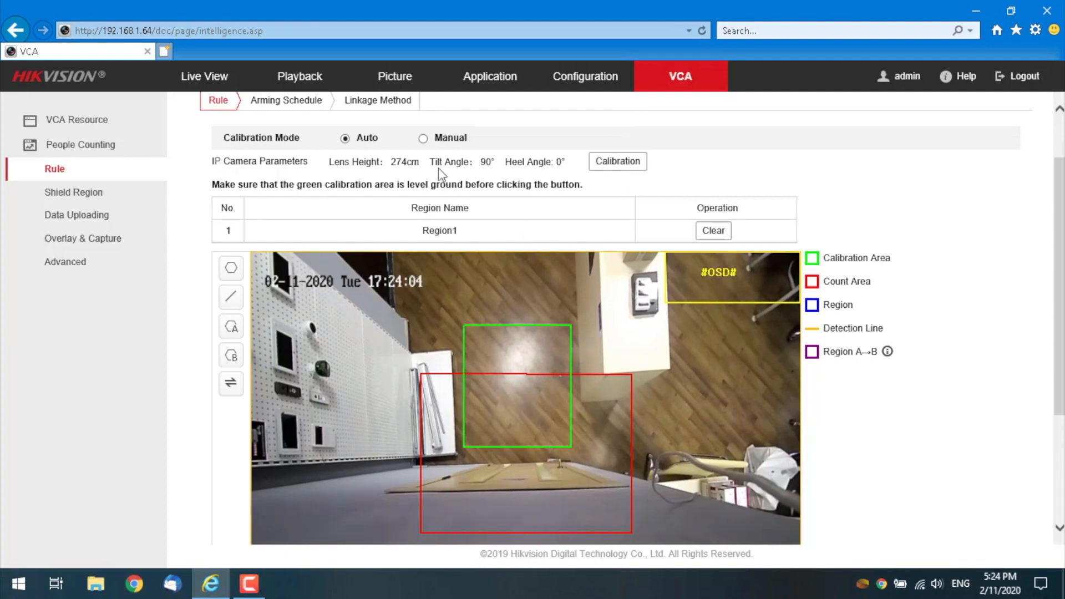
# Step: Check Manual calibration's camera parameters (274 cm, 90°, 0°) unchanged, then return to Auto
pyautogui.click(422, 138)
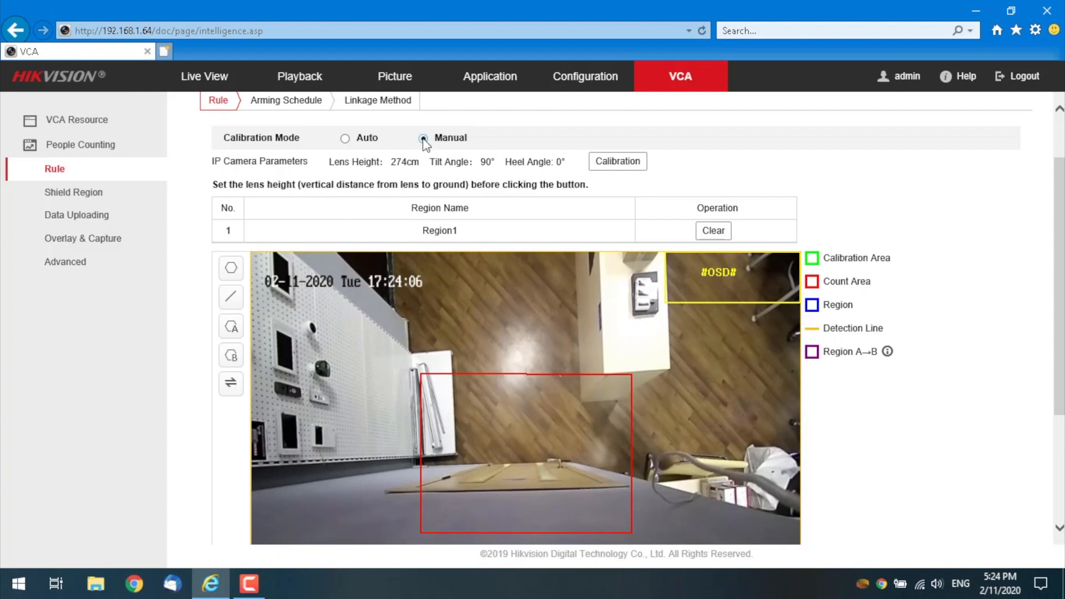
pyautogui.click(617, 161)
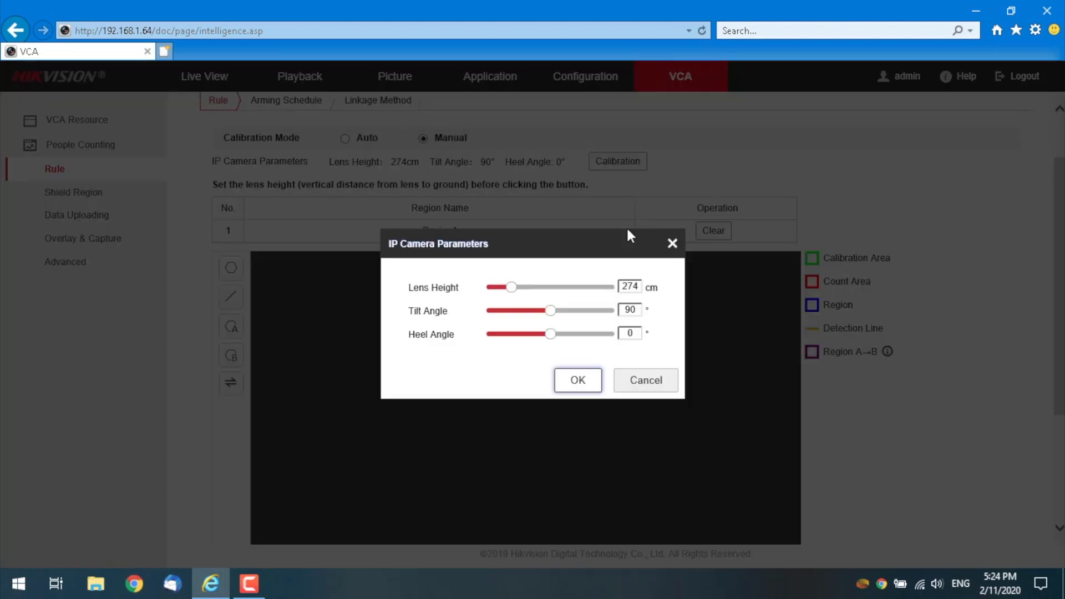
pyautogui.moveTo(585, 264)
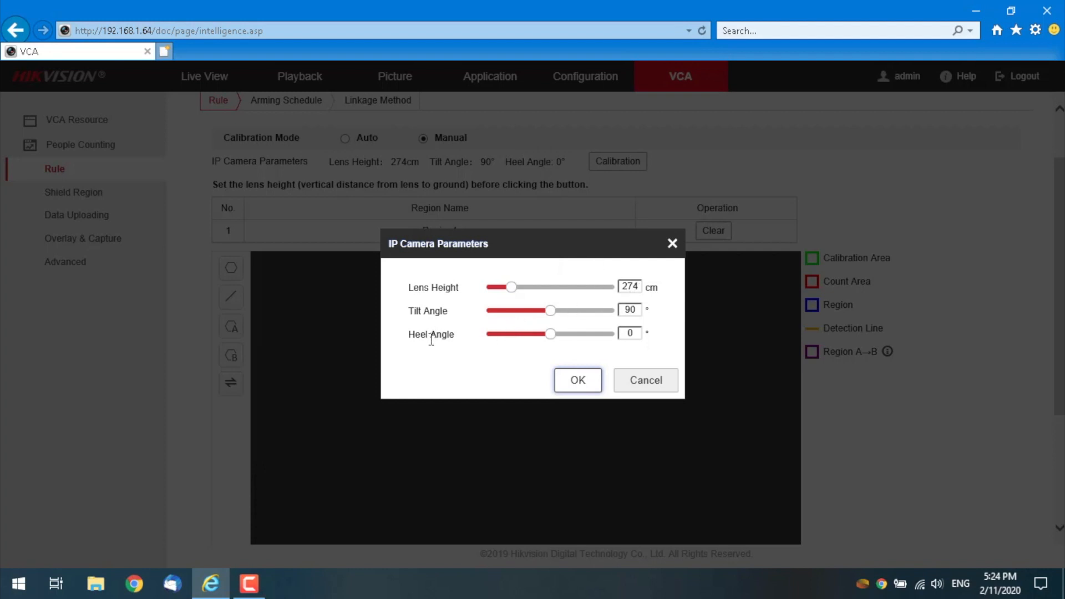
pyautogui.click(577, 380)
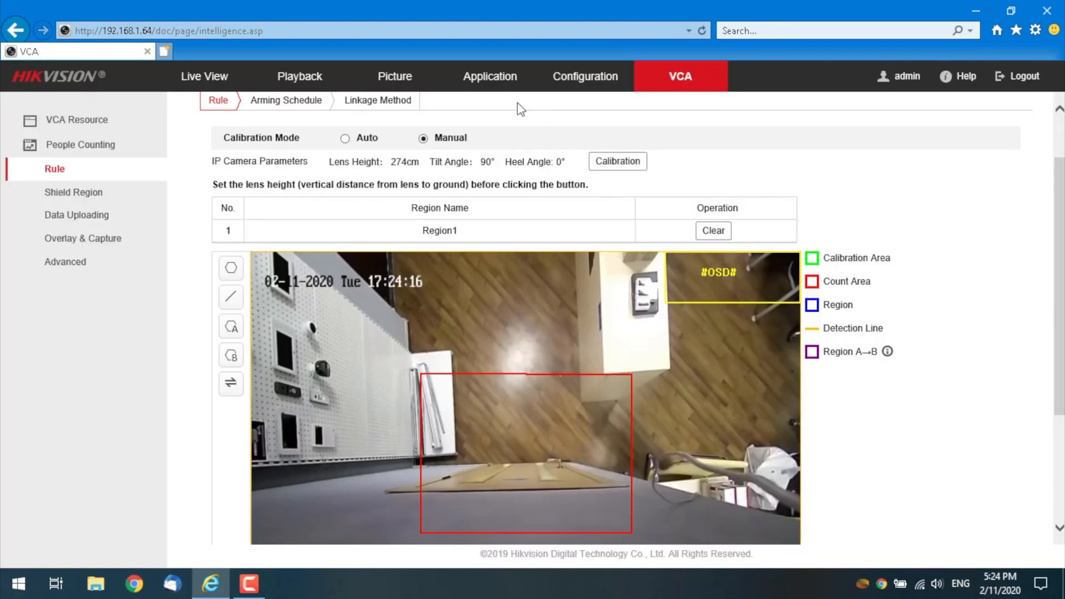
pyautogui.click(345, 137)
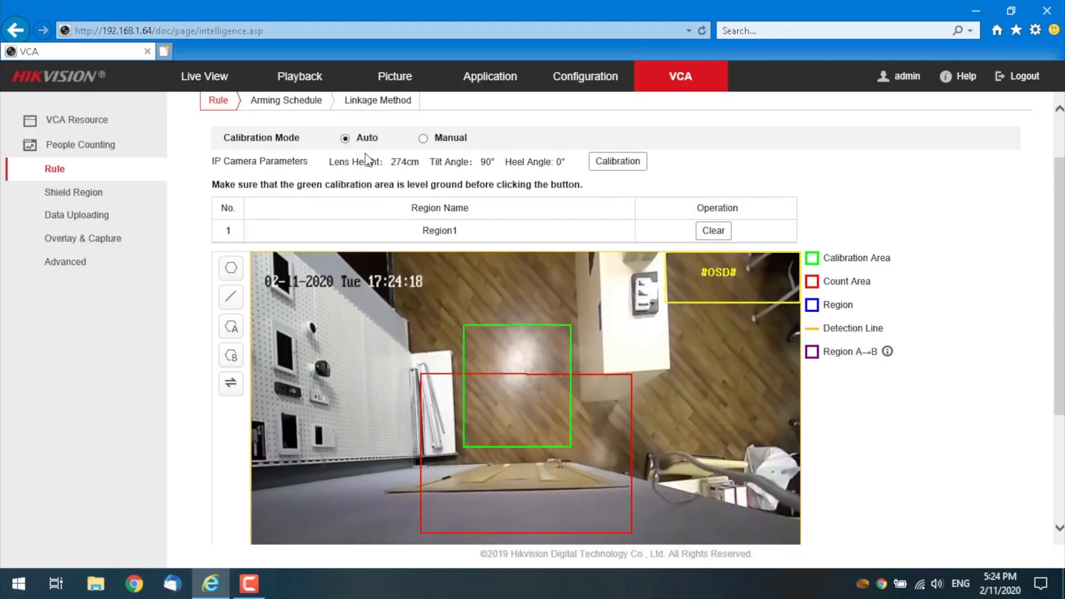
pyautogui.moveTo(544, 425)
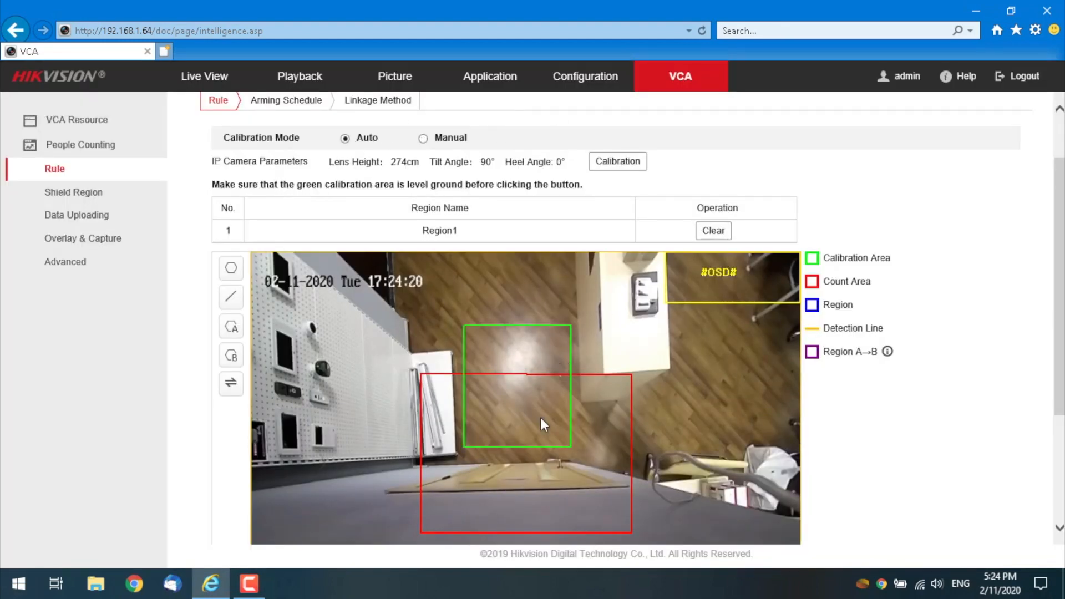
pyautogui.moveTo(512, 307)
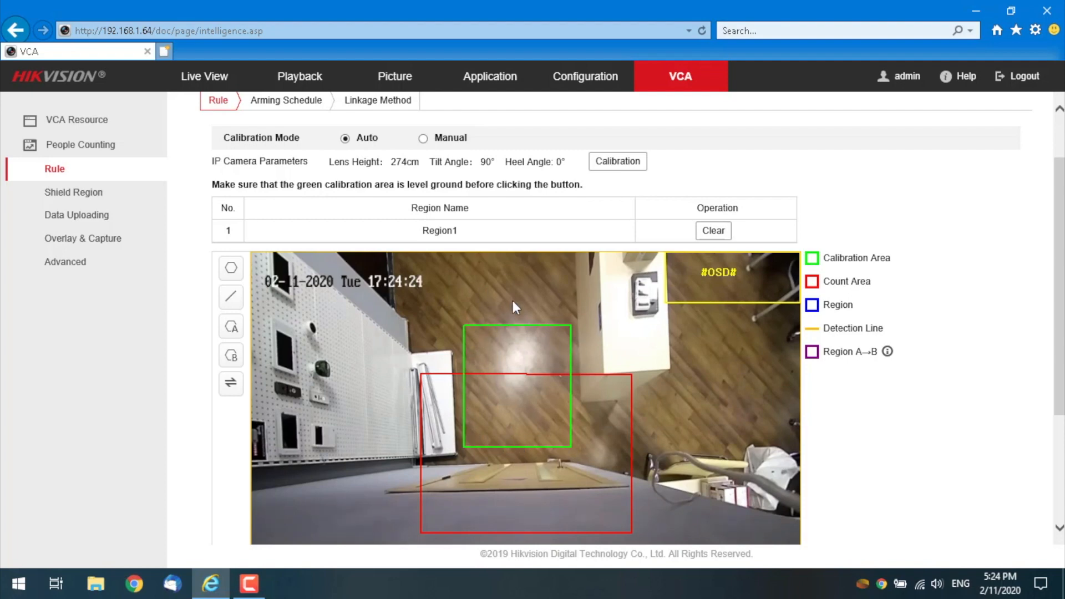
pyautogui.moveTo(626, 440)
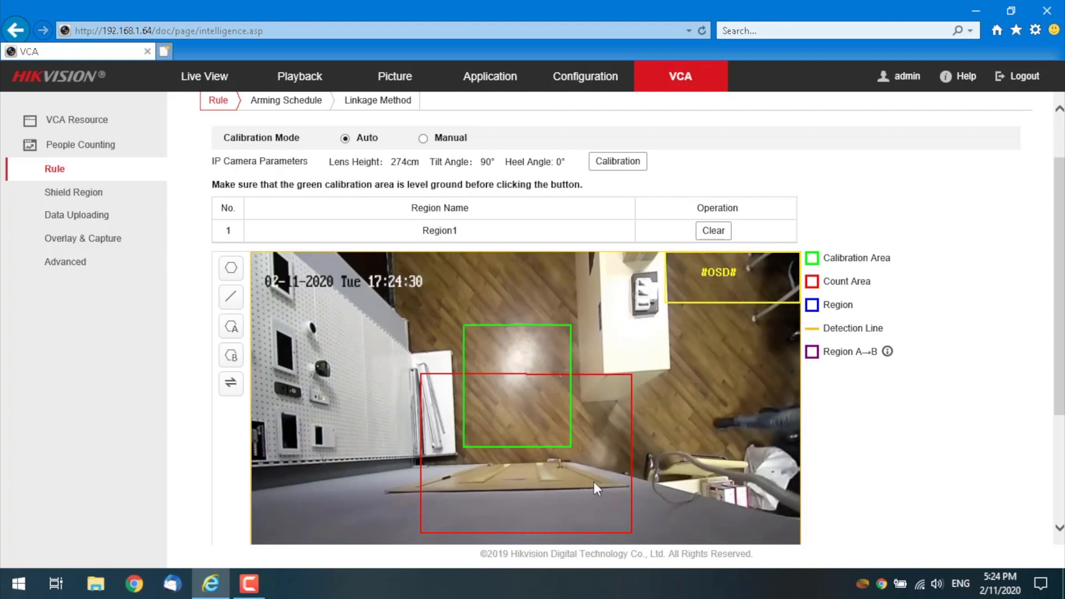
# Step: Draw a blue rectangle over the red count area to create Region1
pyautogui.scroll(-3)
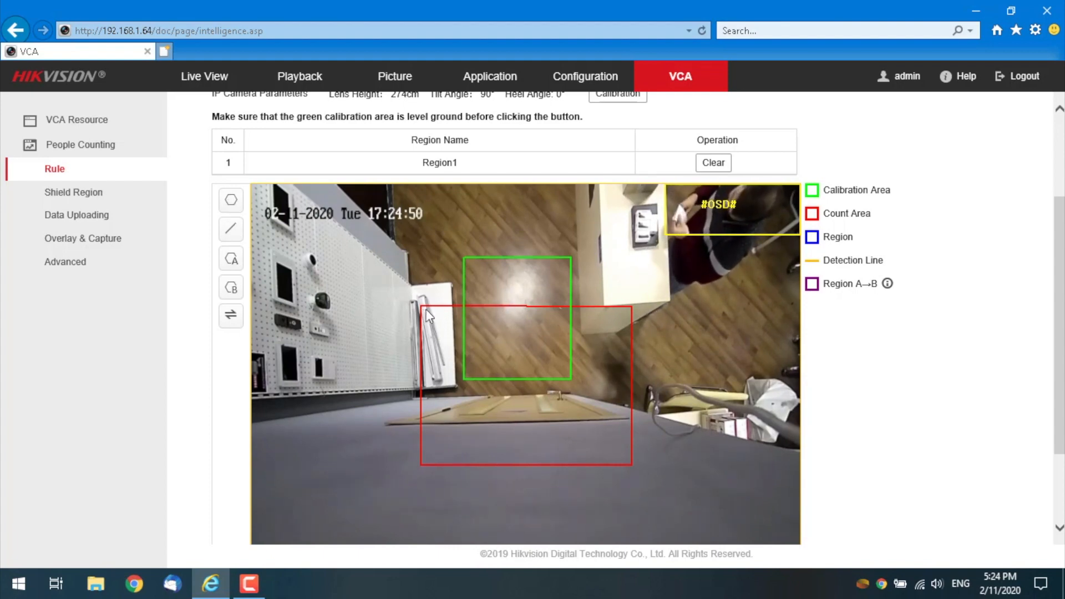
pyautogui.moveTo(425, 310); pyautogui.dragTo(624, 316)
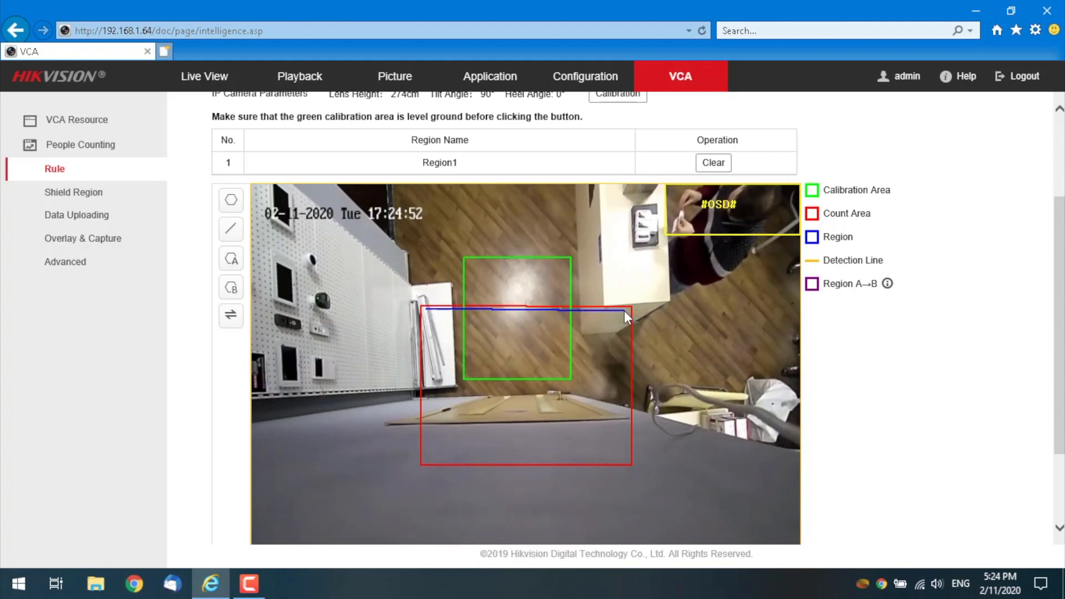
pyautogui.moveTo(625, 310); pyautogui.dragTo(628, 467)
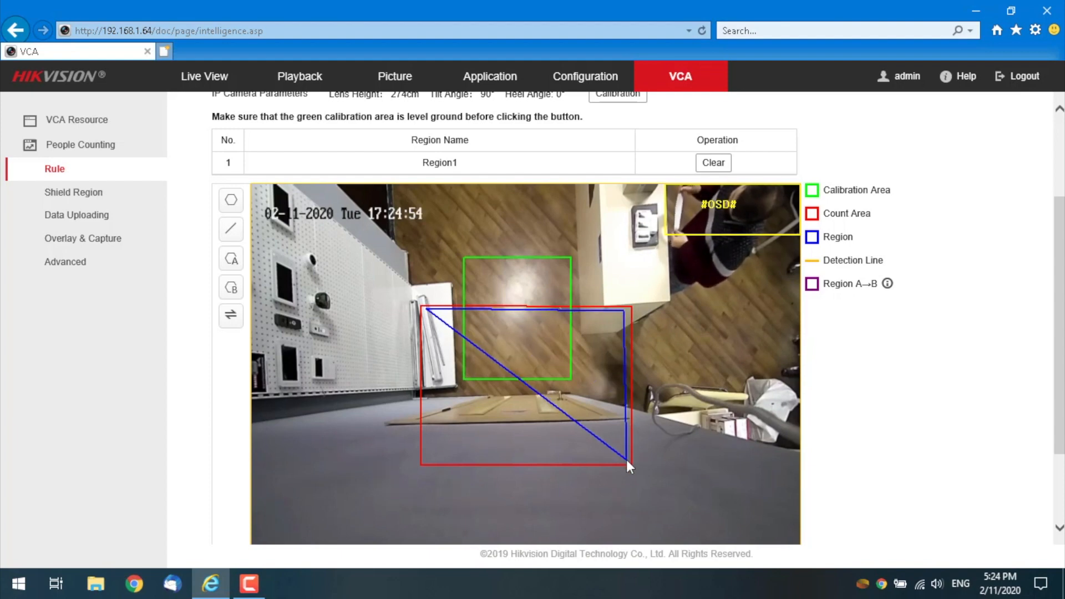
pyautogui.moveTo(628, 465); pyautogui.dragTo(499, 451)
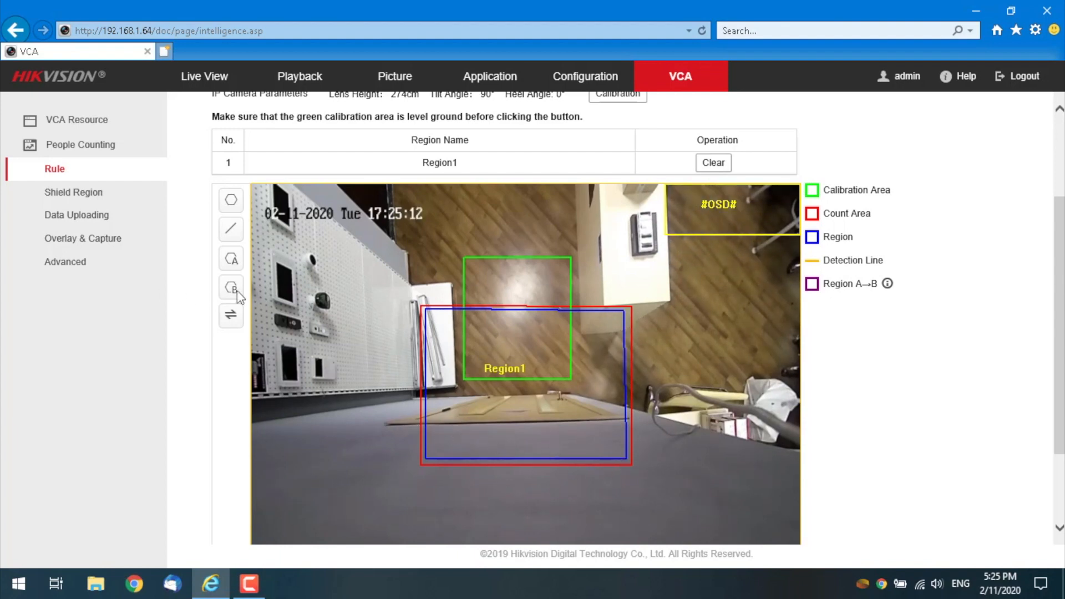
pyautogui.moveTo(231, 260)
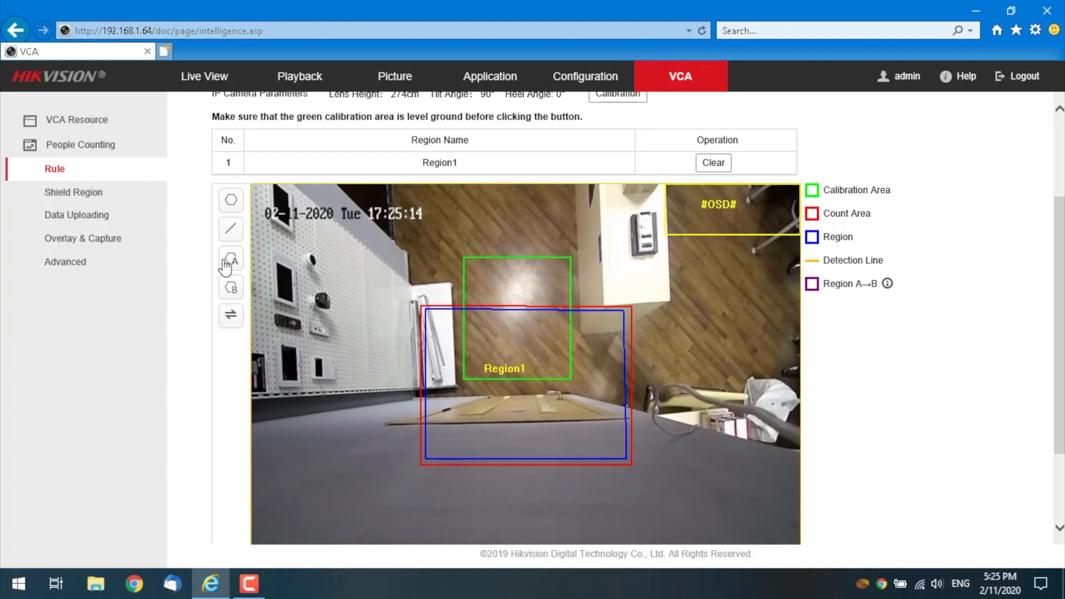
pyautogui.moveTo(301, 532)
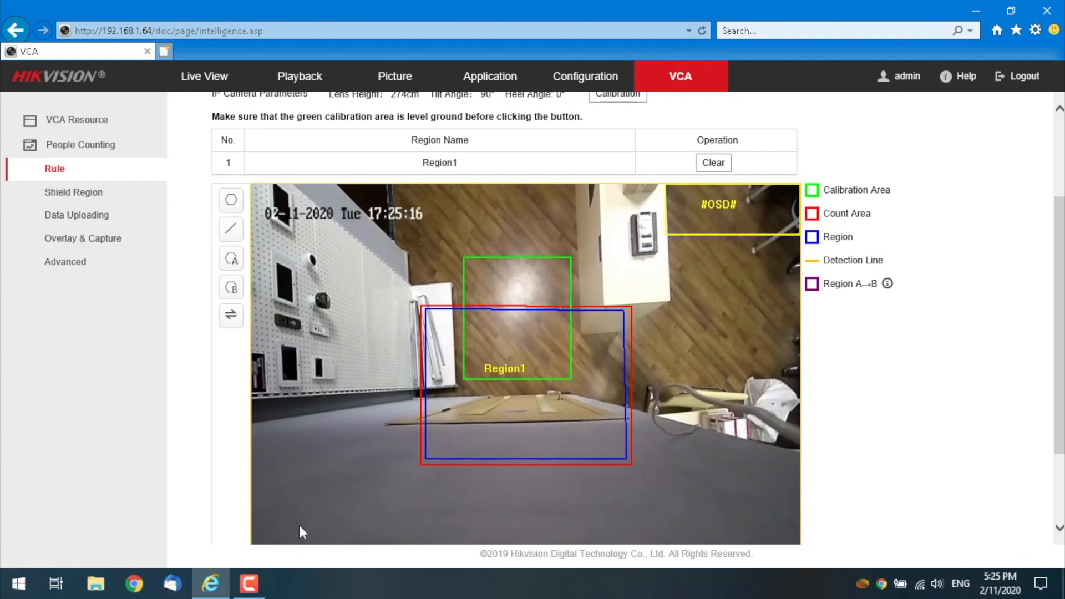
pyautogui.moveTo(230, 230)
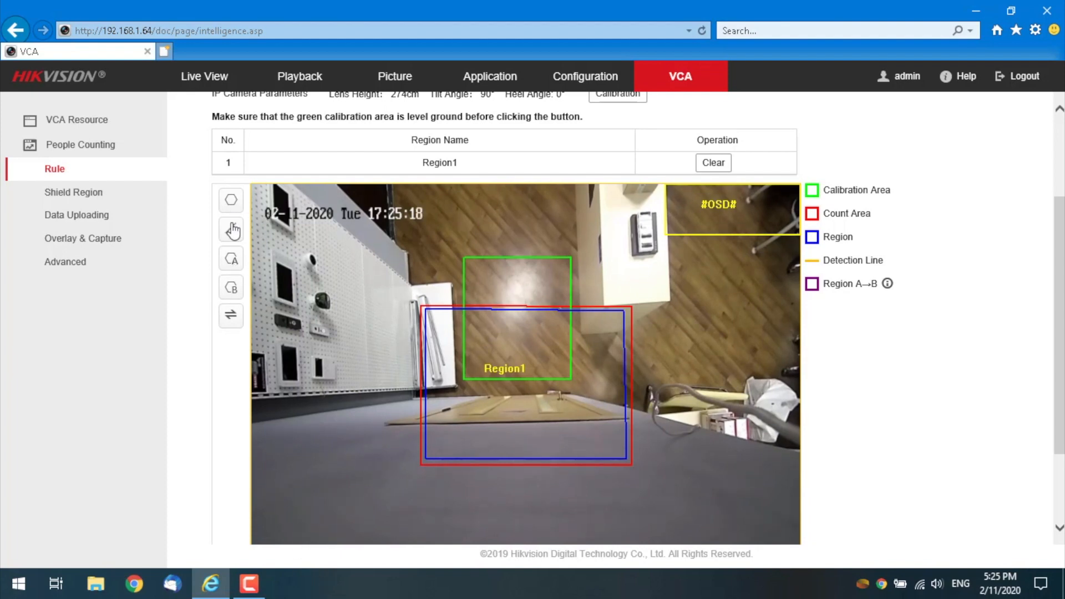
# Step: Draw a yellow detection line diagonally across Region1 and adjust its left endpoint
pyautogui.click(230, 229)
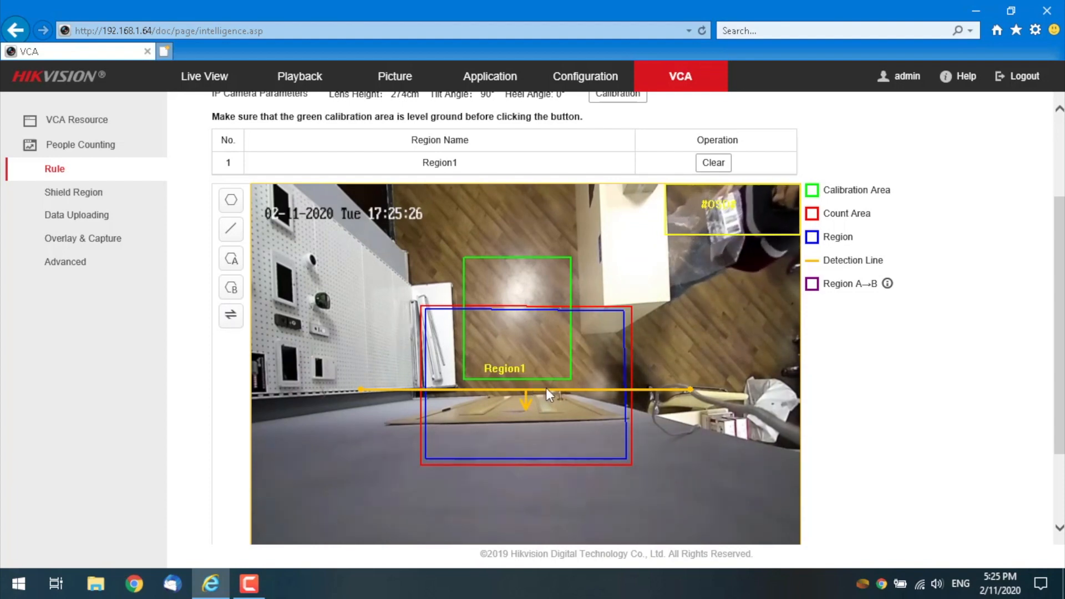
pyautogui.moveTo(360, 389); pyautogui.dragTo(377, 358)
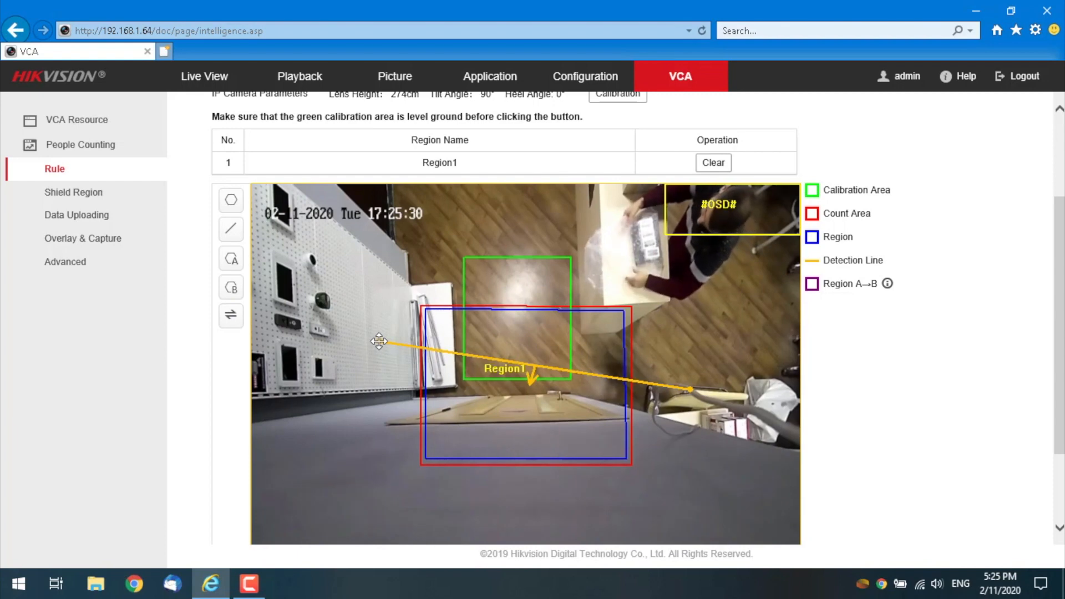
pyautogui.moveTo(614, 390)
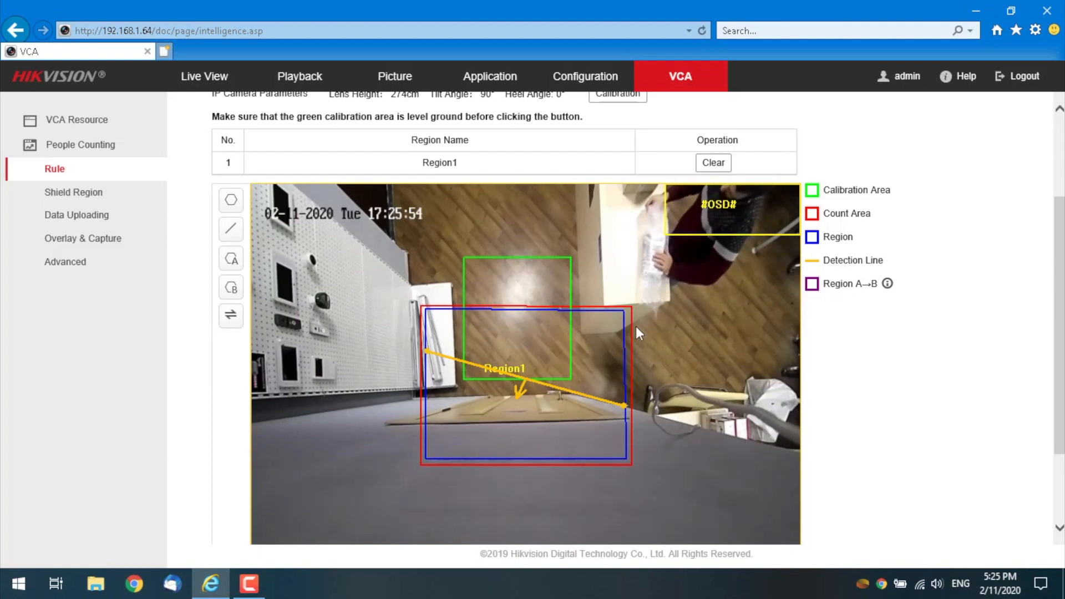
pyautogui.moveTo(558, 427)
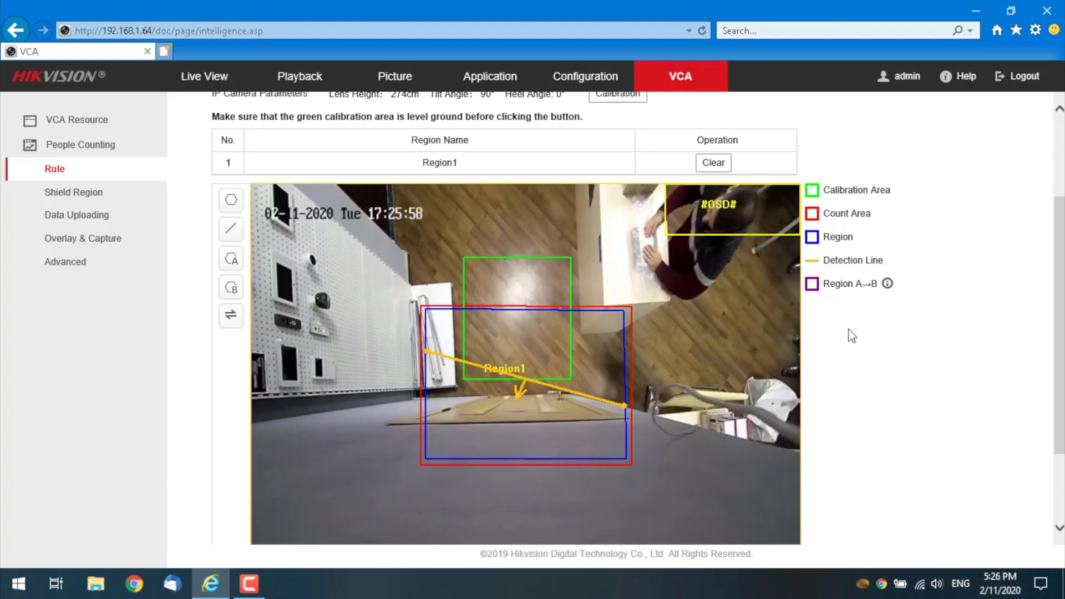
# Step: Save the people counting rule containing Region1 and its detection line
pyautogui.scroll(-3)
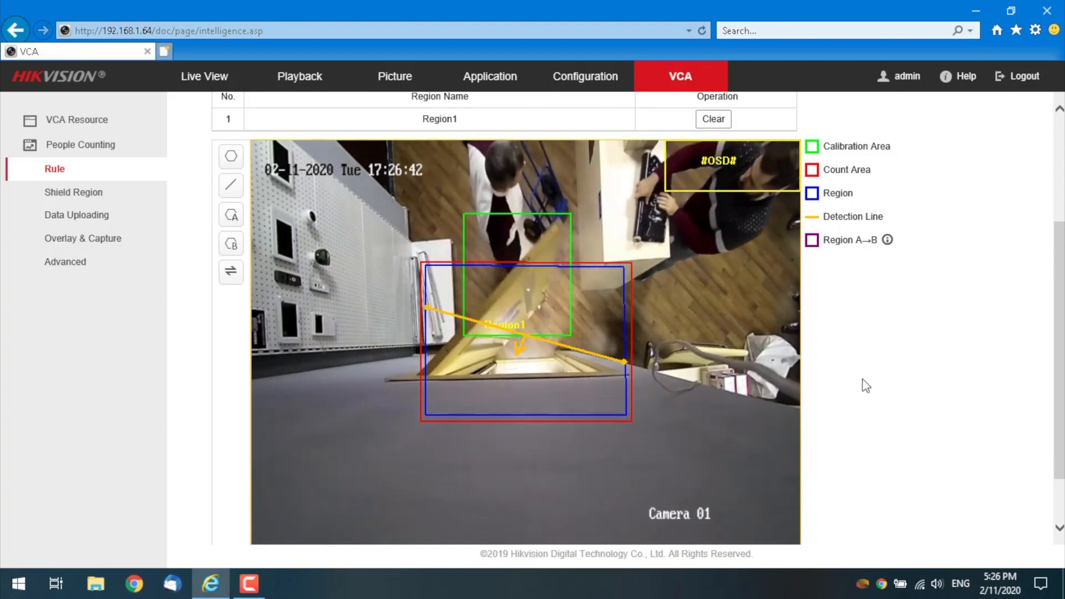
pyautogui.scroll(-3)
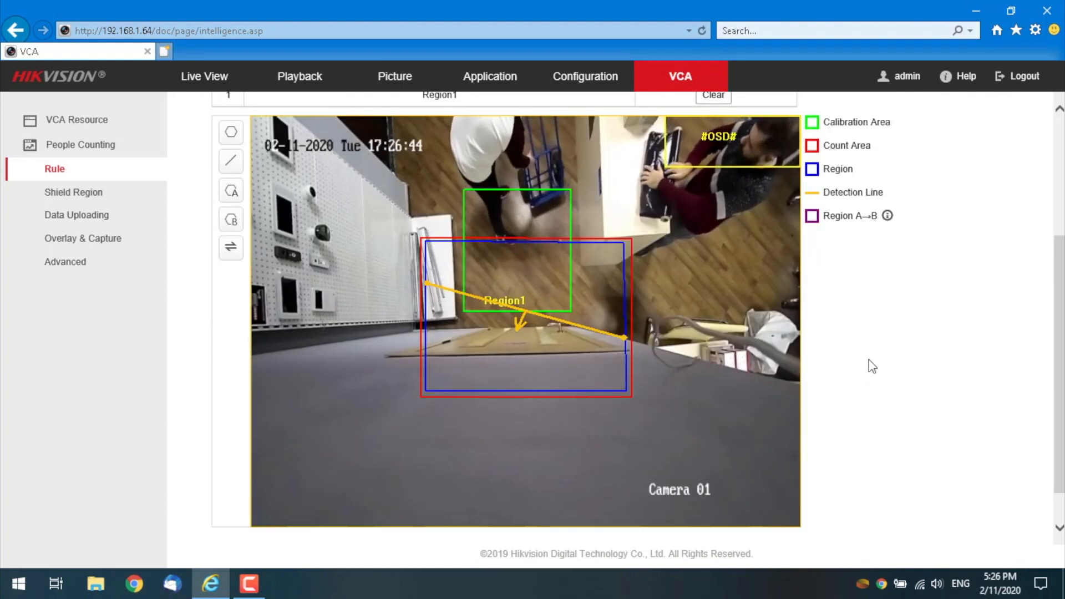
pyautogui.moveTo(758, 332)
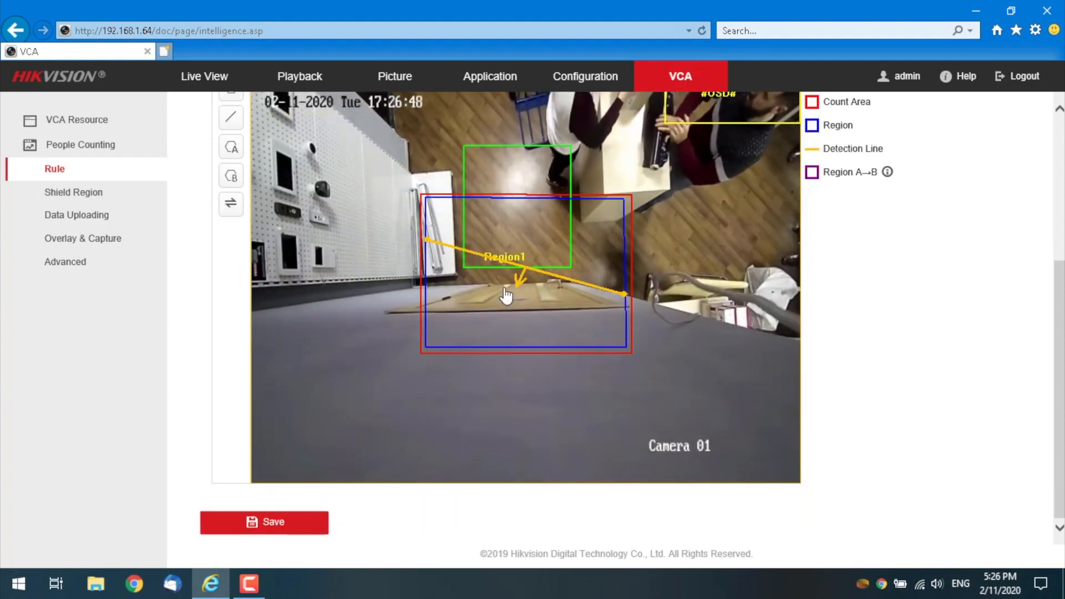
pyautogui.click(264, 521)
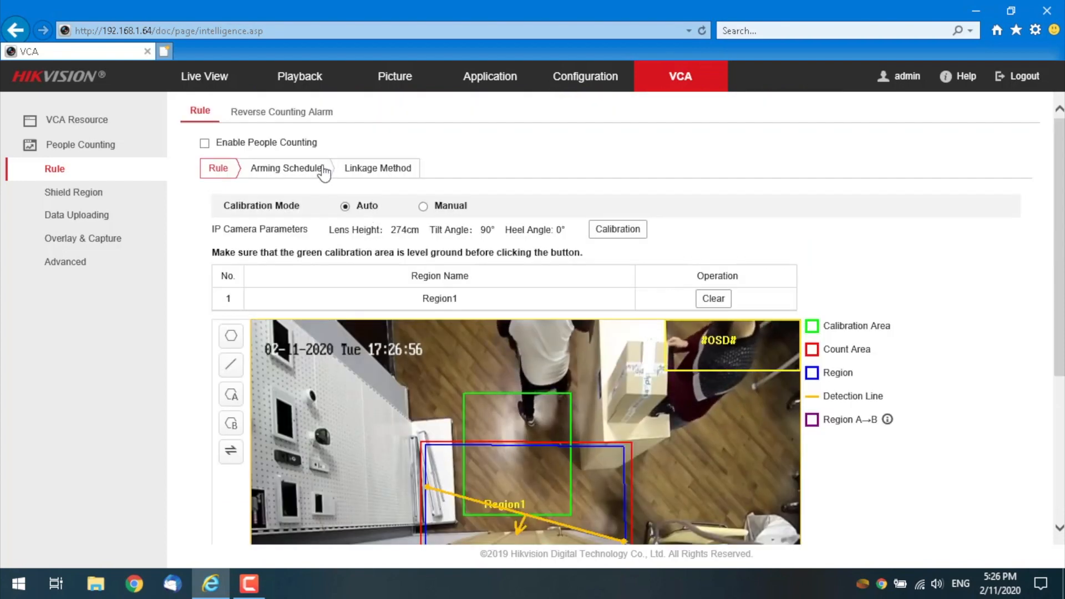
pyautogui.click(285, 168)
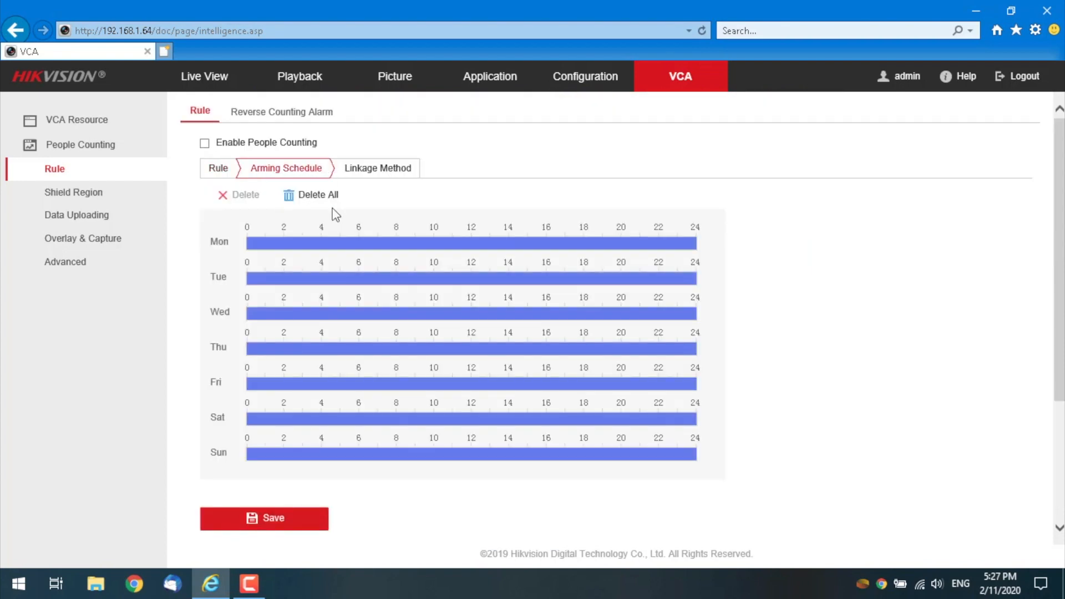
pyautogui.moveTo(253, 87)
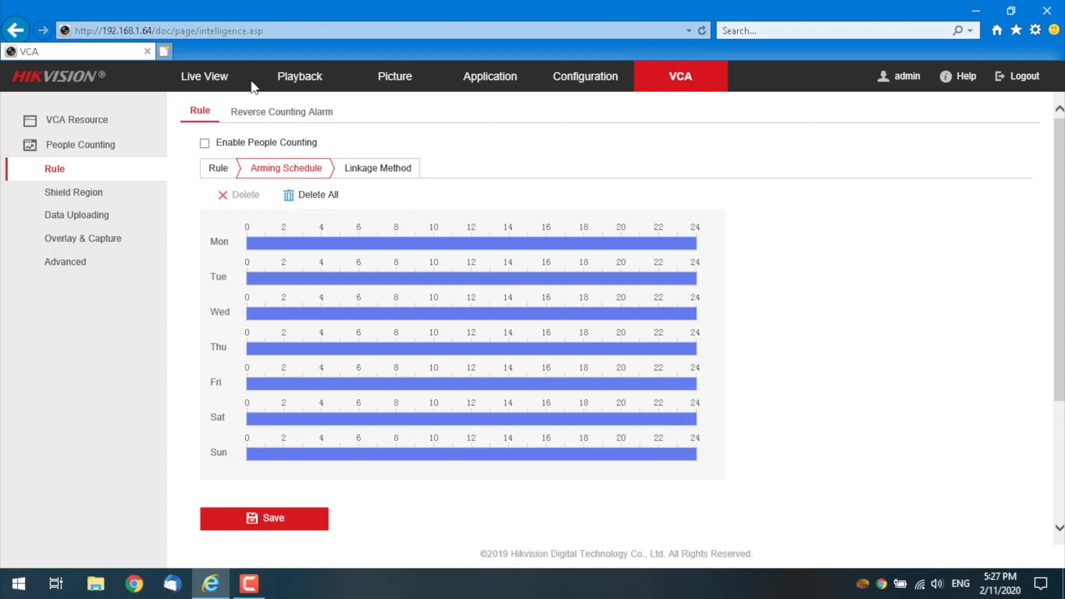
pyautogui.click(218, 168)
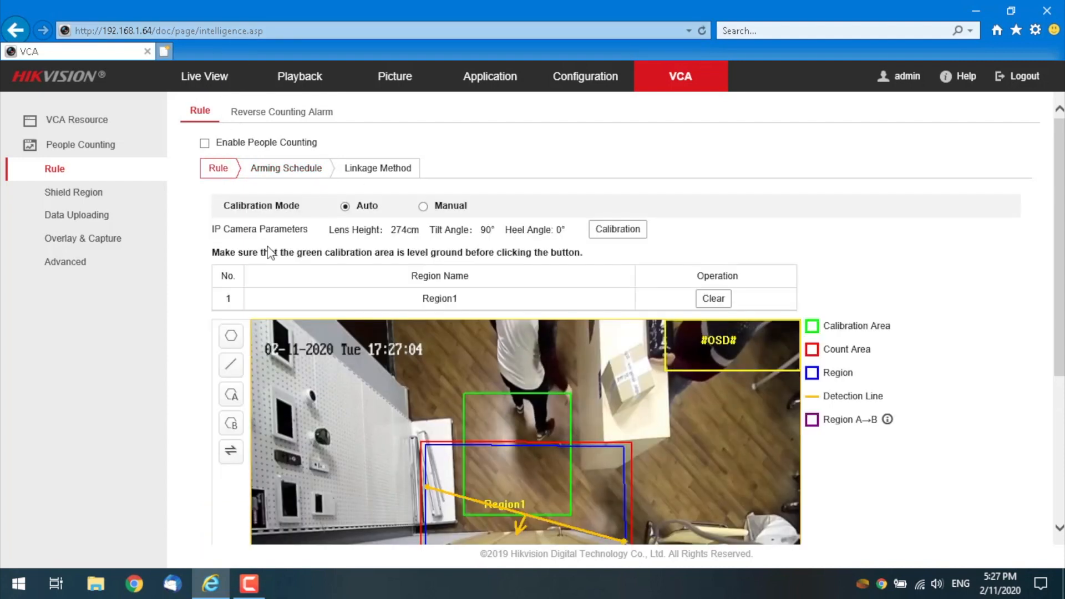
pyautogui.moveTo(401, 364)
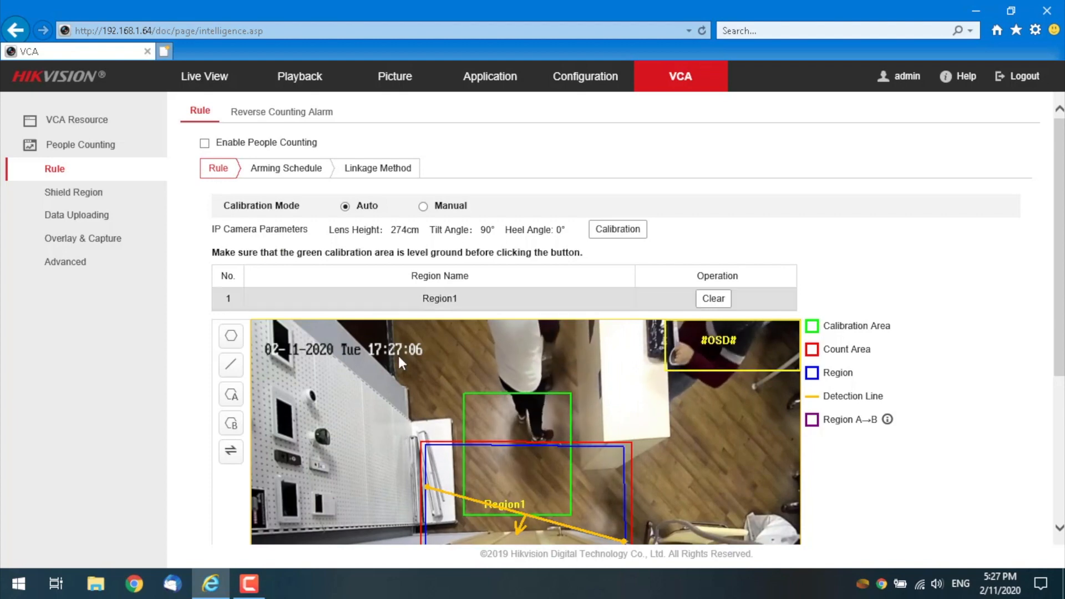
pyautogui.scroll(-3)
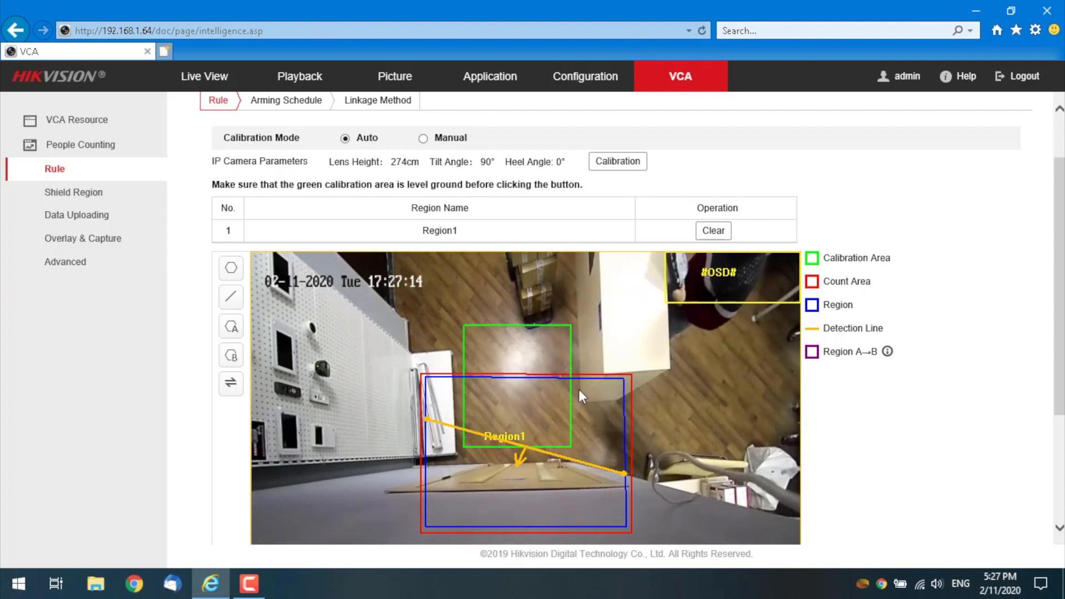
pyautogui.moveTo(495, 498)
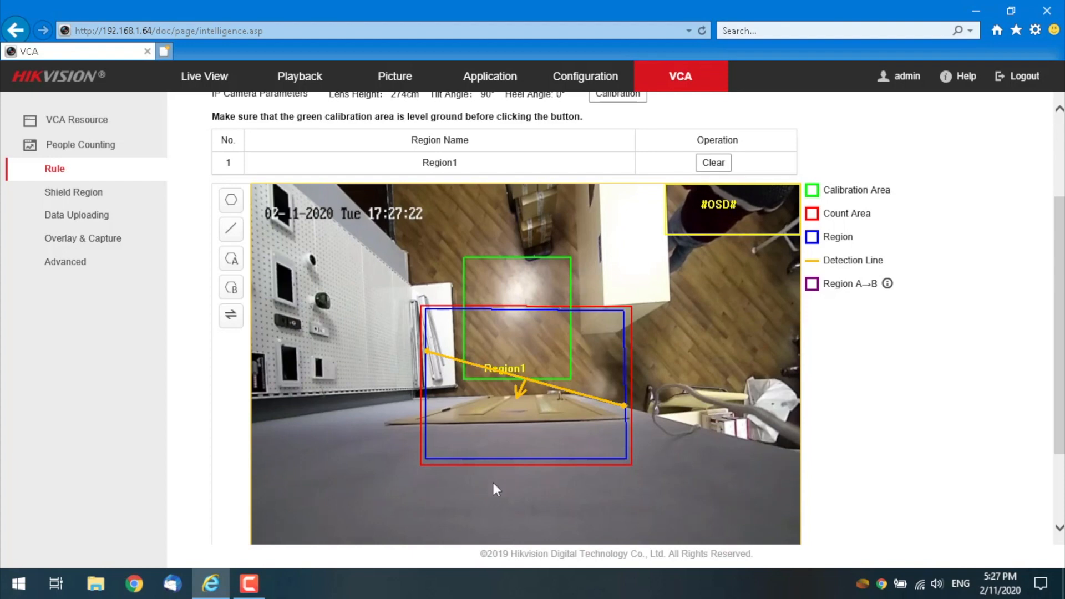
pyautogui.moveTo(592, 450)
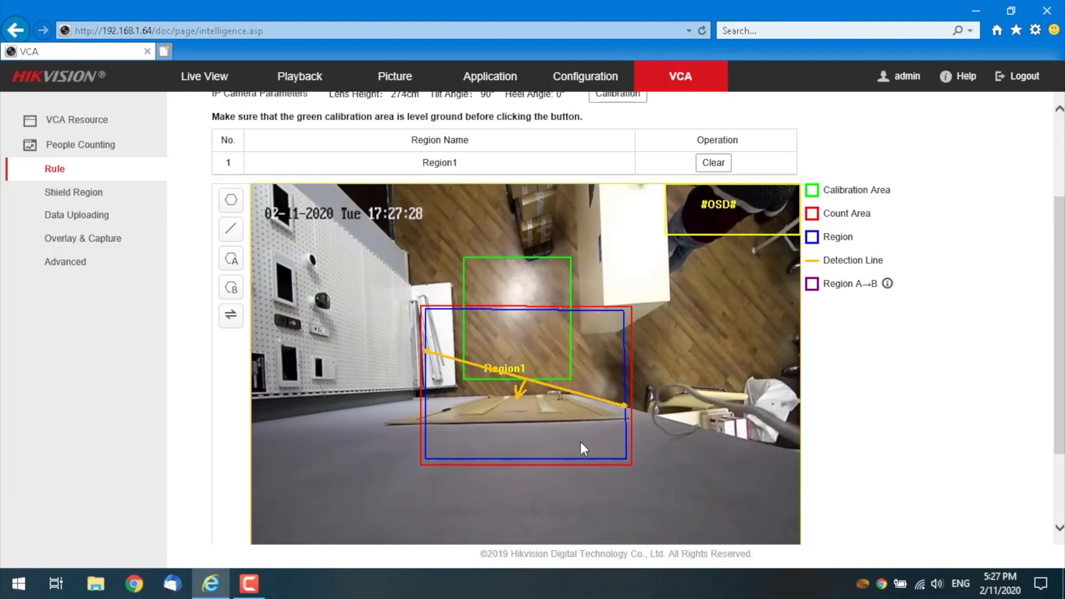
pyautogui.moveTo(454, 368)
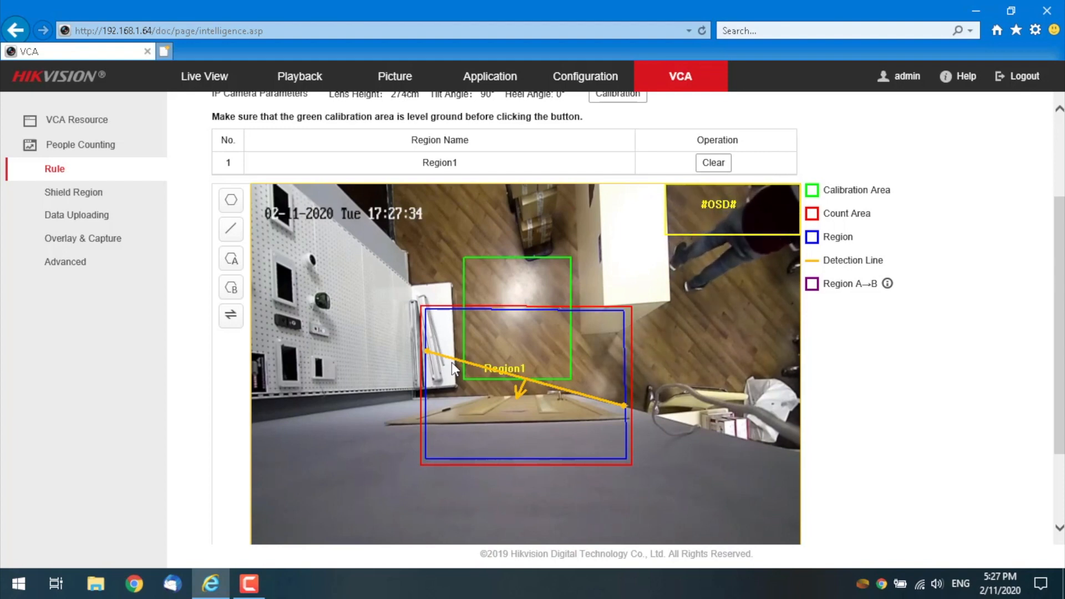
pyautogui.moveTo(734, 214)
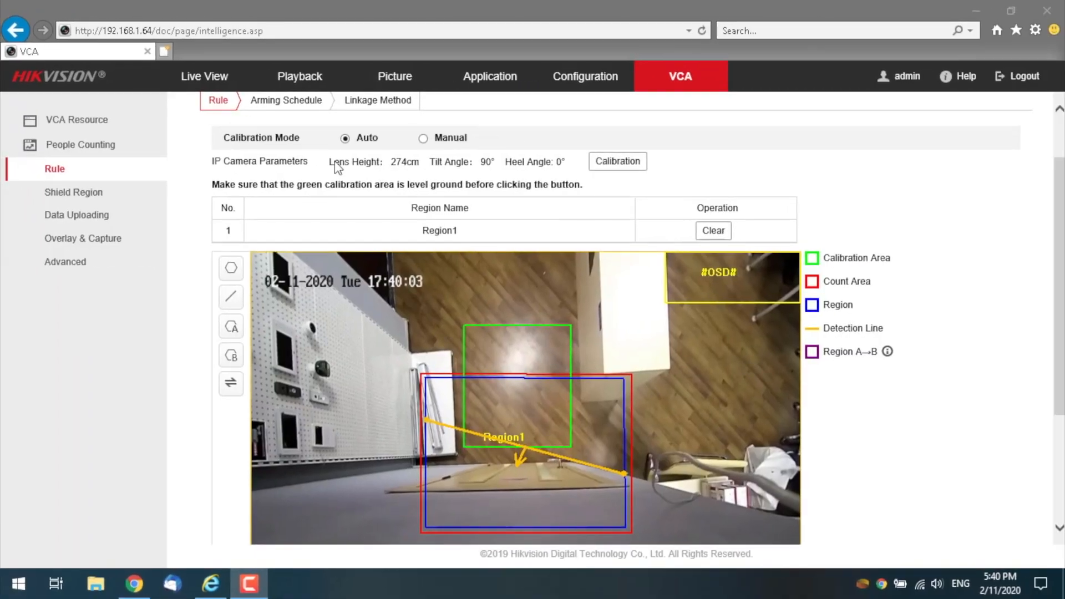
# Step: Draw a test shield polygon, clear it again, and move on to Data Uploading
pyautogui.click(73, 192)
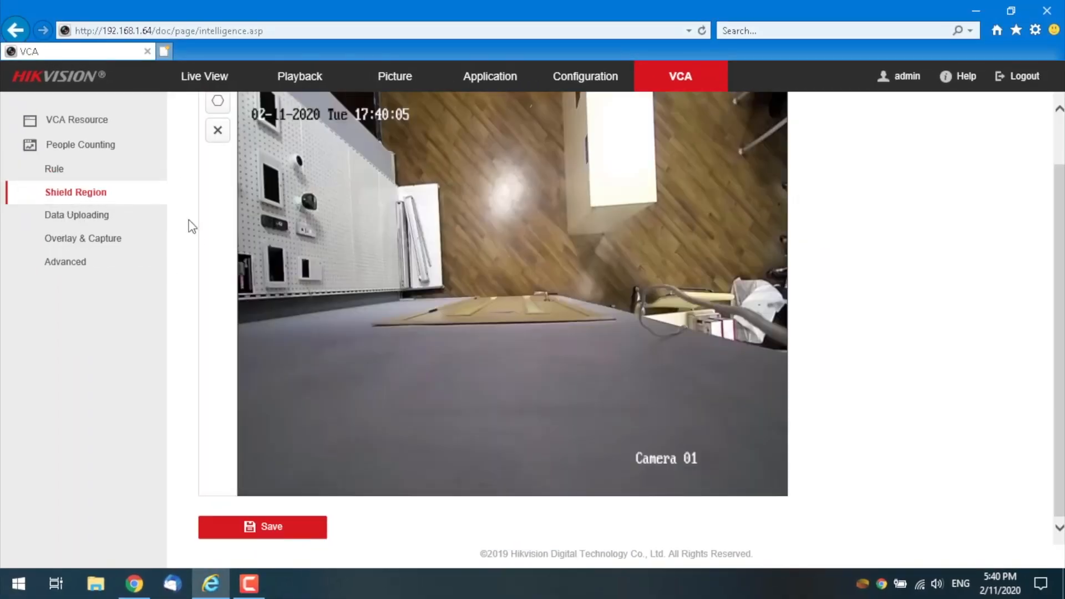
pyautogui.moveTo(339, 307)
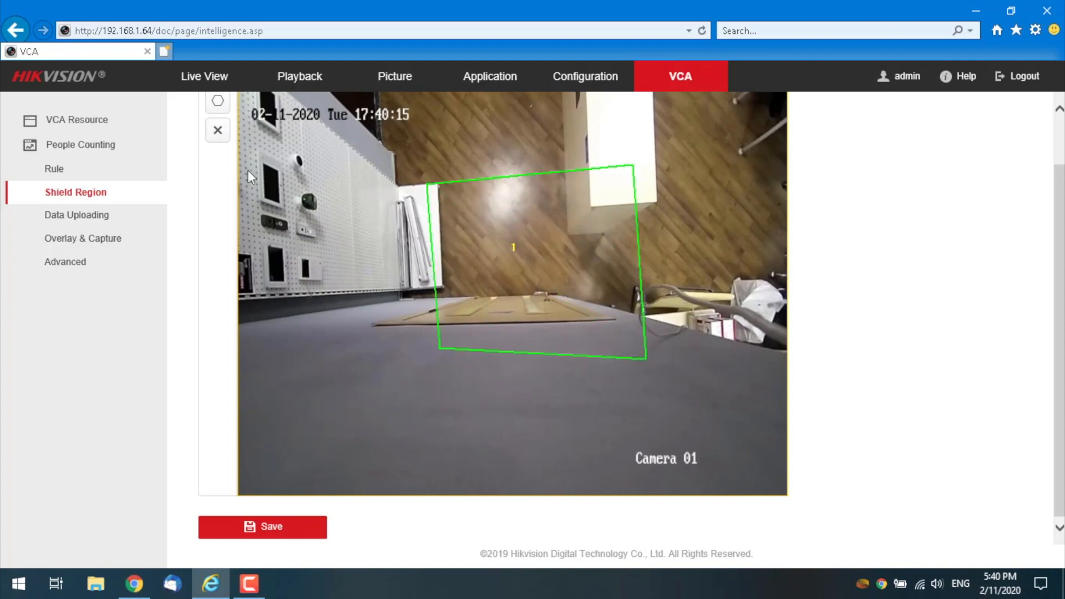
pyautogui.click(217, 131)
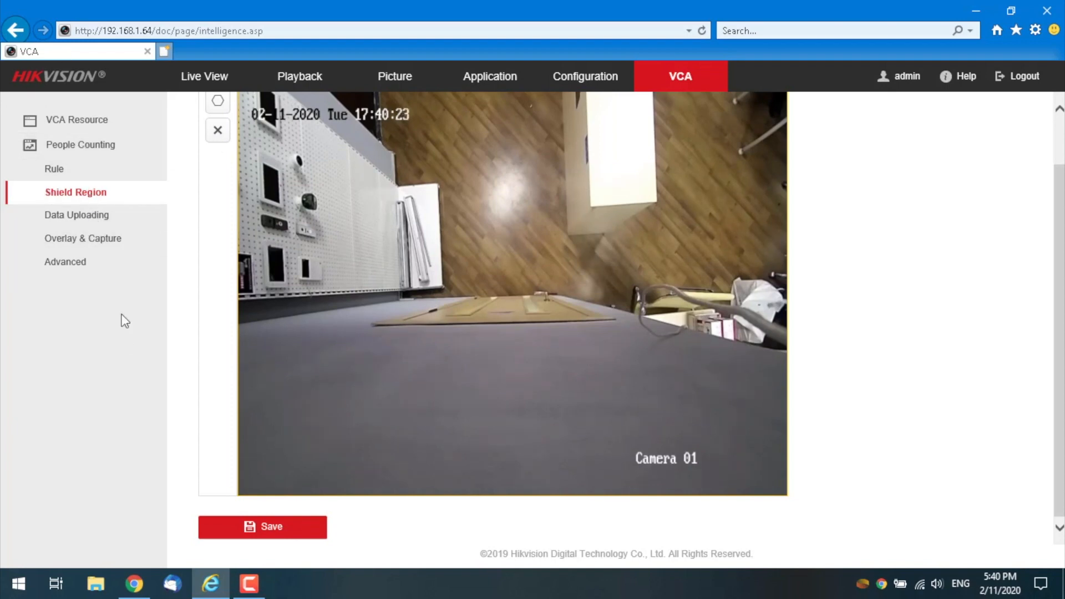
pyautogui.click(76, 214)
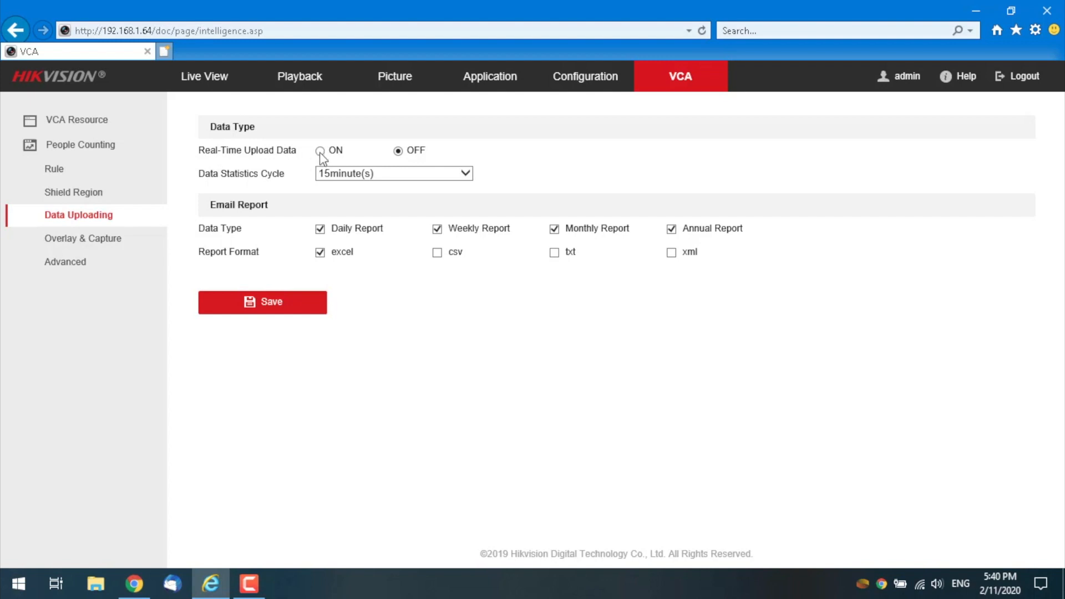
# Step: Enable real-time upload with a 1-minute statistics cycle, keep only daily Excel email reports, and save
pyautogui.click(393, 173)
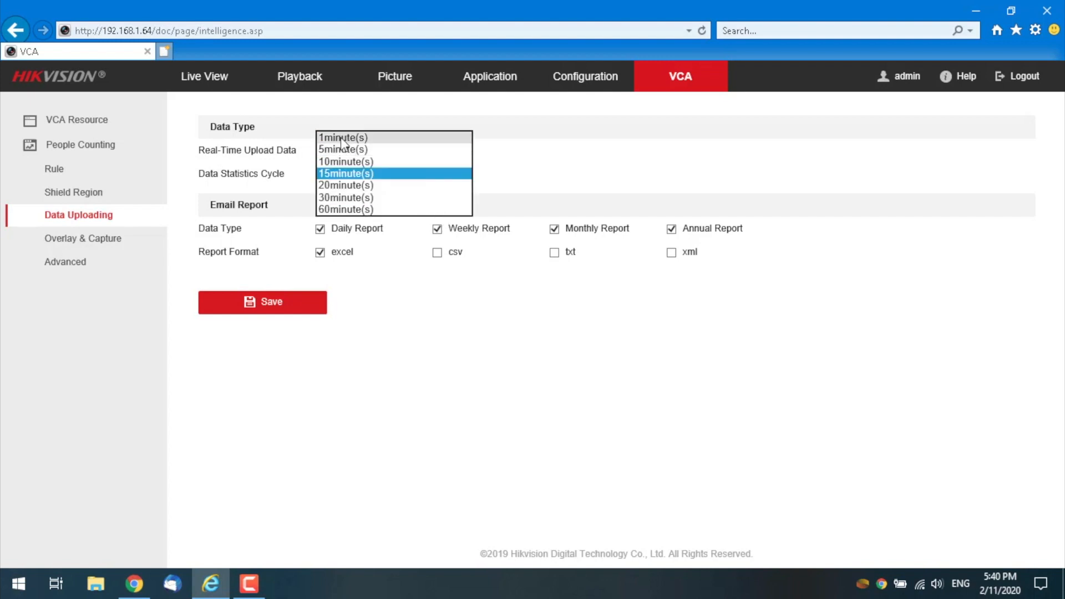
pyautogui.click(343, 138)
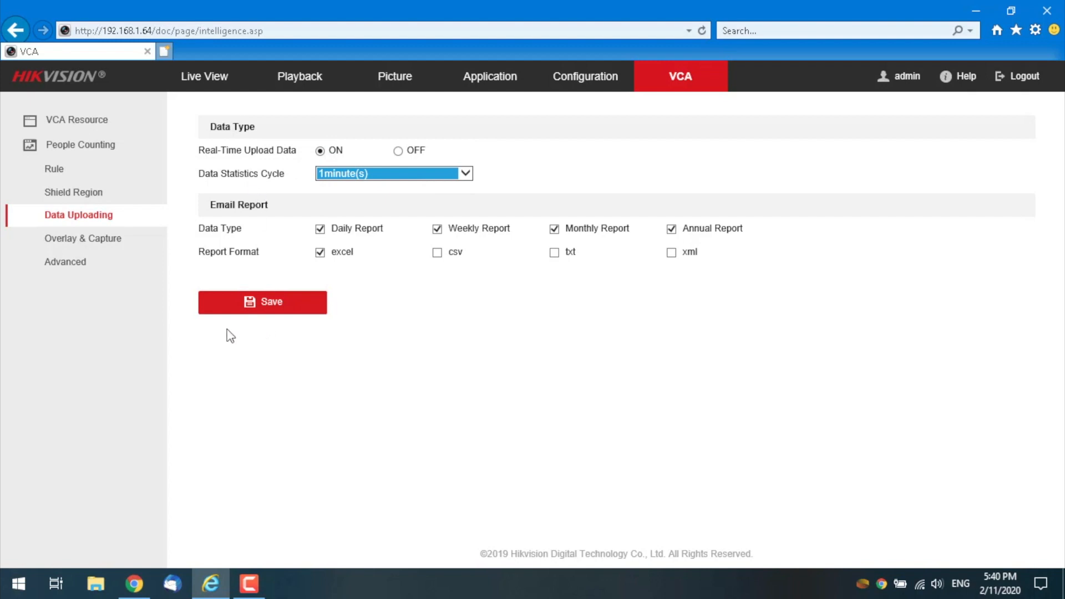
pyautogui.moveTo(234, 219)
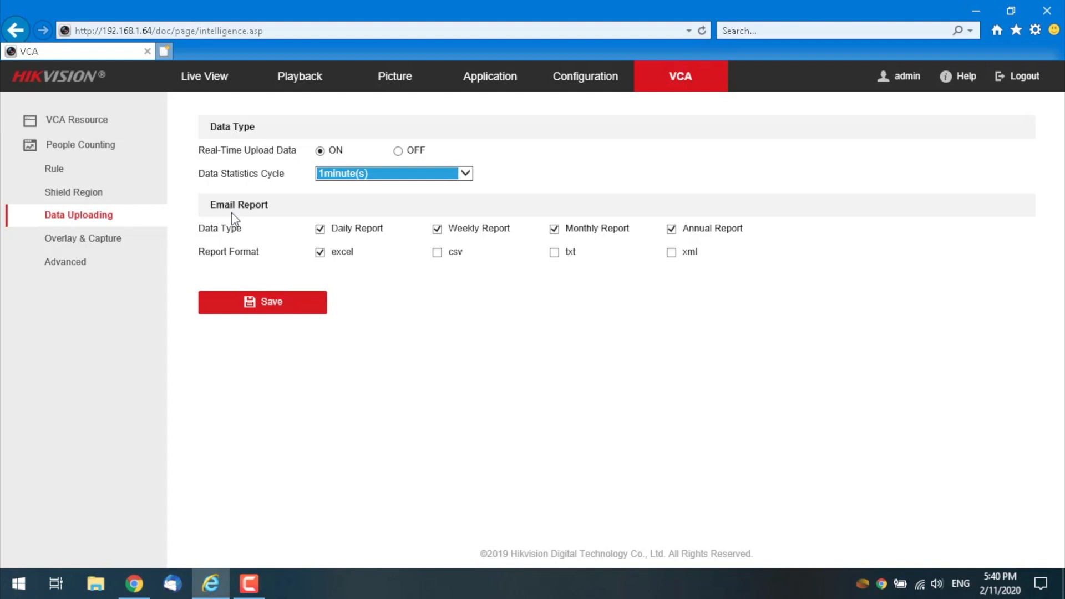
pyautogui.moveTo(464, 307)
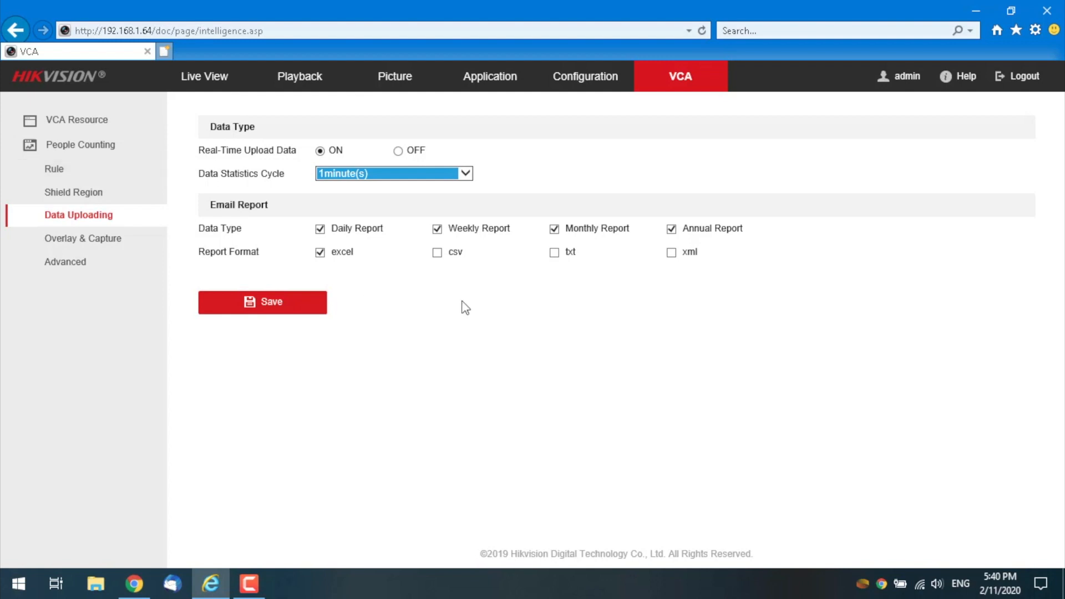
pyautogui.click(437, 227)
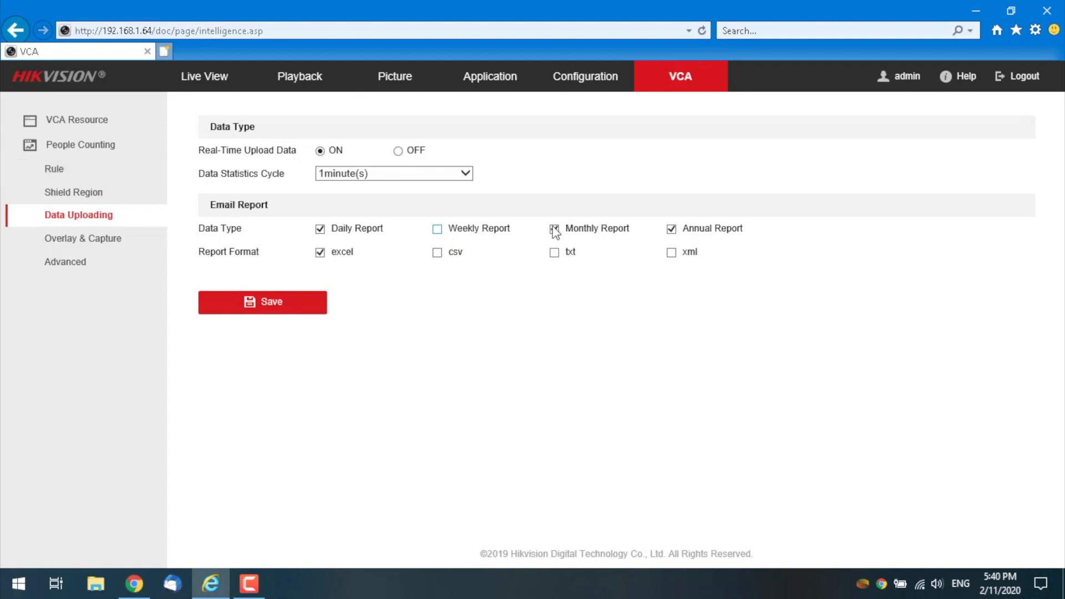
pyautogui.click(555, 228)
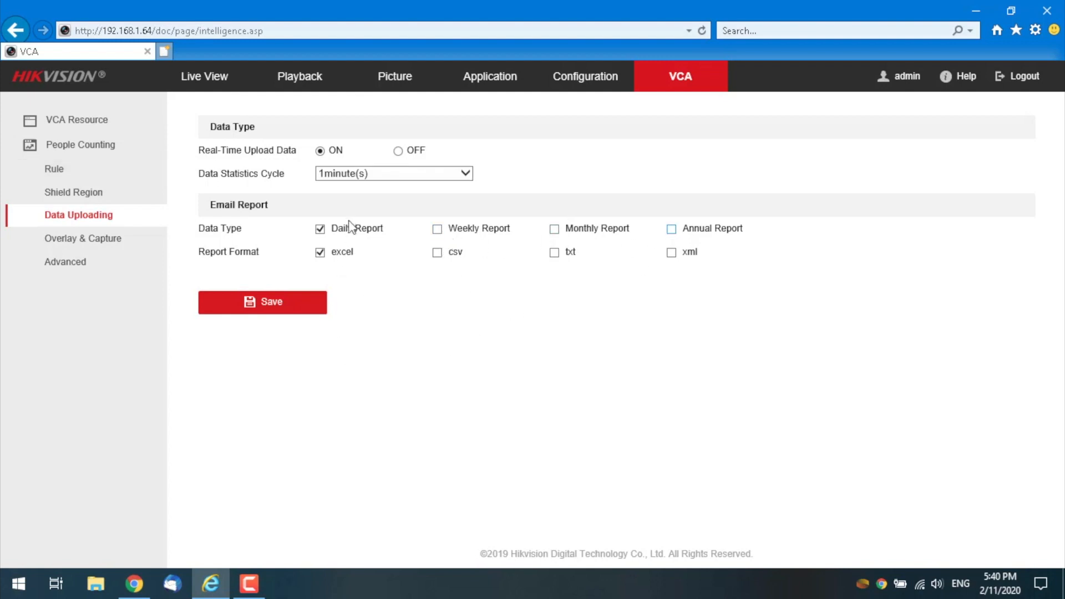
pyautogui.moveTo(350, 234)
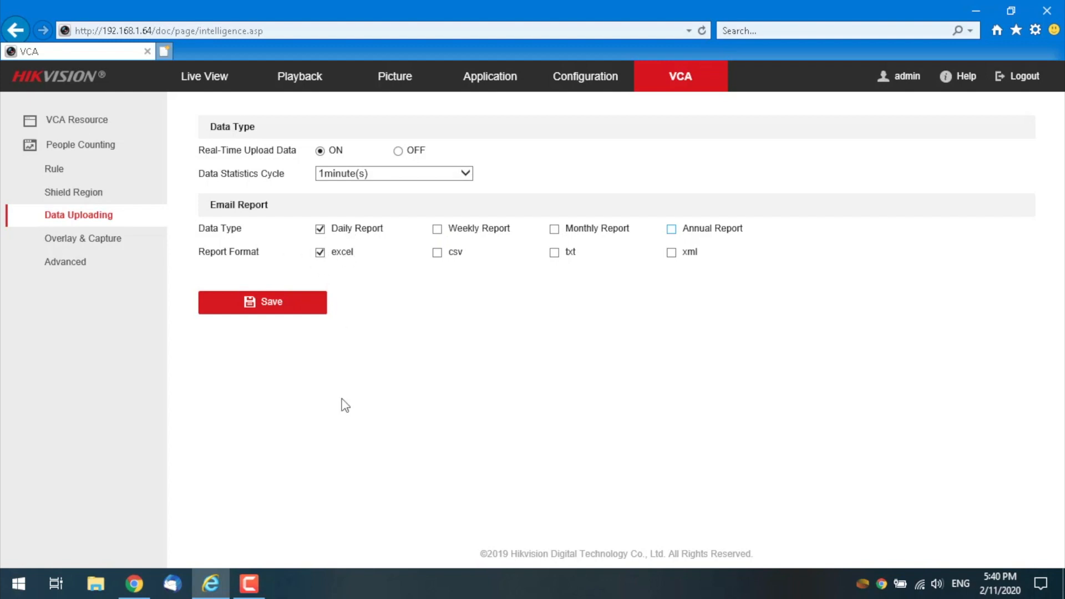
pyautogui.click(262, 302)
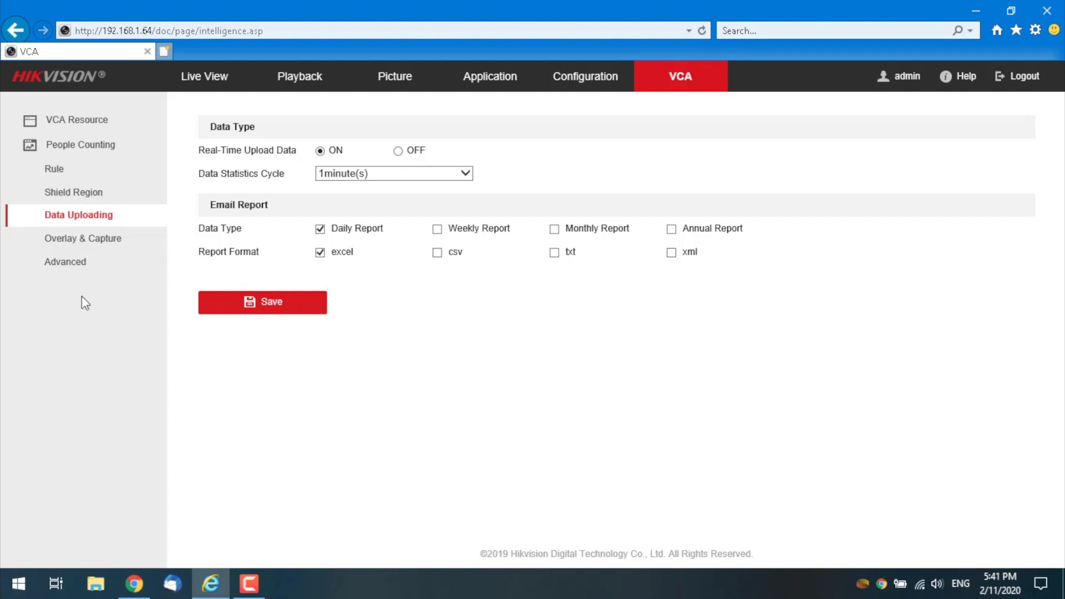
# Step: Review the Overlay & Capture page down to the Enter/Leave Flow Overlay section
pyautogui.click(85, 239)
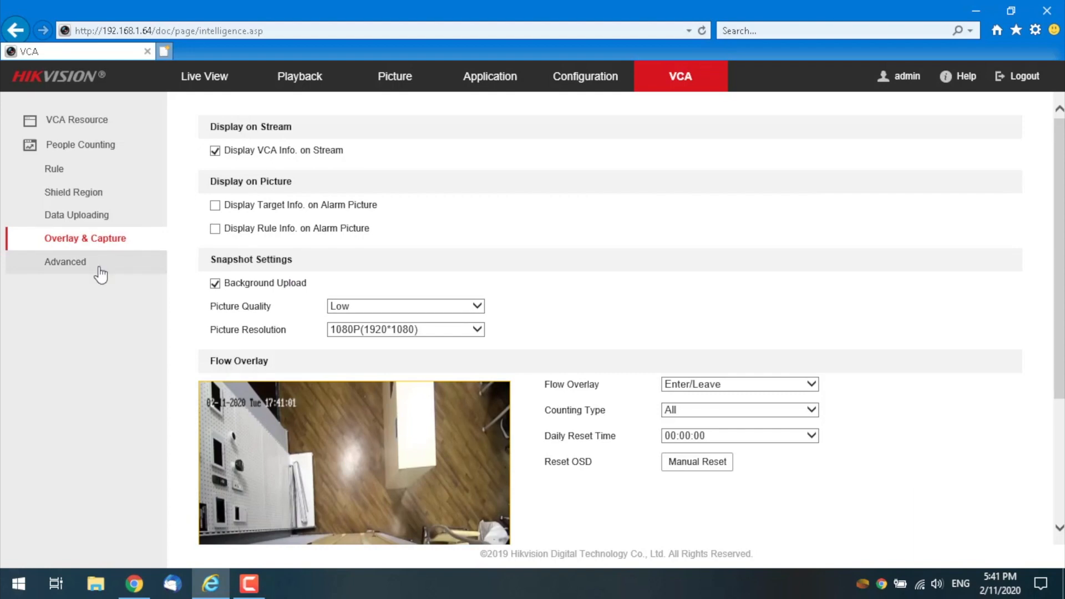
pyautogui.scroll(-3)
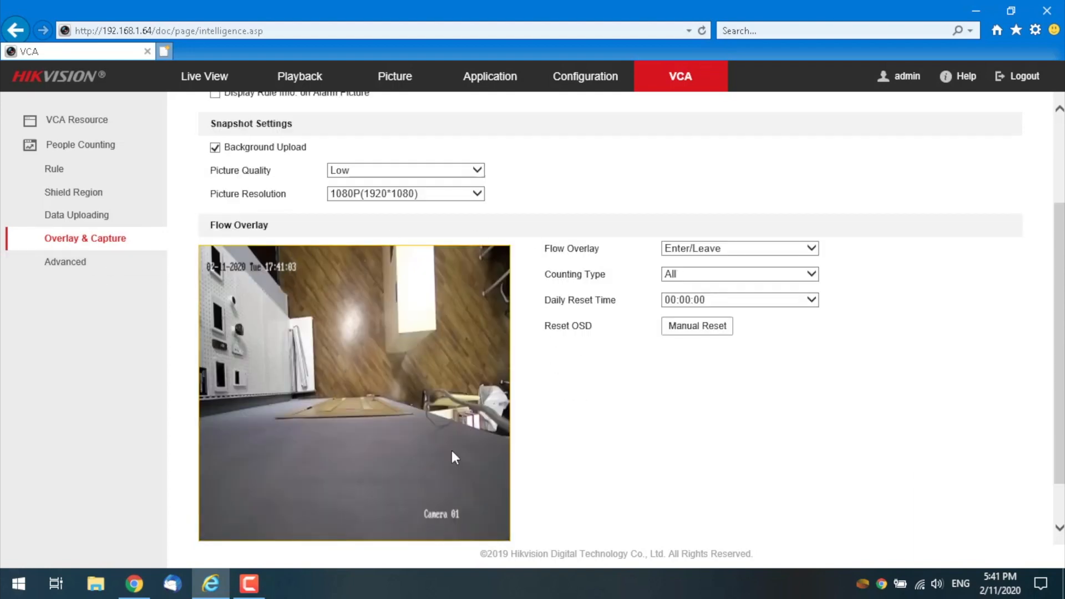
pyautogui.moveTo(406, 332)
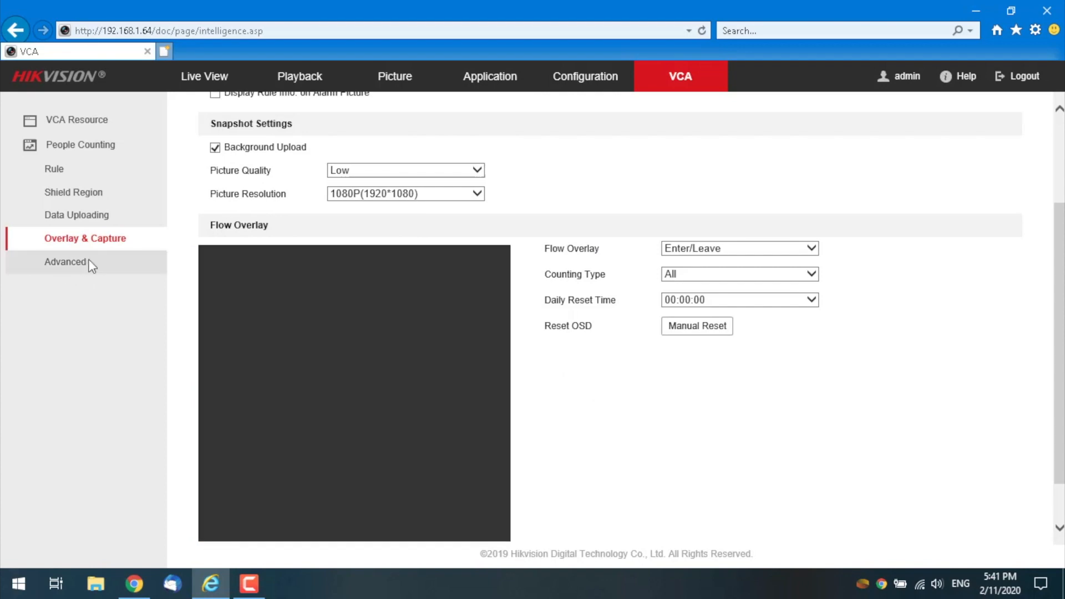
# Step: Disable the height filter in Advanced counting settings, save, and go to the Application page
pyautogui.click(65, 262)
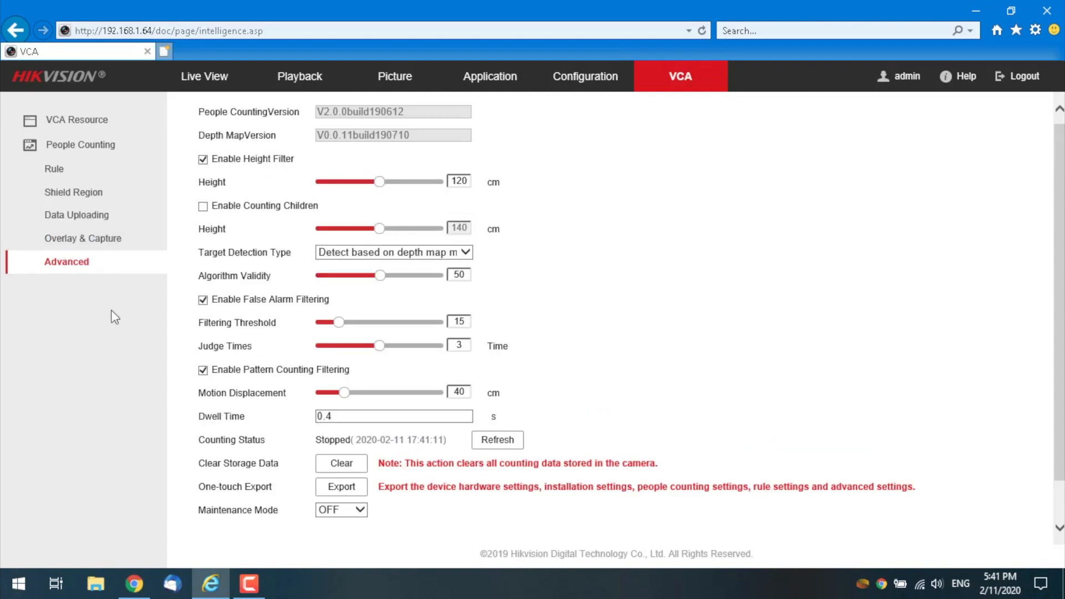
pyautogui.moveTo(253, 198)
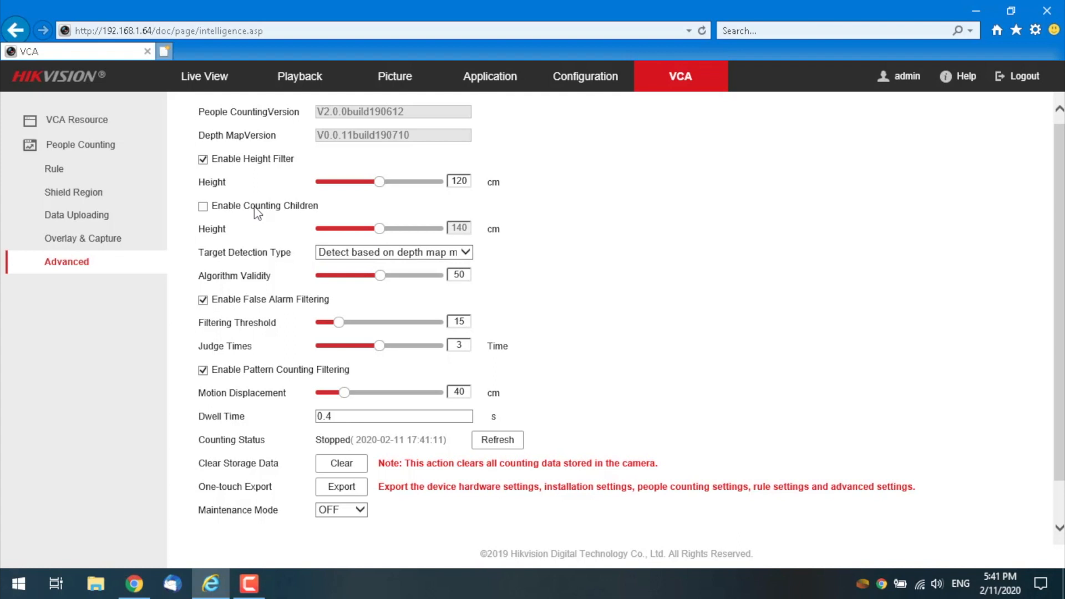
pyautogui.moveTo(328, 207)
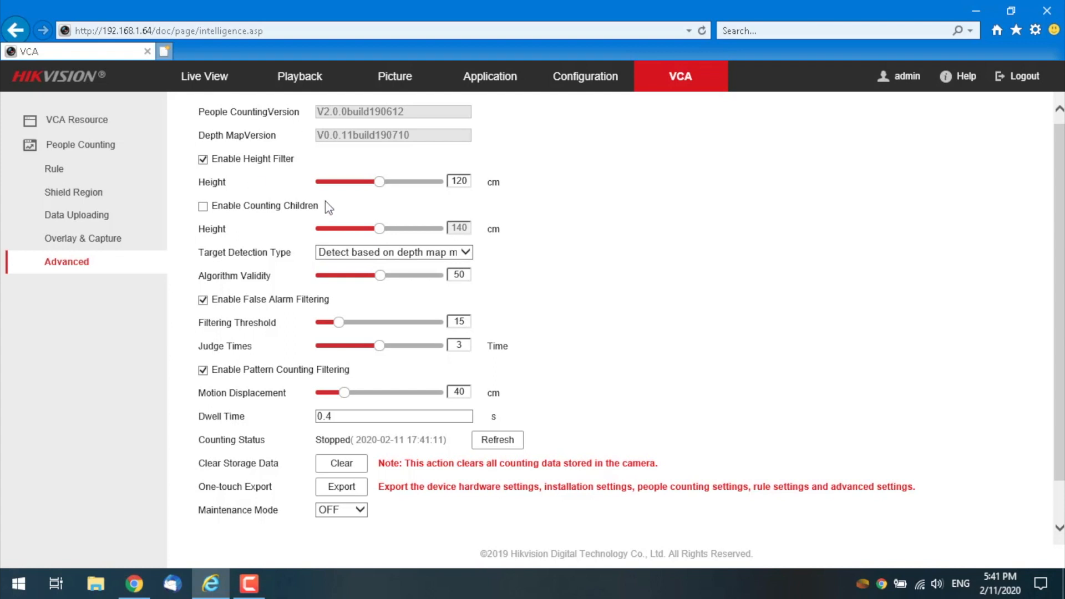
pyautogui.moveTo(313, 198)
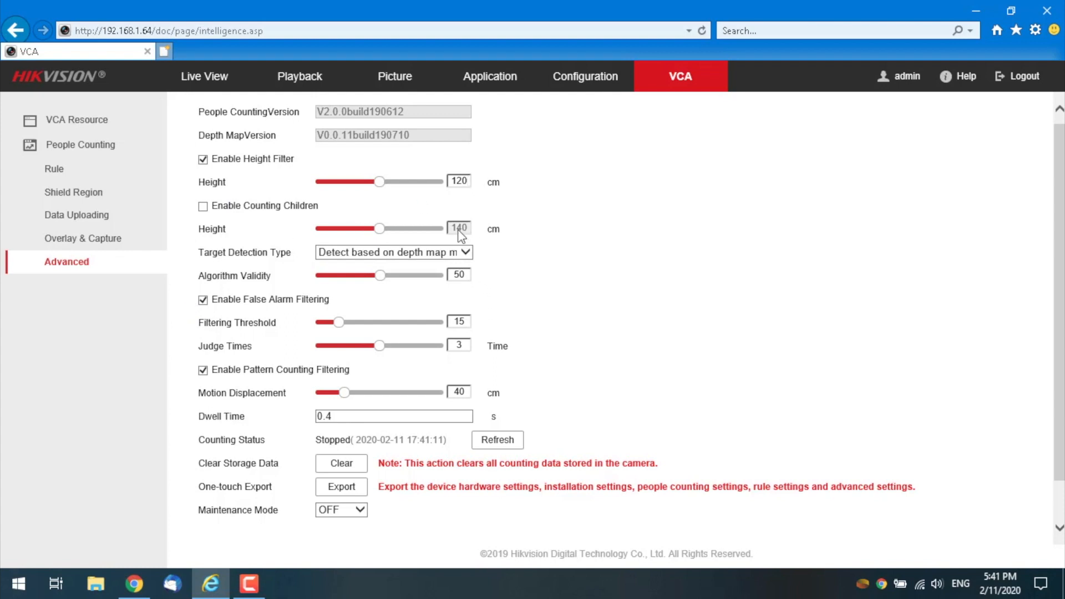
pyautogui.click(202, 159)
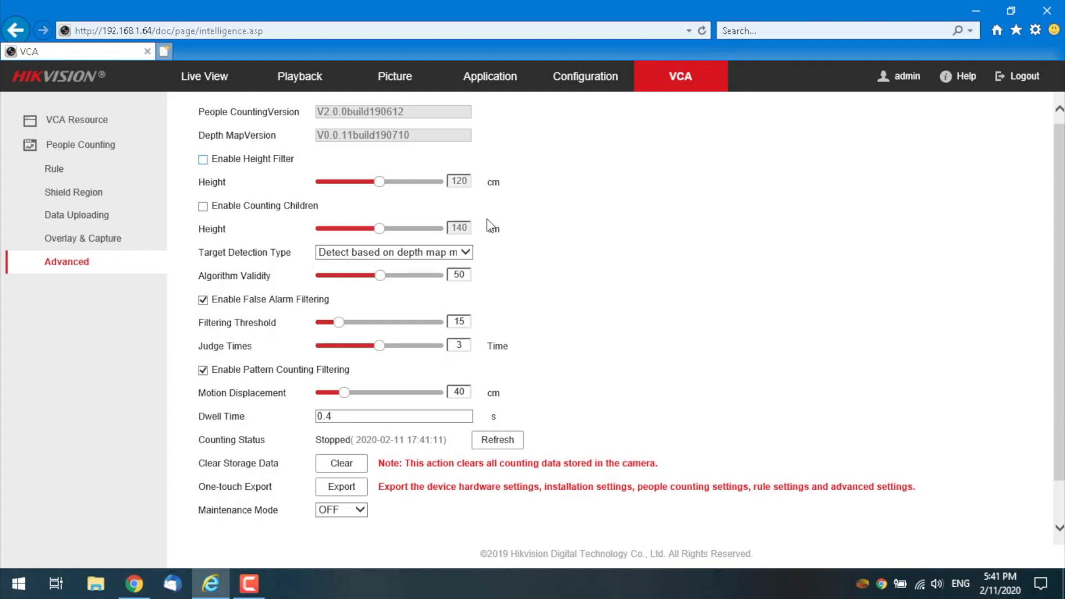
pyautogui.scroll(-3)
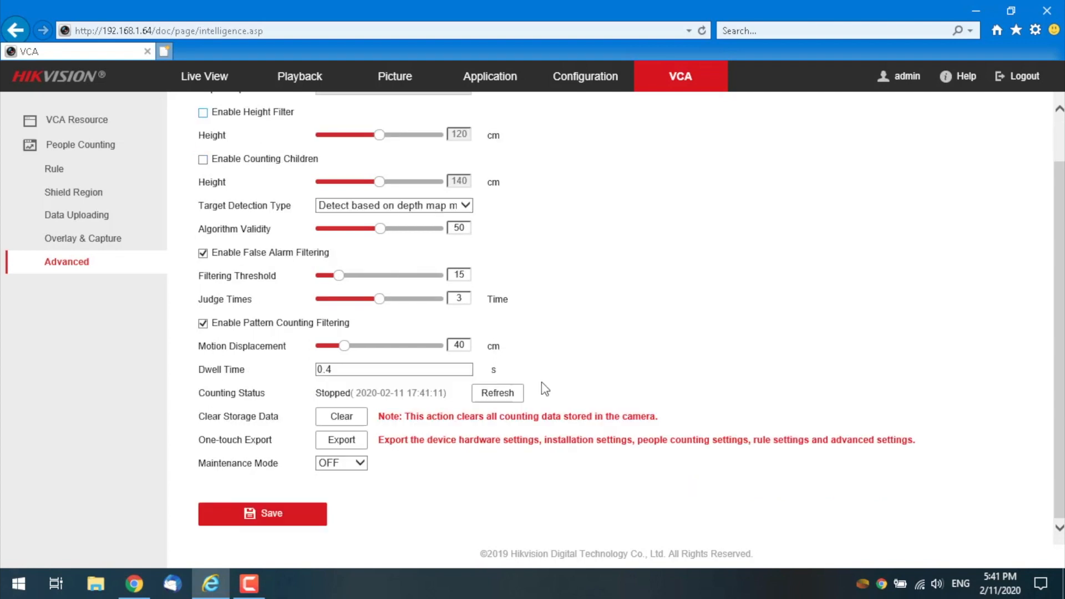
pyautogui.click(262, 512)
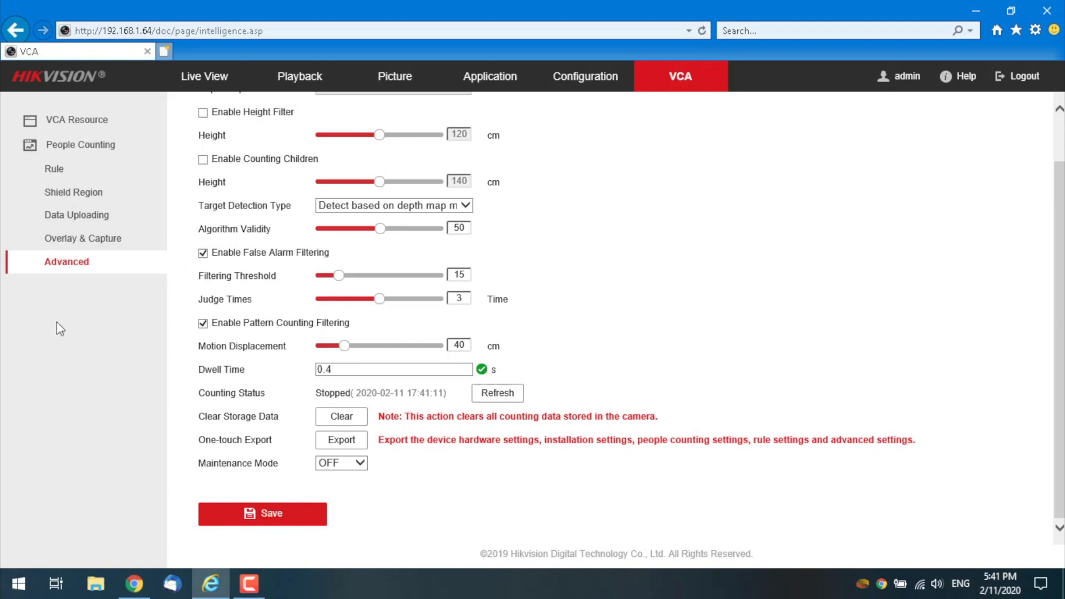
pyautogui.click(488, 76)
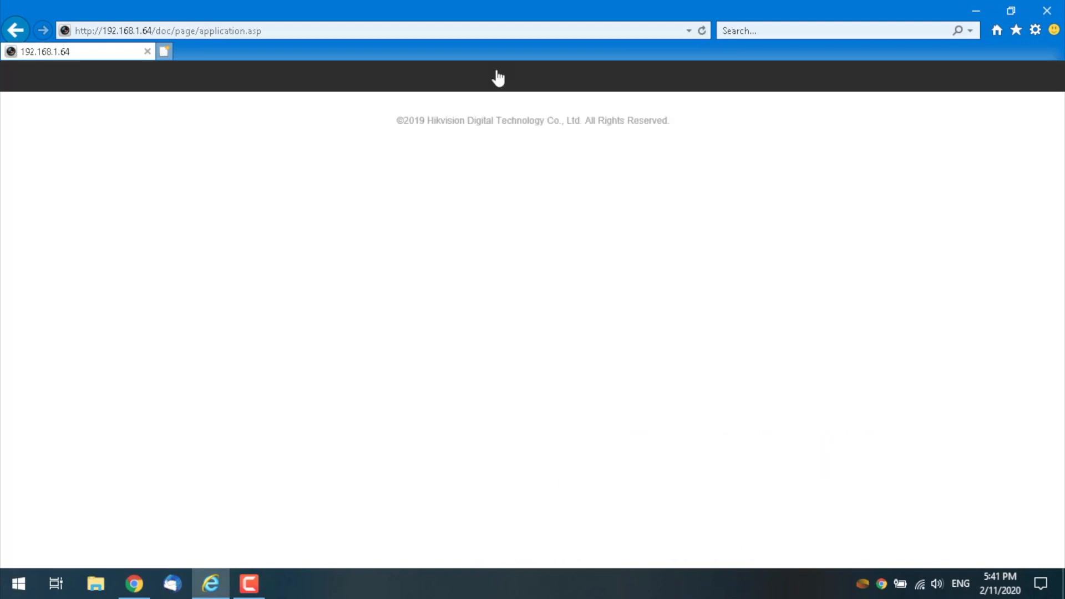
# Step: Run a Daily Report search for 2020-02-11 with Statistics Type All and children included
pyautogui.click(489, 77)
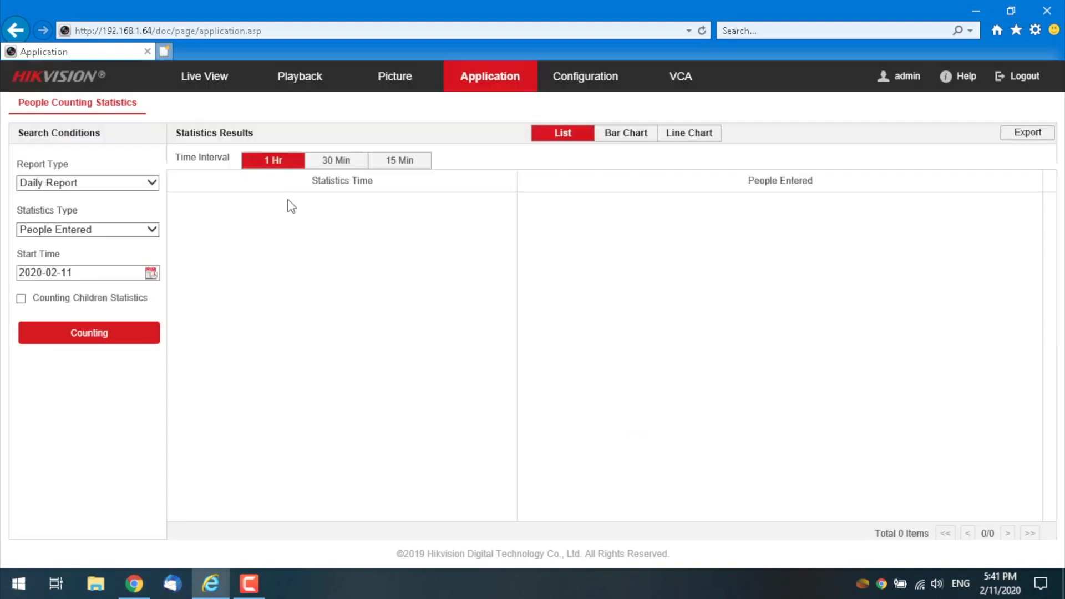
pyautogui.moveTo(108, 249)
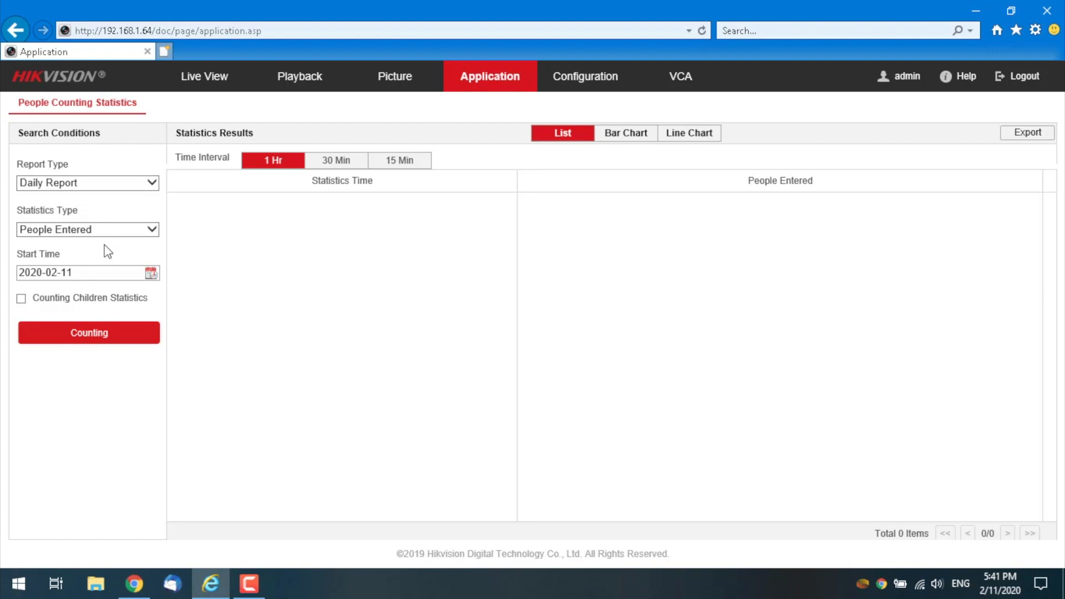
pyautogui.click(86, 182)
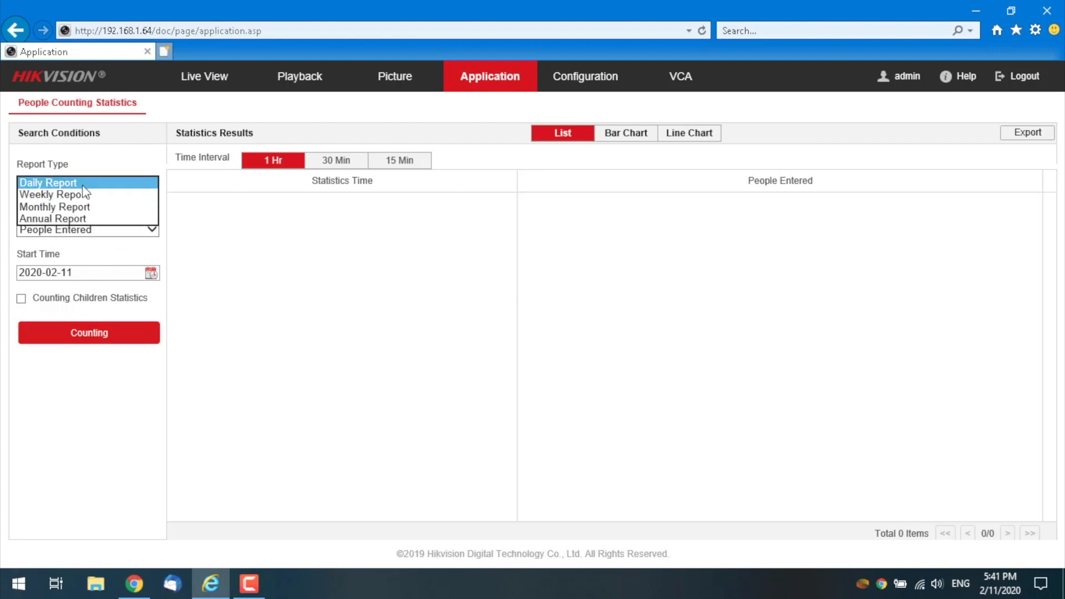
pyautogui.click(55, 194)
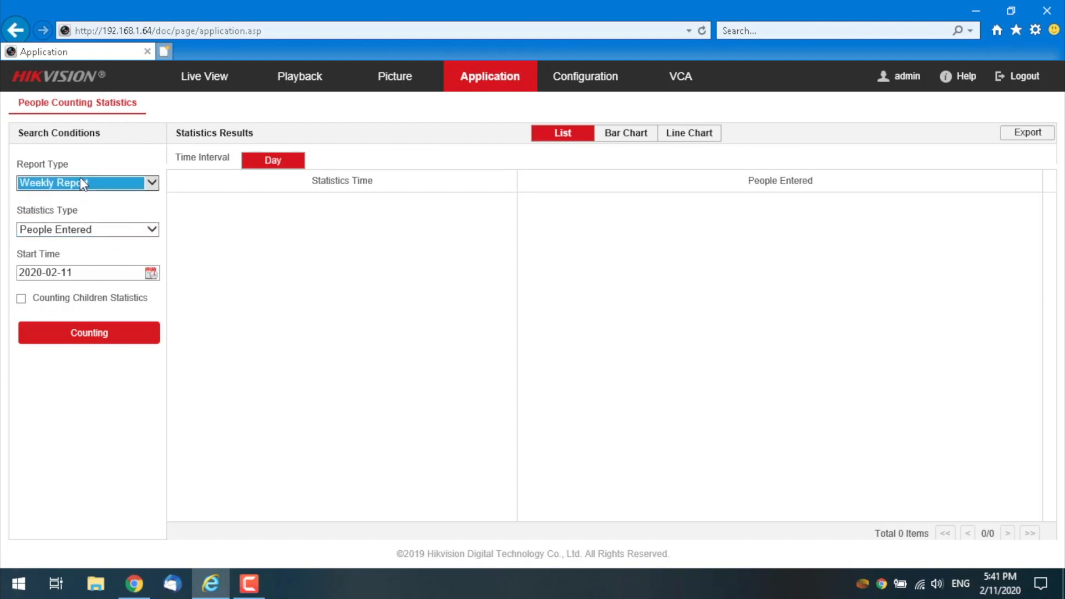
pyautogui.click(87, 183)
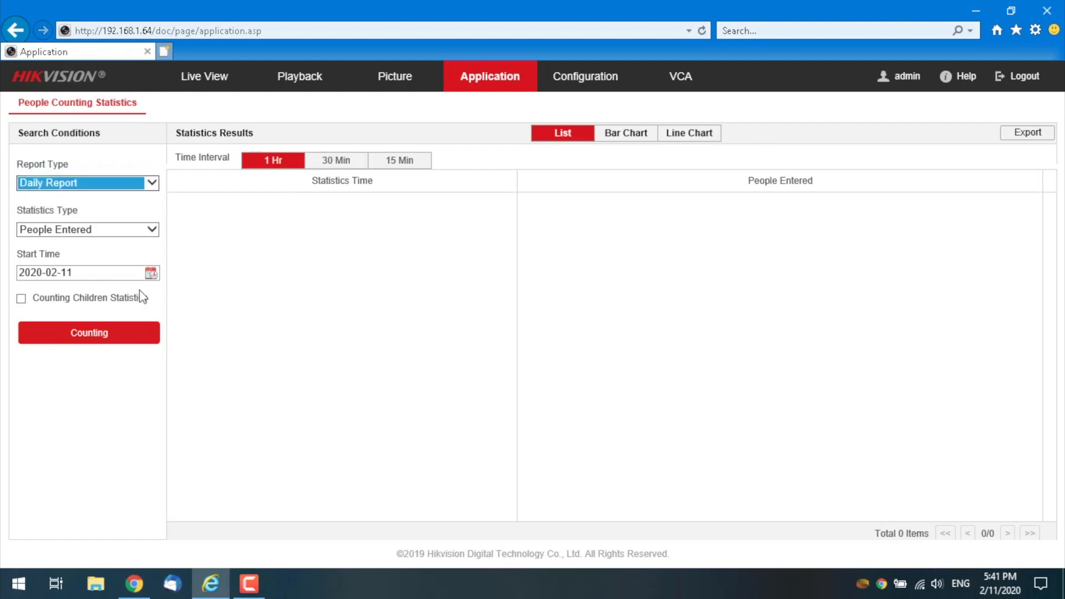
pyautogui.click(87, 228)
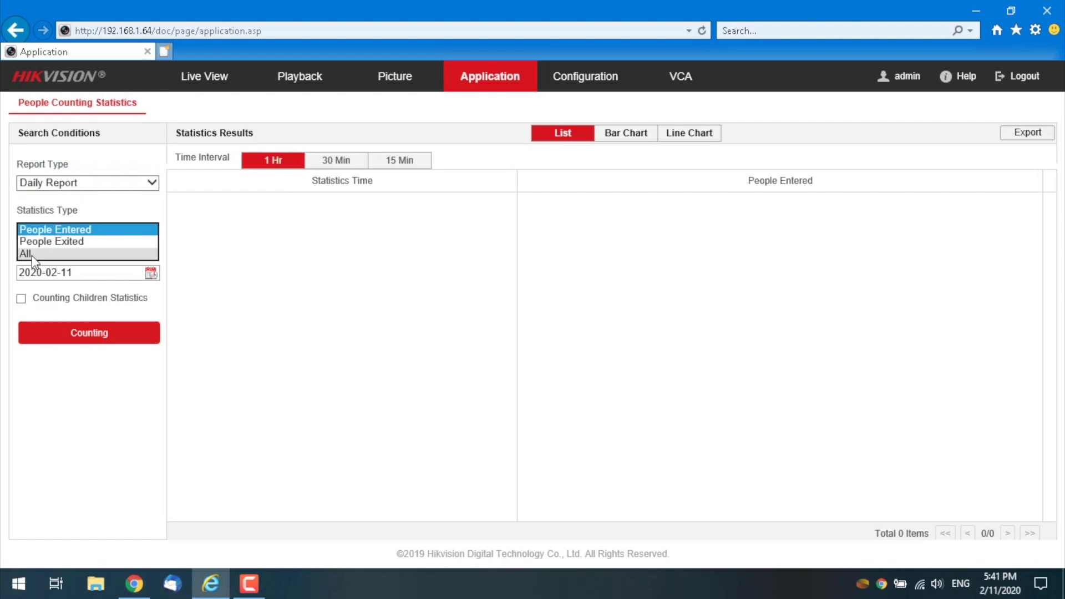
pyautogui.click(27, 253)
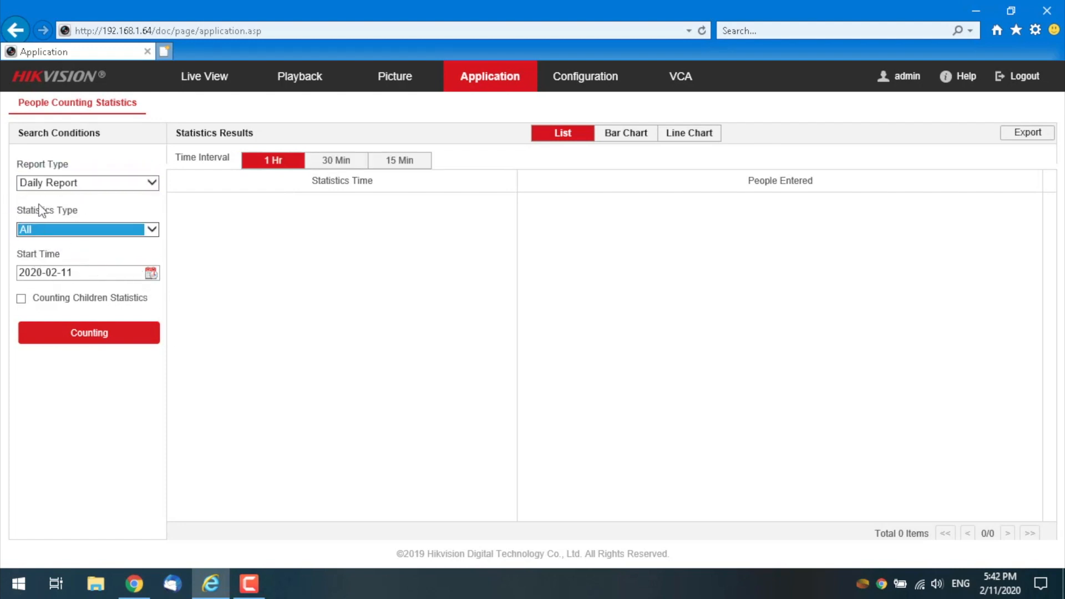
pyautogui.click(20, 298)
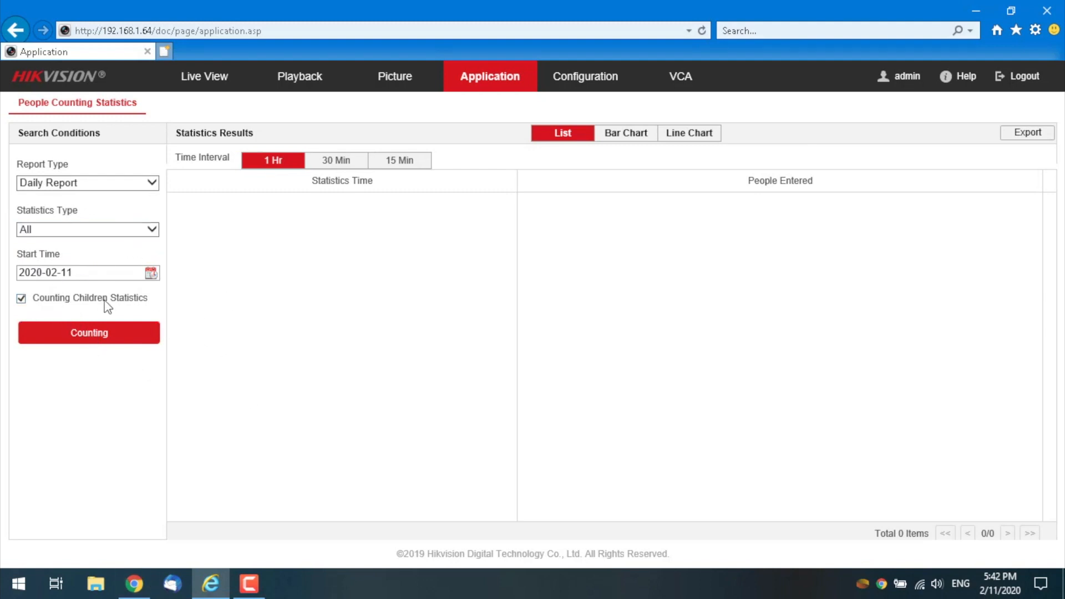
pyautogui.click(89, 333)
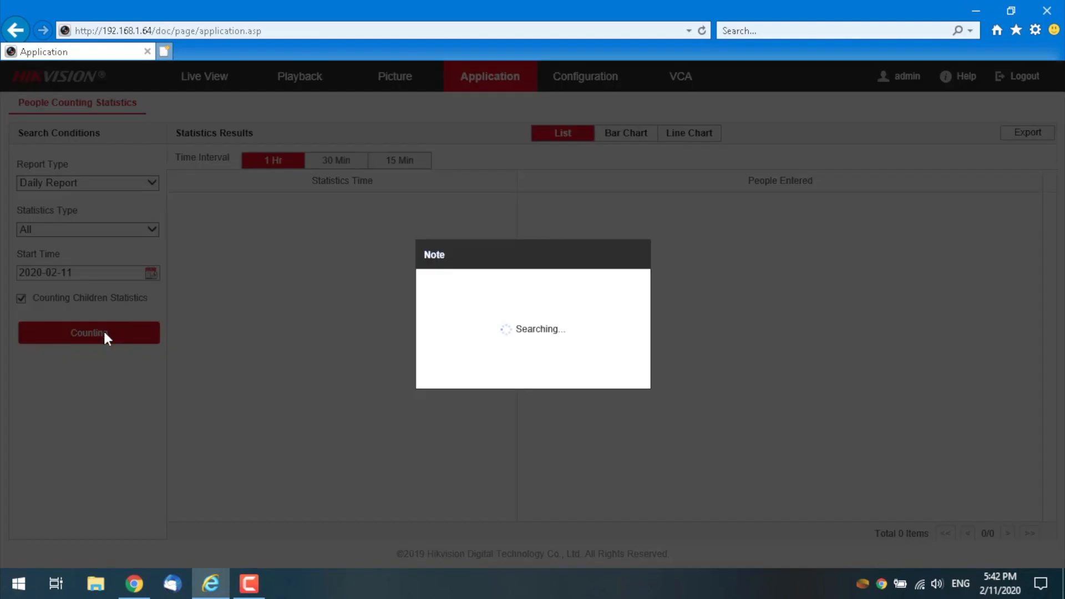
# Step: View the zero counts at 30-minute intervals, as bar and line charts, then return to VCA settings
pyautogui.click(88, 333)
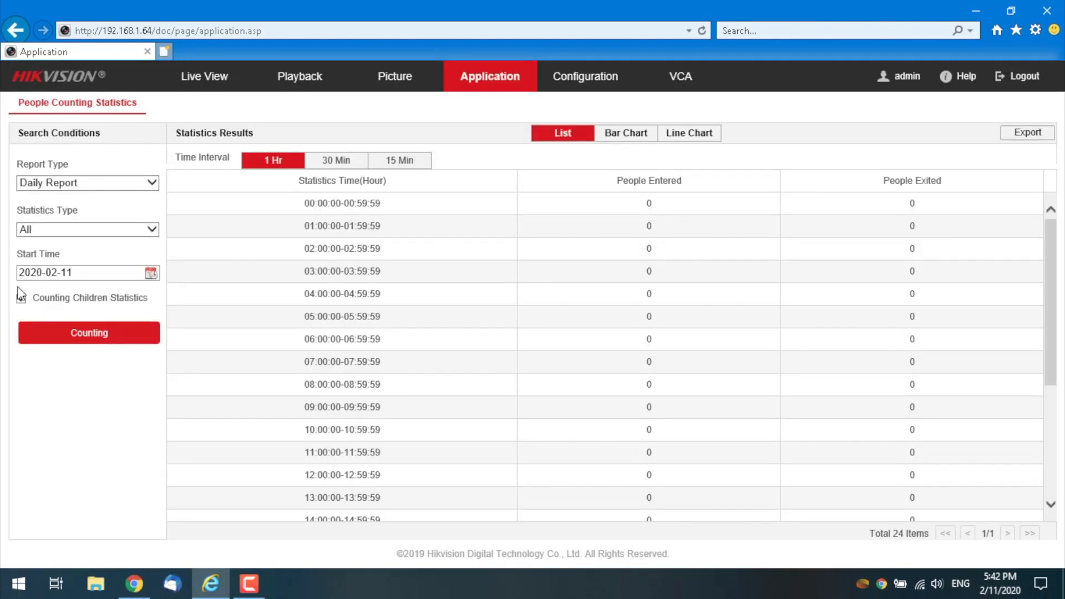
pyautogui.click(21, 299)
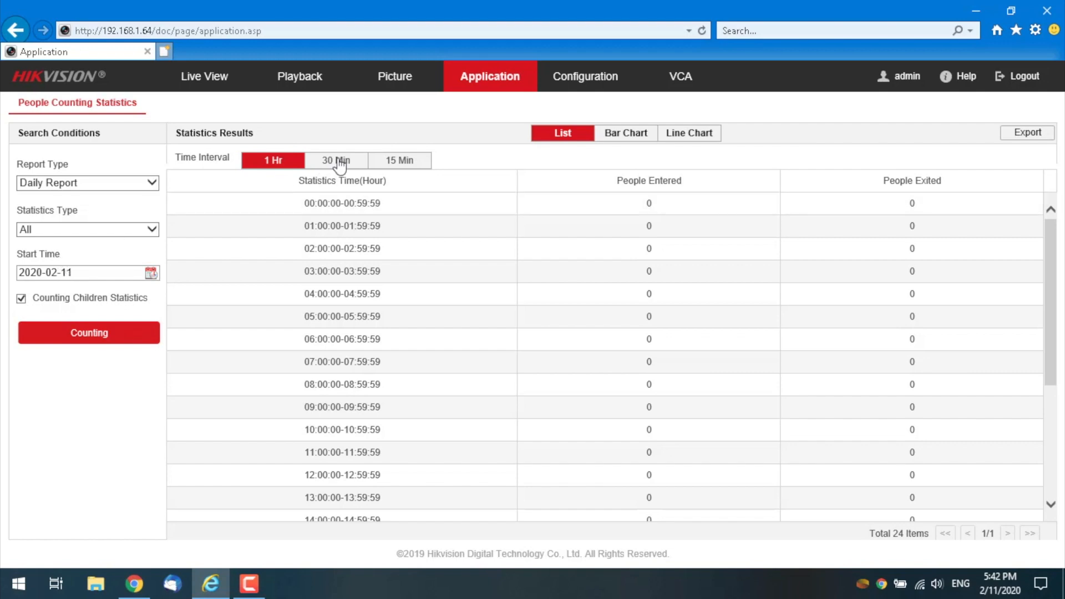
pyautogui.click(335, 160)
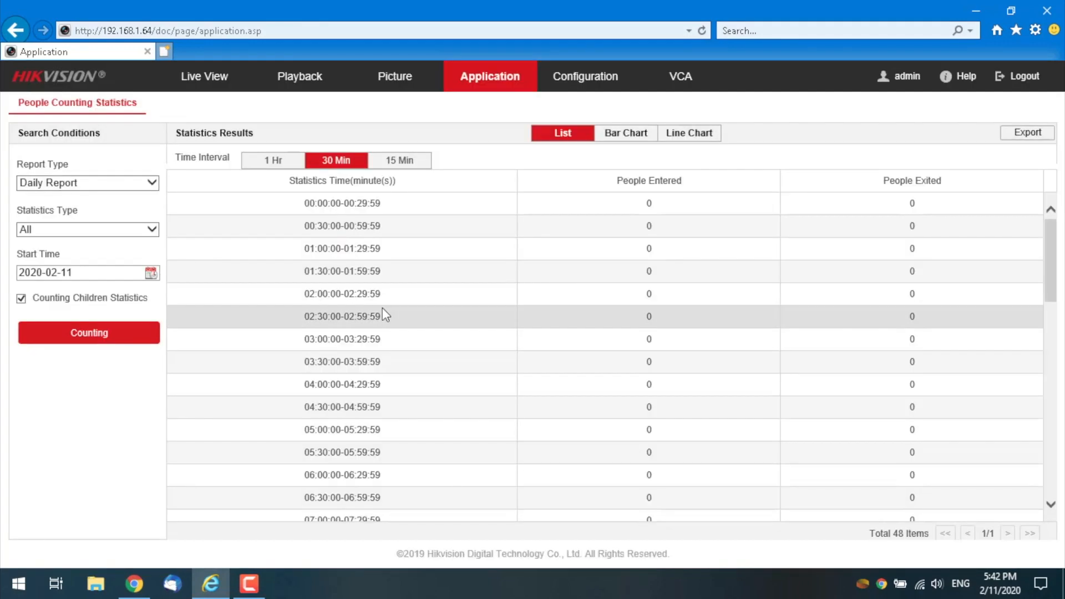
pyautogui.click(625, 133)
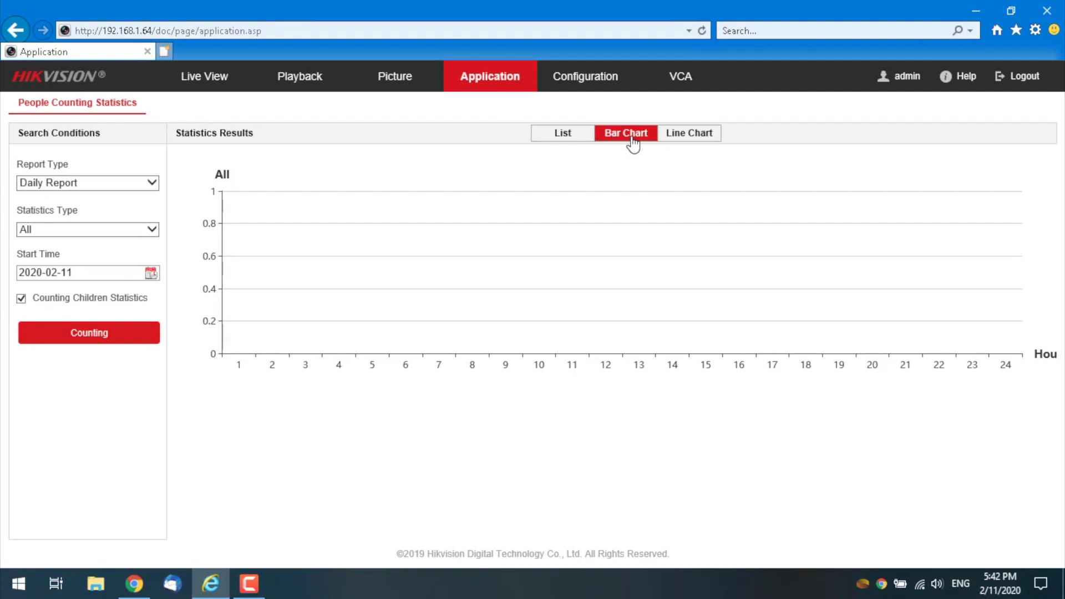
pyautogui.click(689, 132)
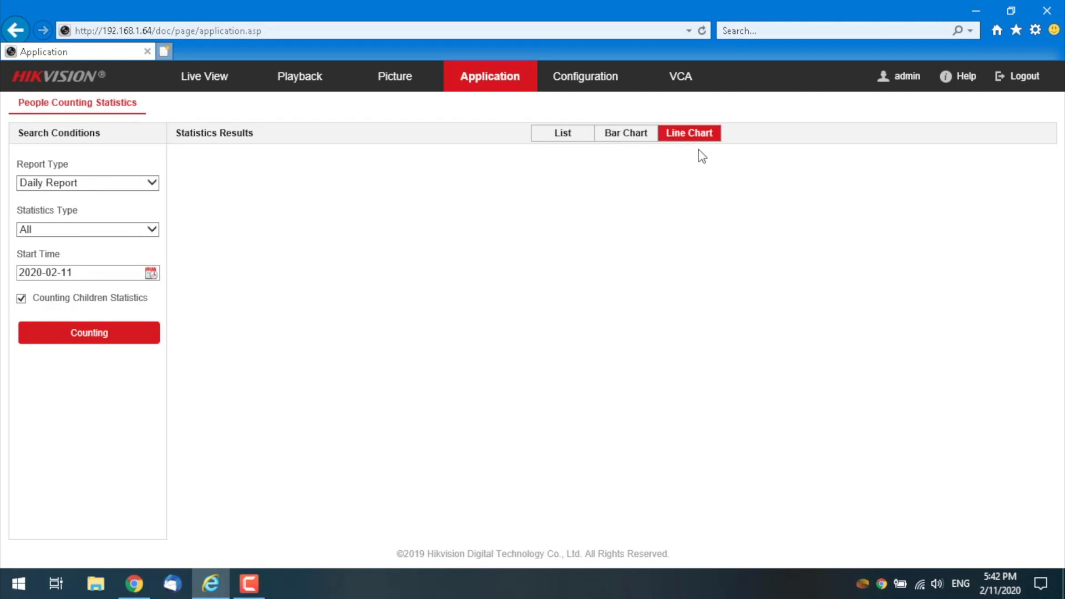
pyautogui.click(562, 132)
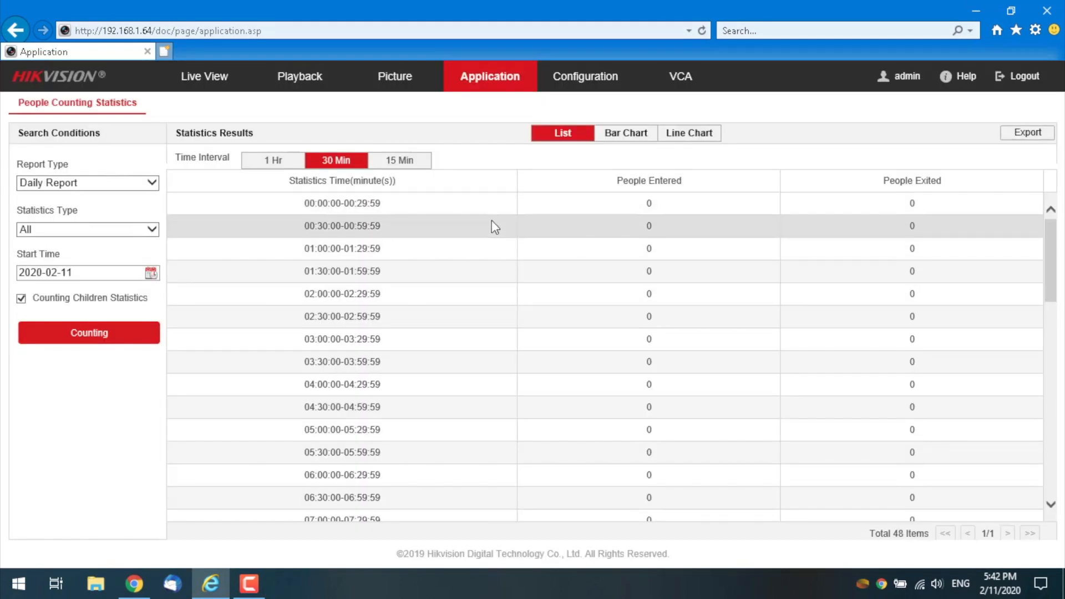
pyautogui.moveTo(448, 407)
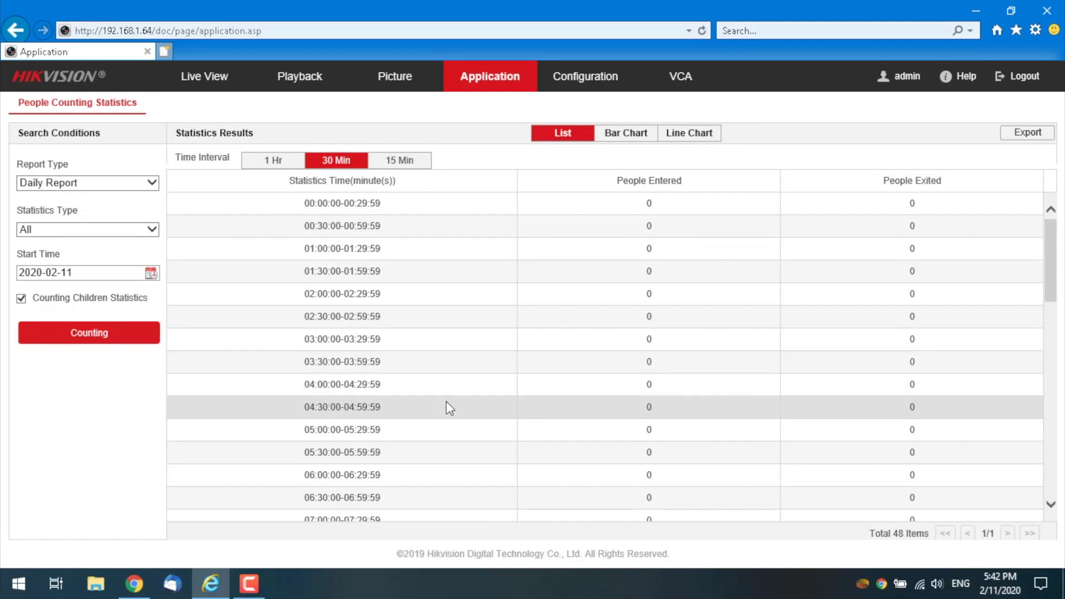
pyautogui.moveTo(446, 409)
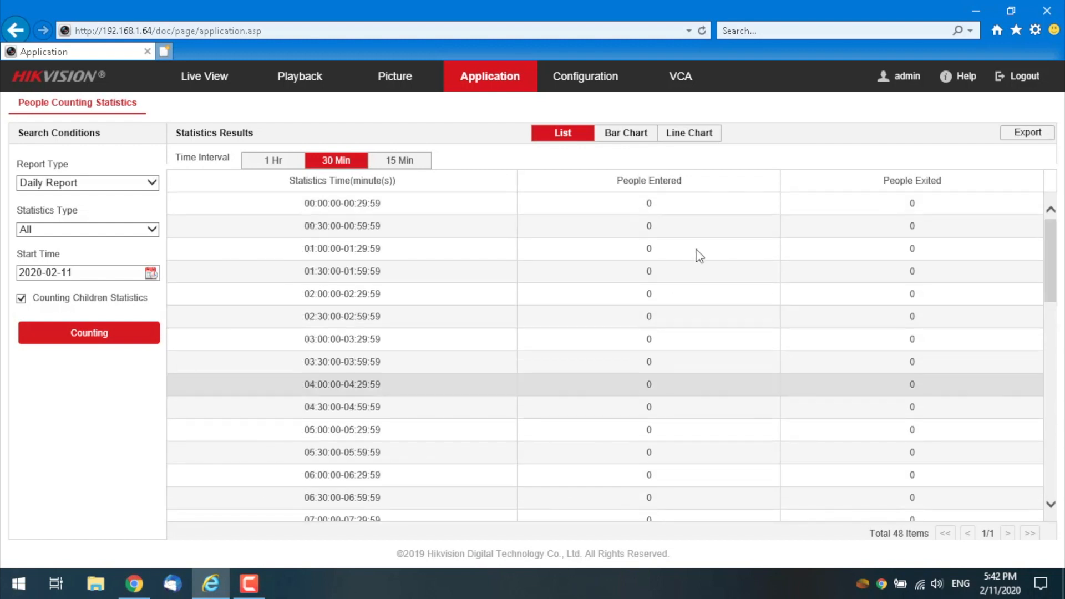
pyautogui.click(678, 77)
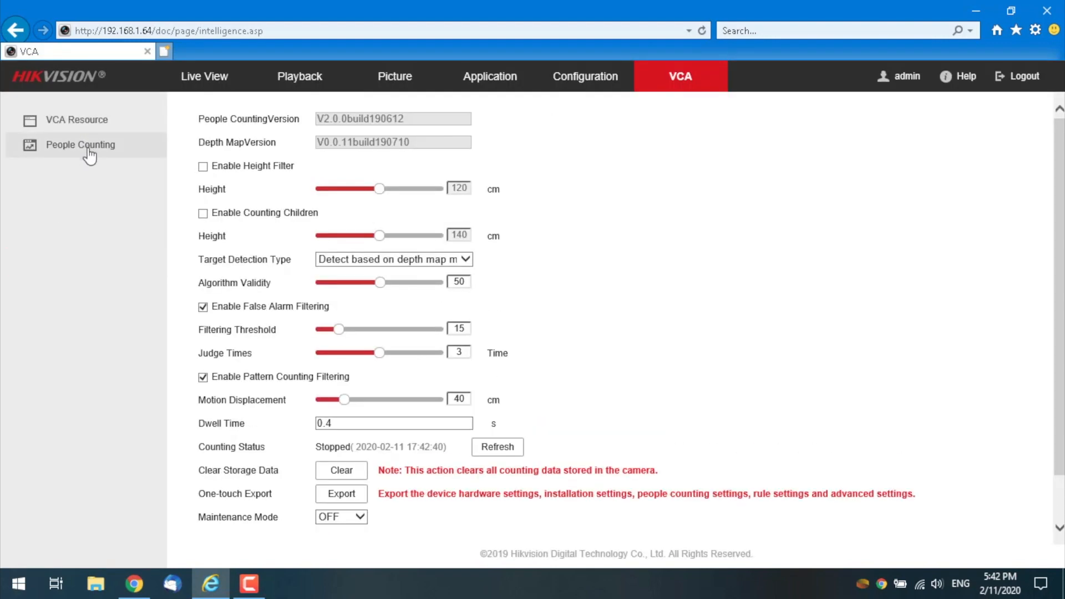
# Step: Reopen the People Counting rule for Region1 and save it again
pyautogui.click(80, 144)
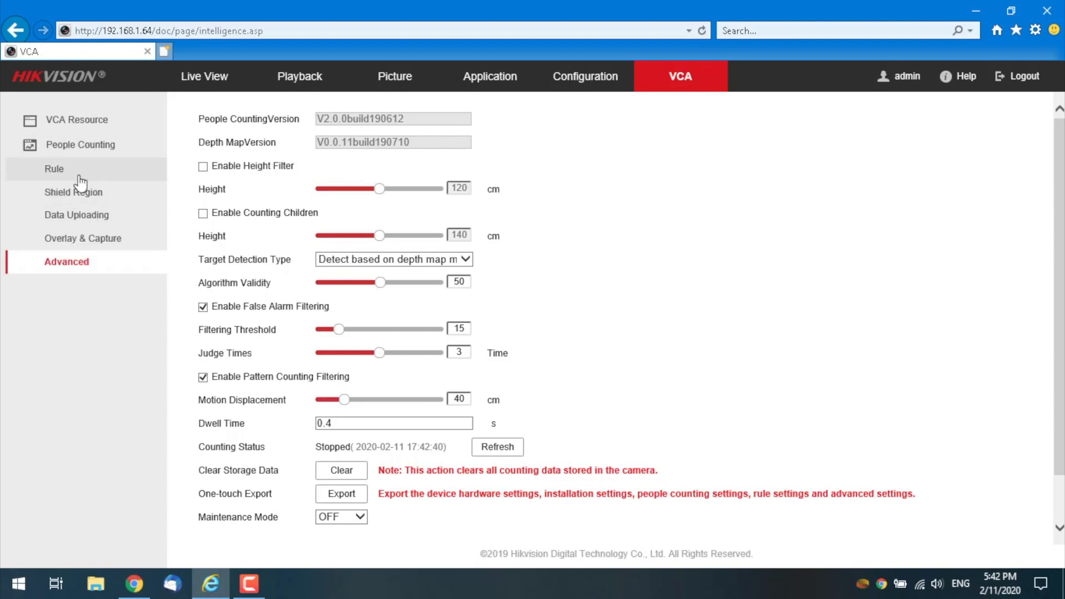
pyautogui.click(54, 168)
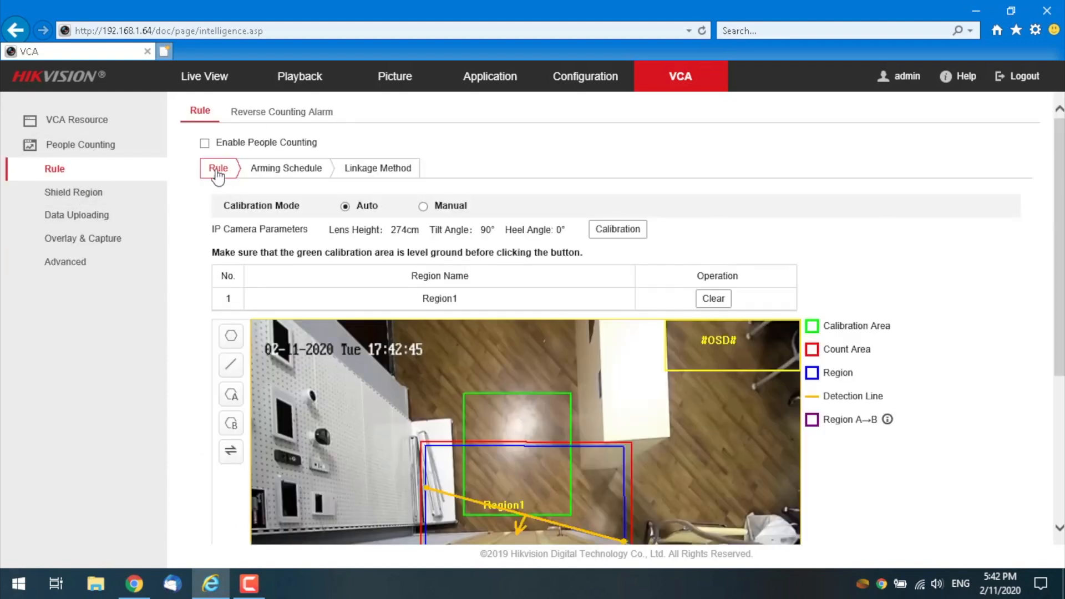
pyautogui.scroll(-3)
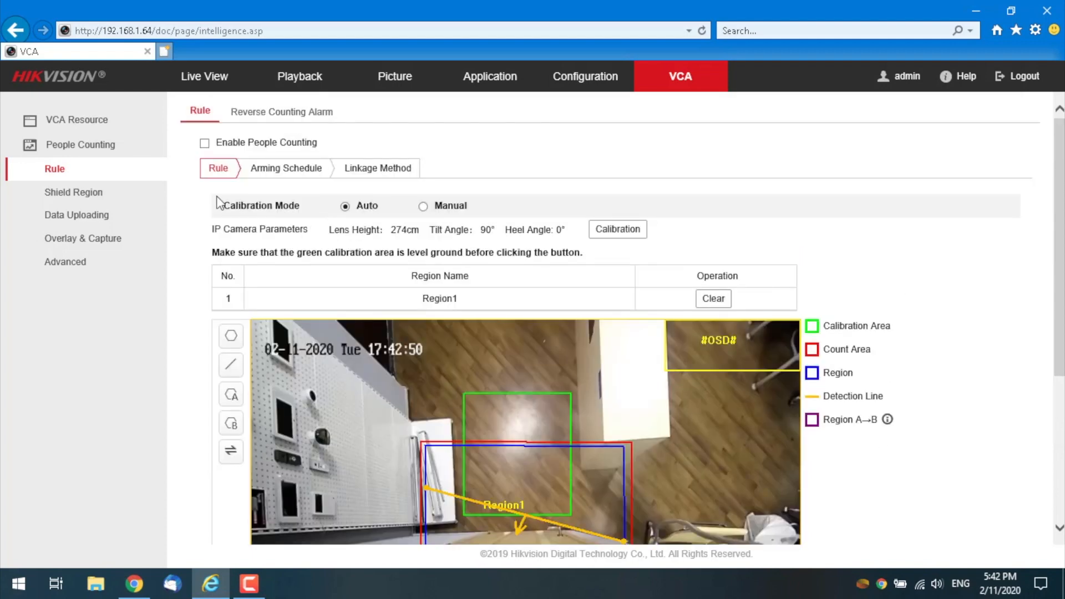
pyautogui.scroll(-3)
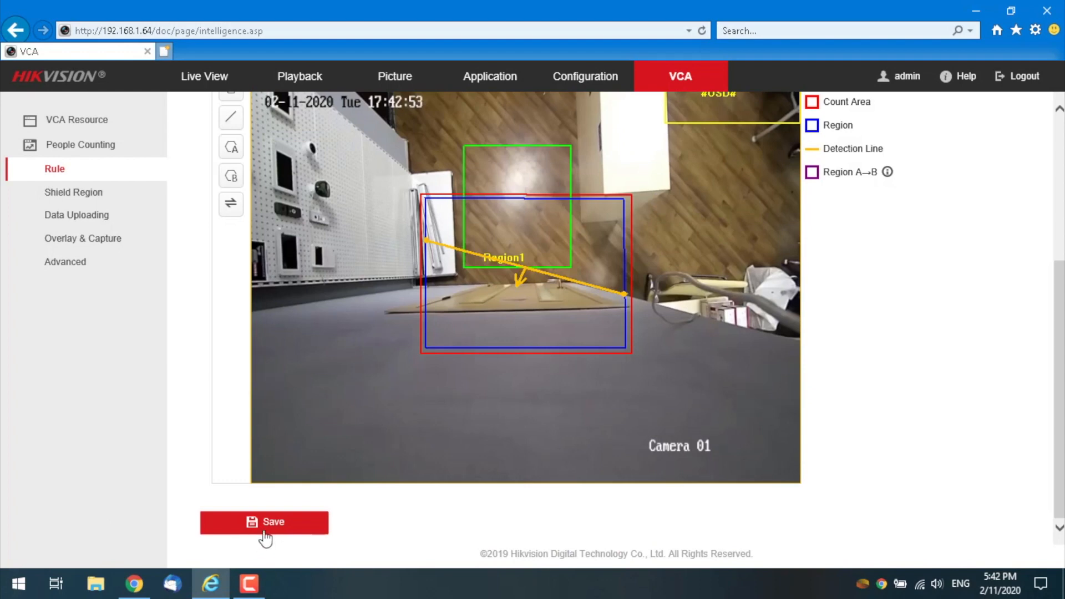
pyautogui.moveTo(927, 381)
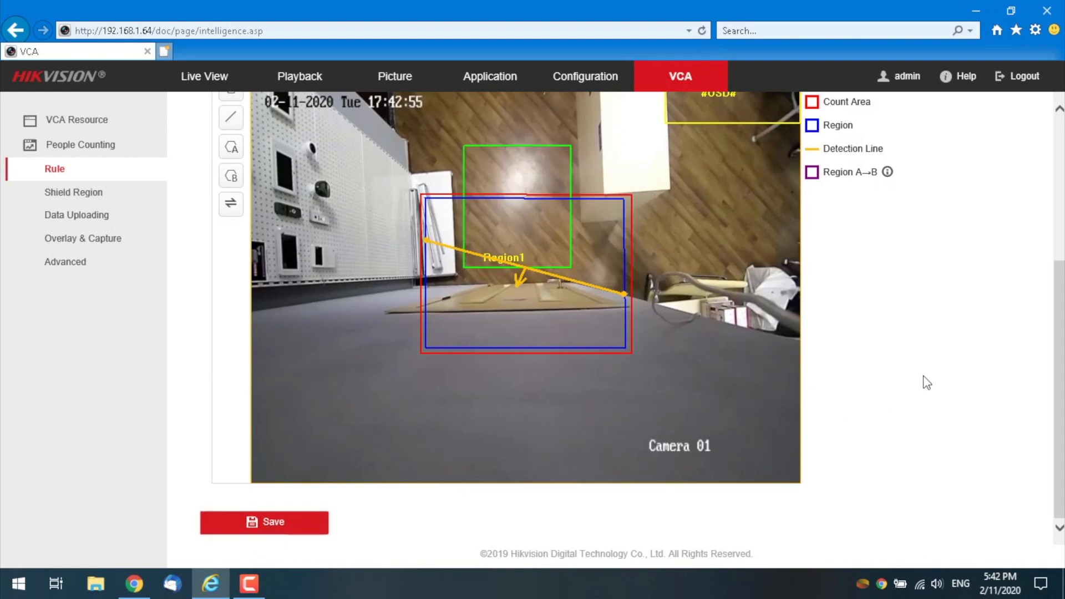
pyautogui.click(264, 521)
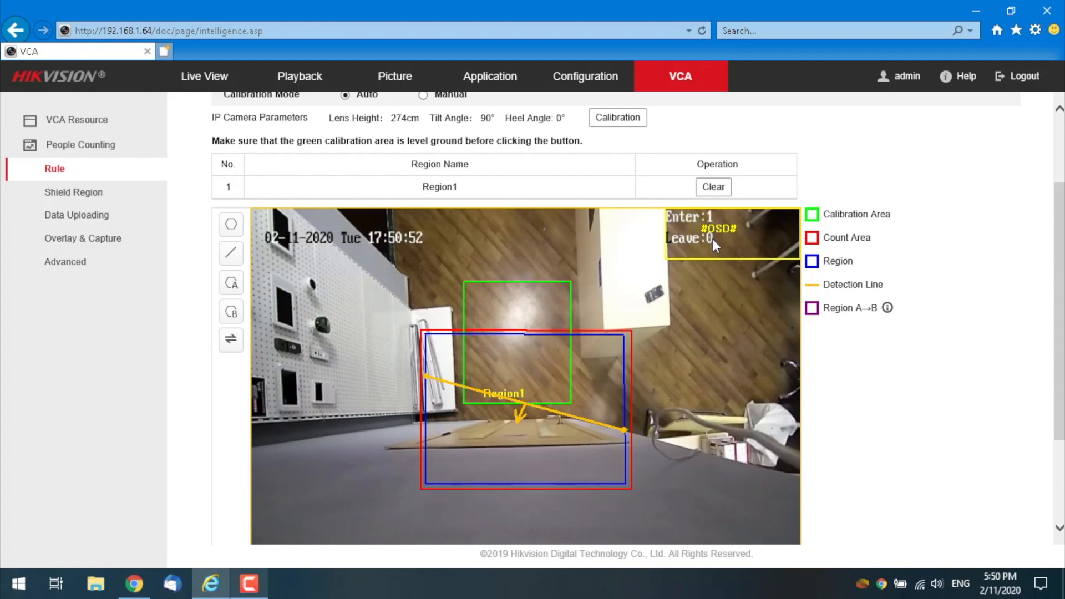
pyautogui.moveTo(555, 458)
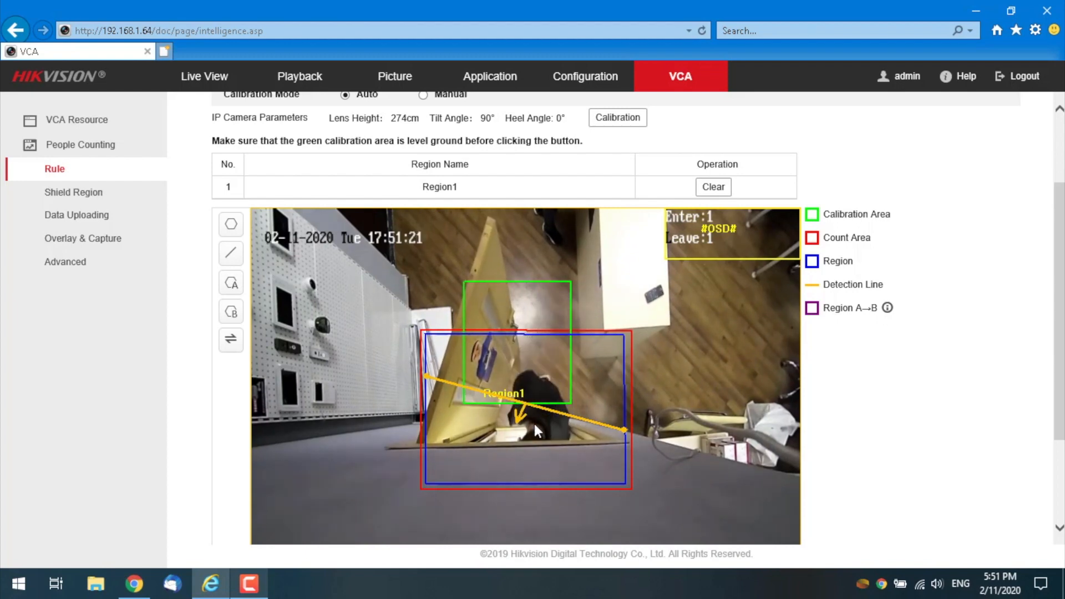
pyautogui.moveTo(708, 274)
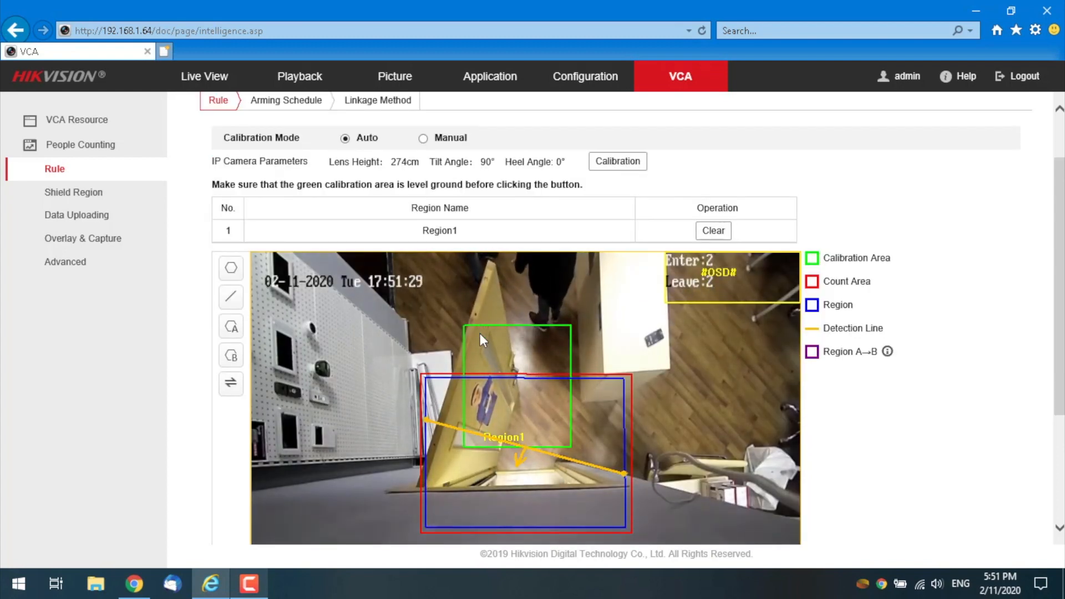
pyautogui.moveTo(468, 381)
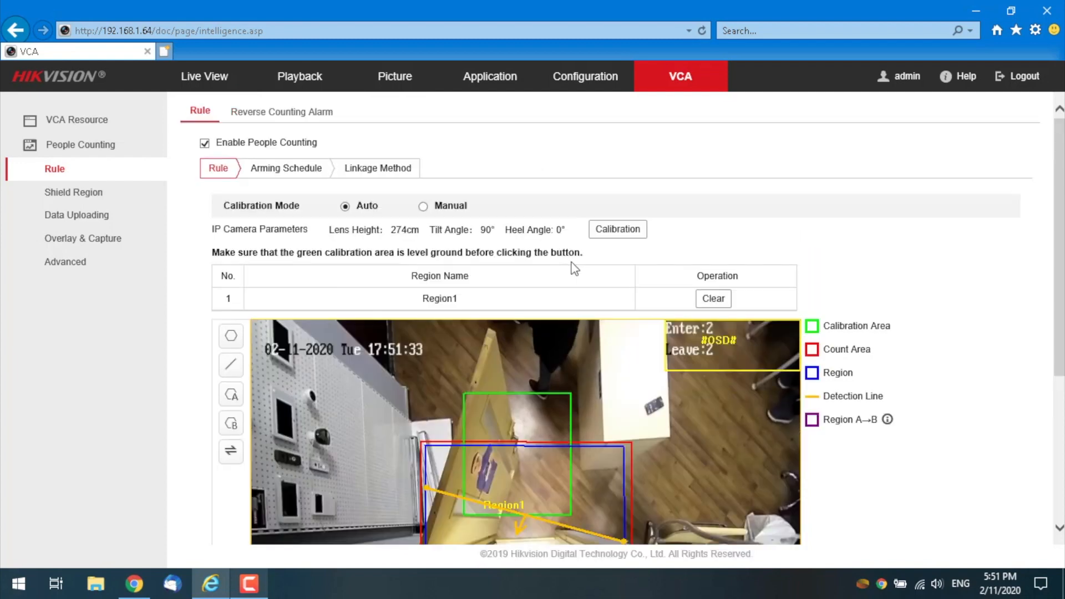
# Step: Watch the live Enter/Leave overlay climb as people cross the detection line
pyautogui.scroll(-3)
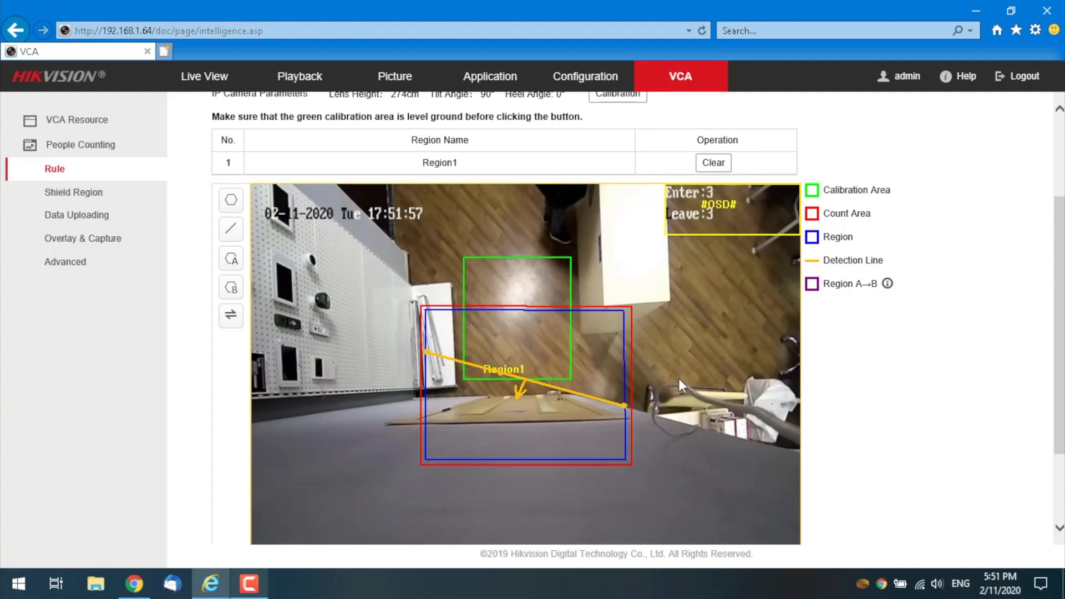
pyautogui.moveTo(623, 307)
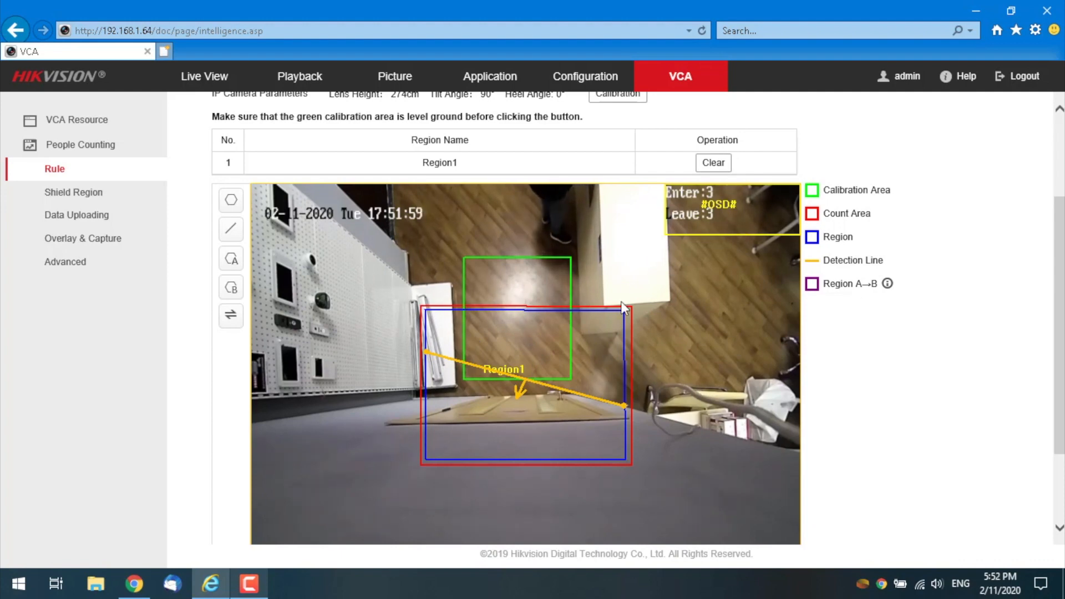
pyautogui.moveTo(462, 409)
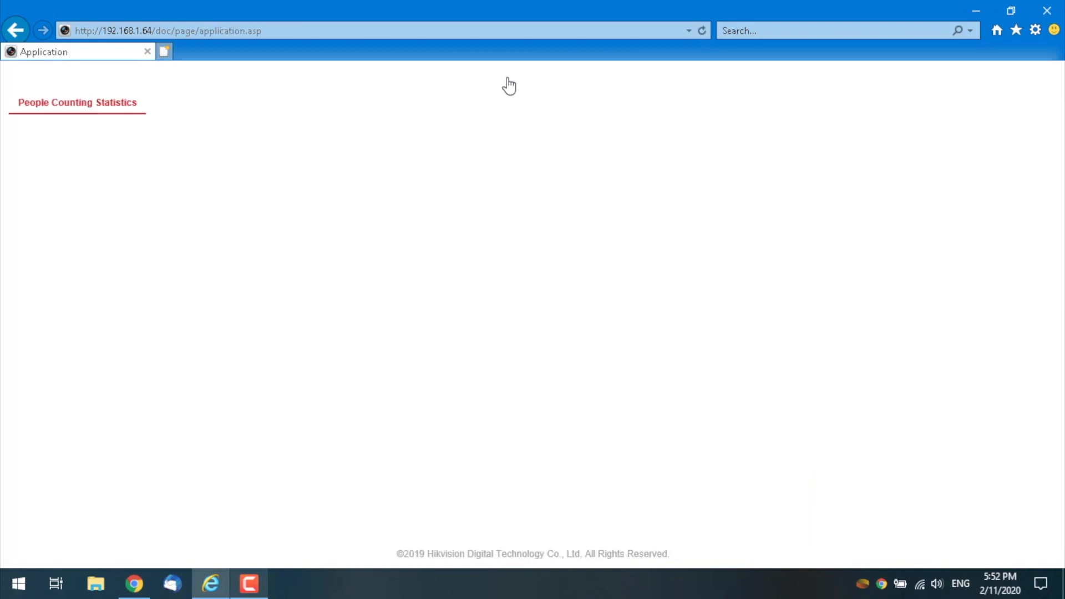
# Step: List today's People Entered counts hourly (7, 8, 2), then regroup them into 15-minute intervals
pyautogui.click(489, 77)
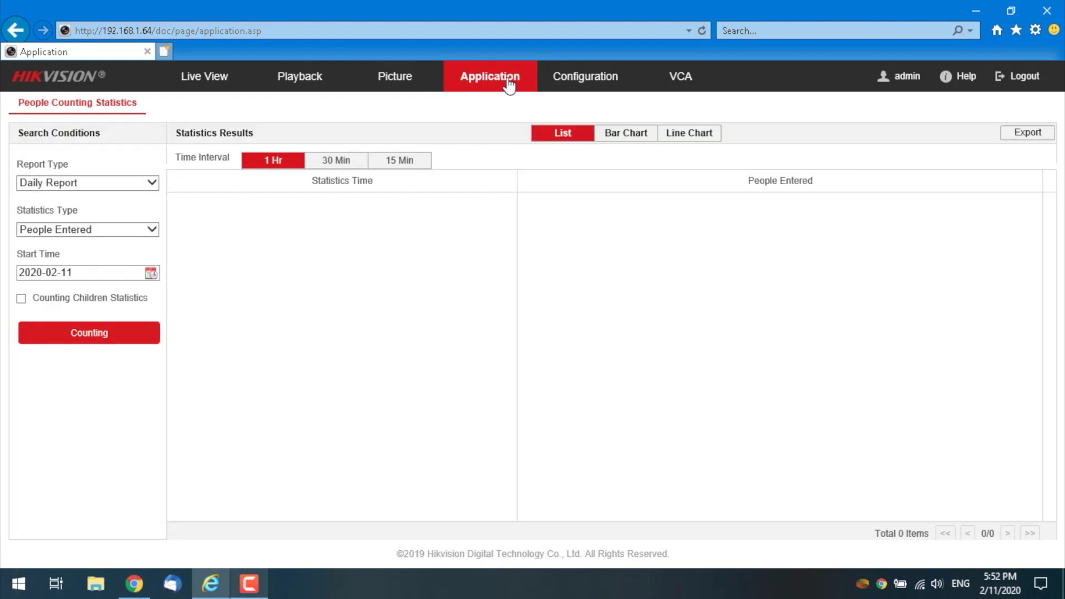
pyautogui.moveTo(372, 246)
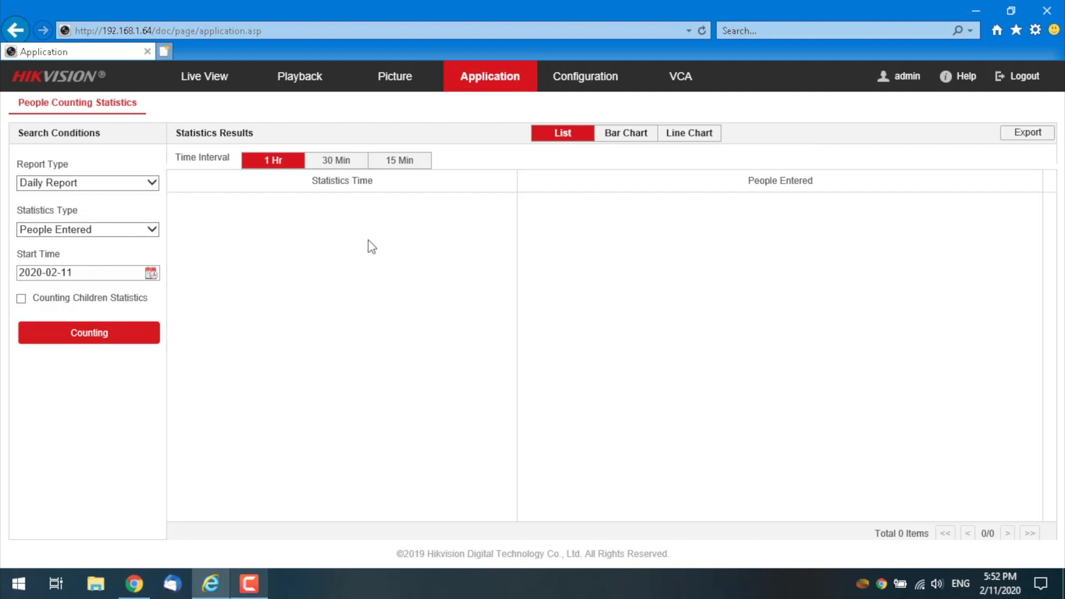
pyautogui.click(89, 333)
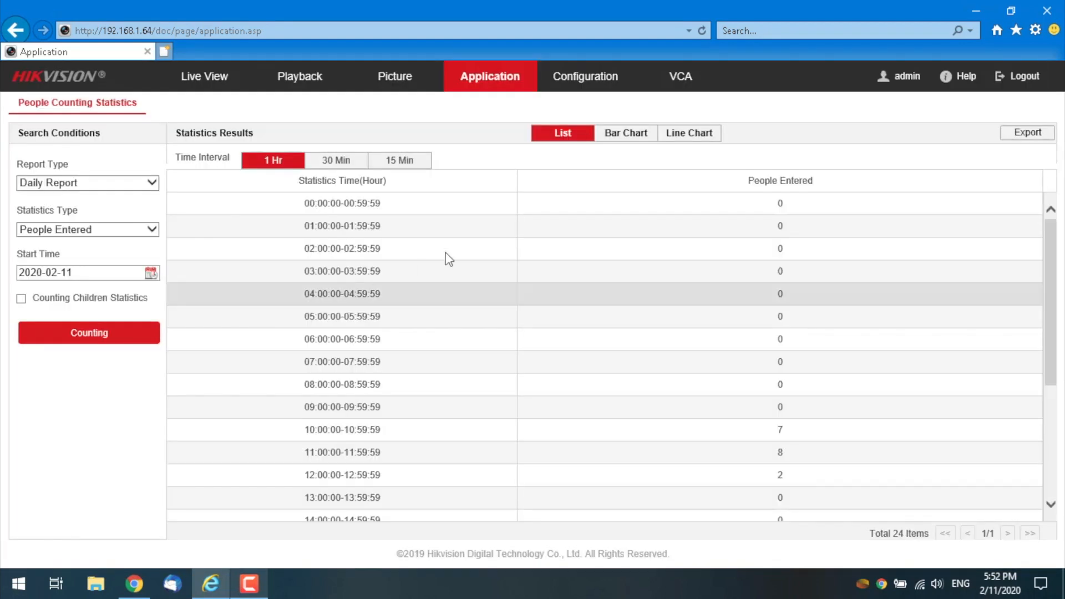
pyautogui.moveTo(779, 339)
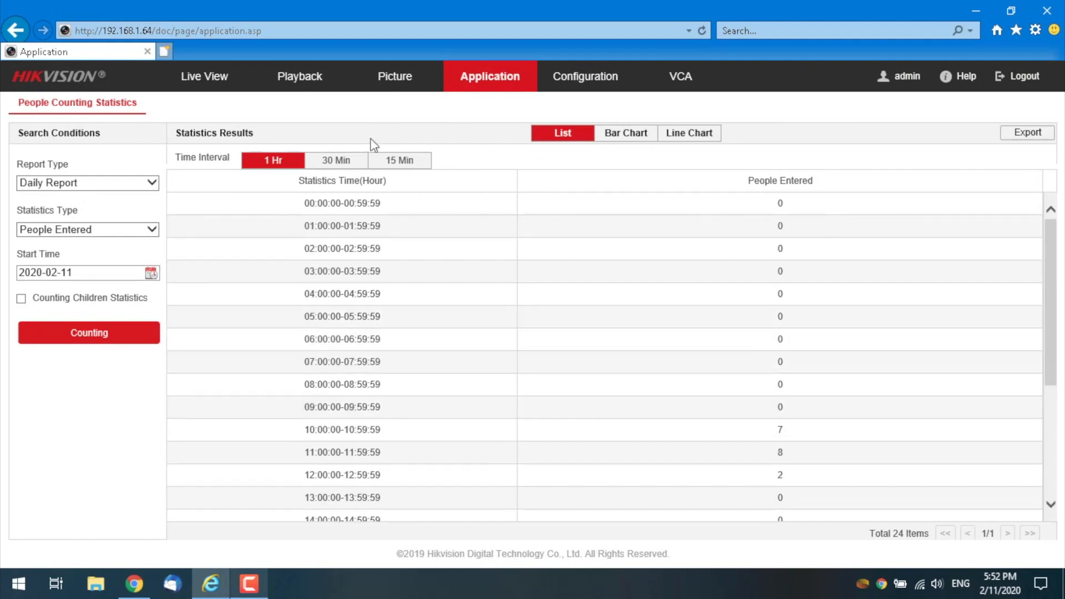
pyautogui.click(399, 160)
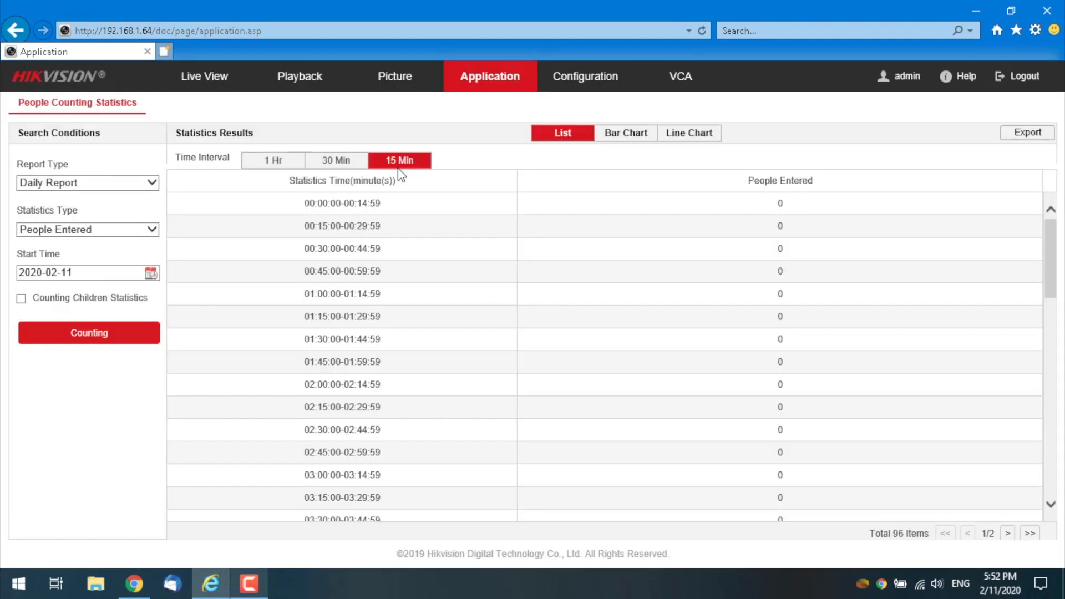
pyautogui.scroll(-3)
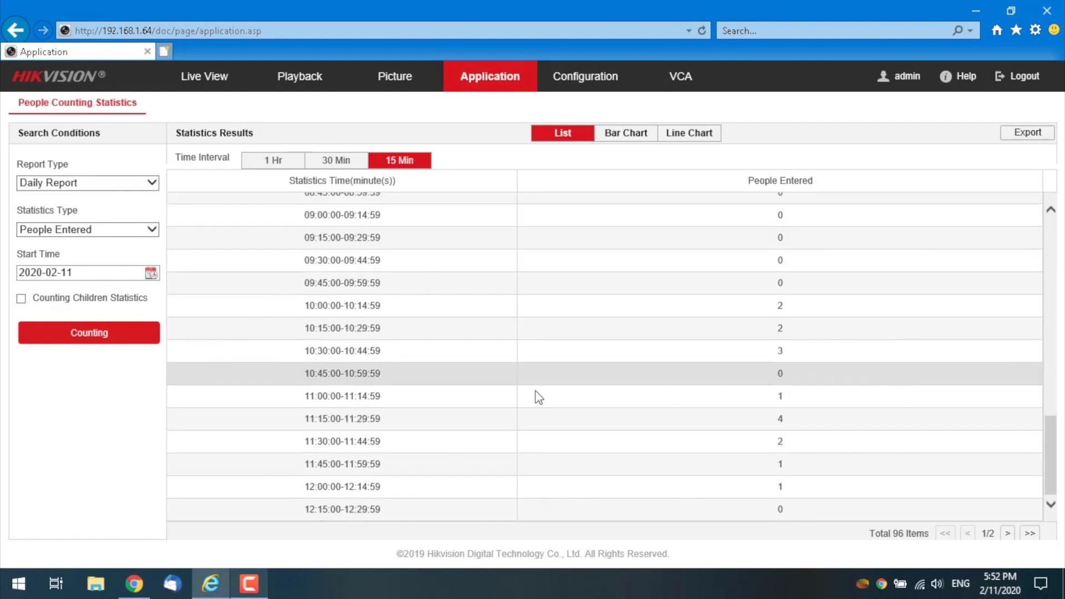